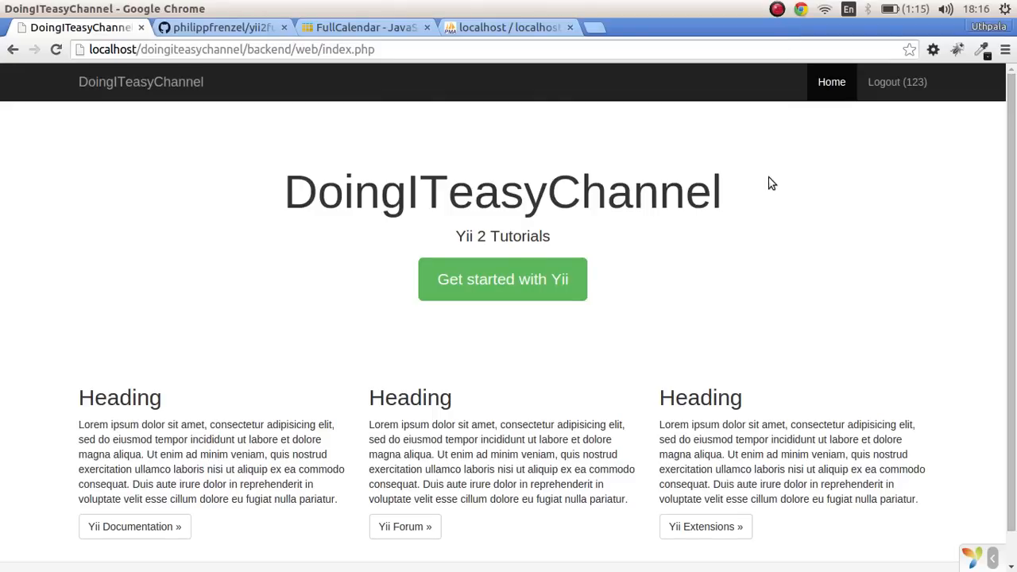
mouse_move(480, 140)
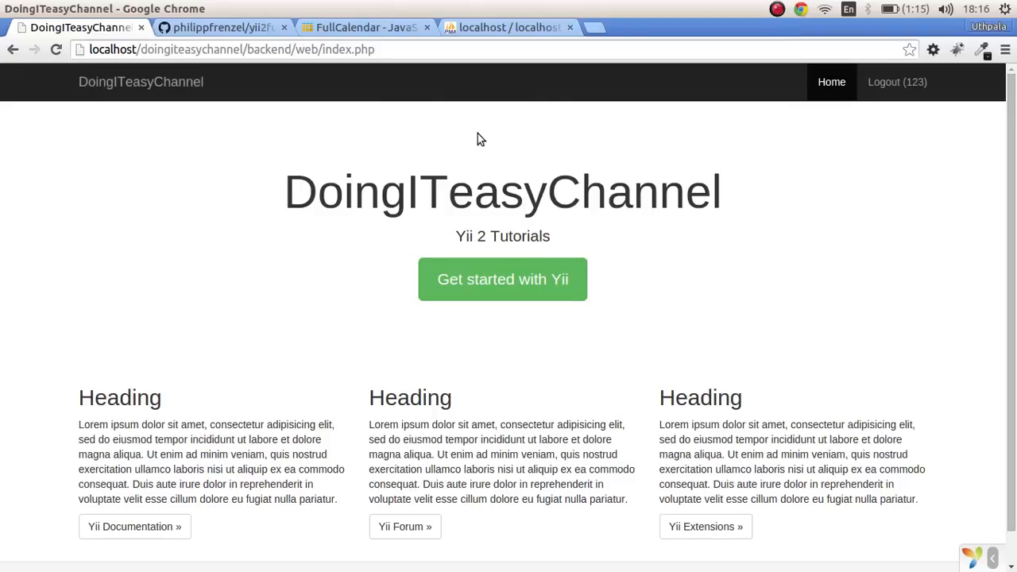
Step: Browse the FullCalendar demo's February 2015 month view and its sample events
click(362, 27)
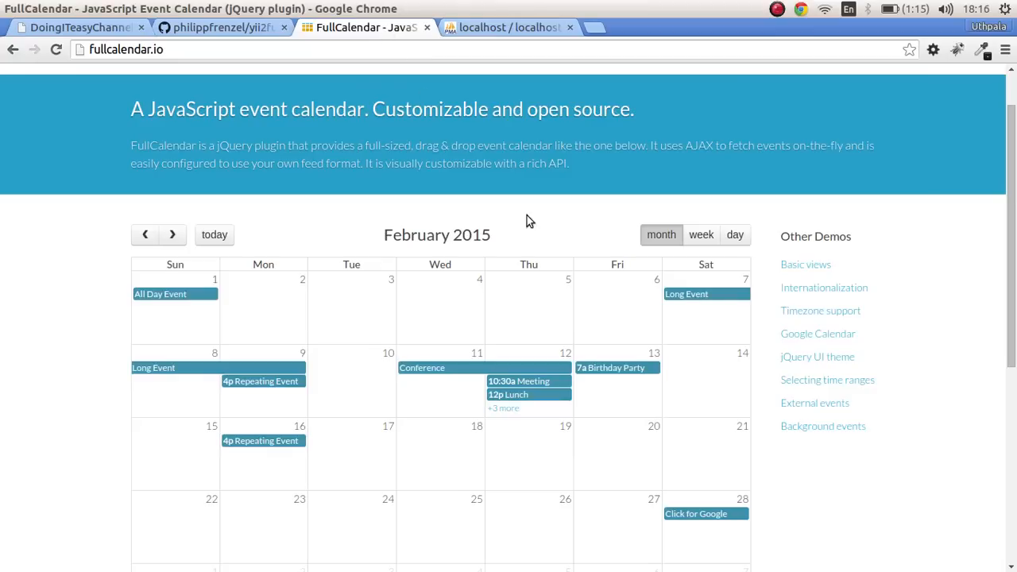
scroll(down, 3)
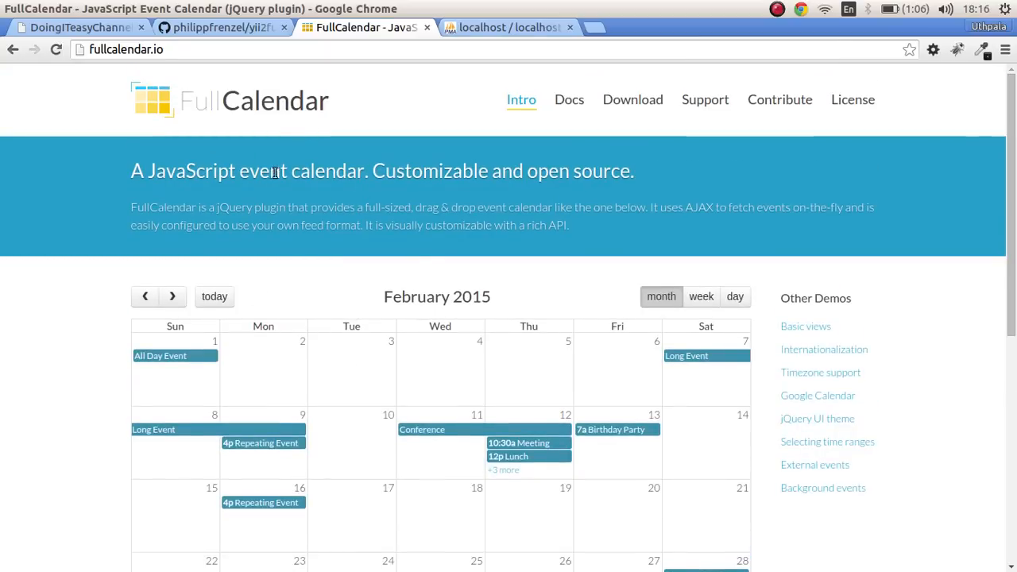
scroll(down, 3)
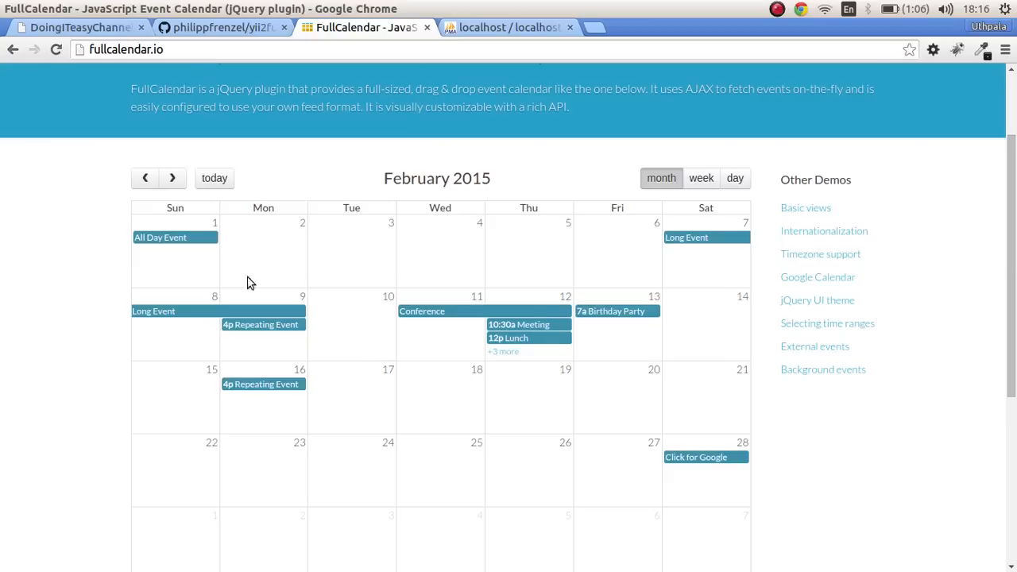
mouse_move(347, 274)
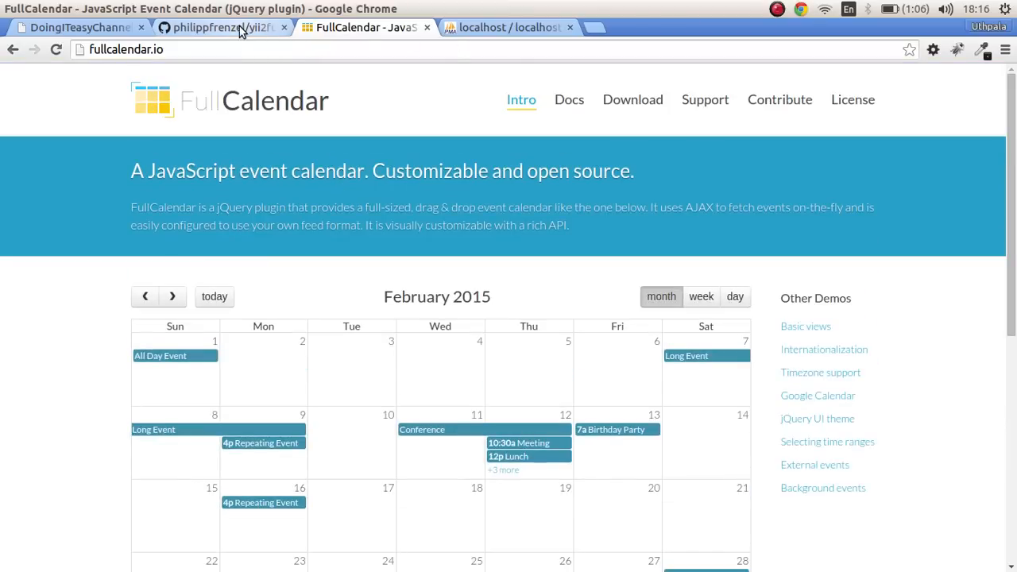
Step: Confirm the event table's single test row in phpMyAdmin, then go to the backend home
click(509, 27)
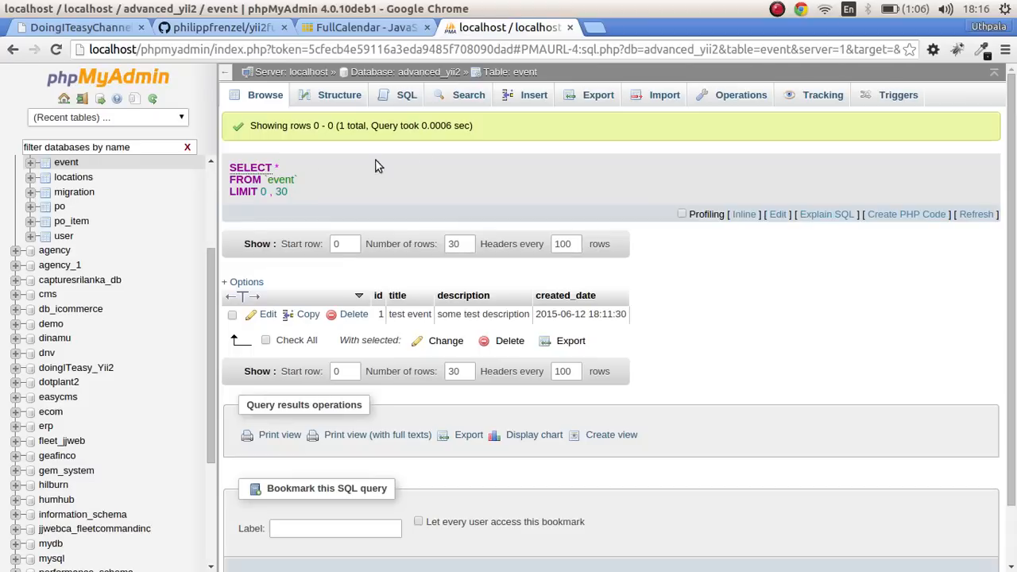
mouse_move(353, 315)
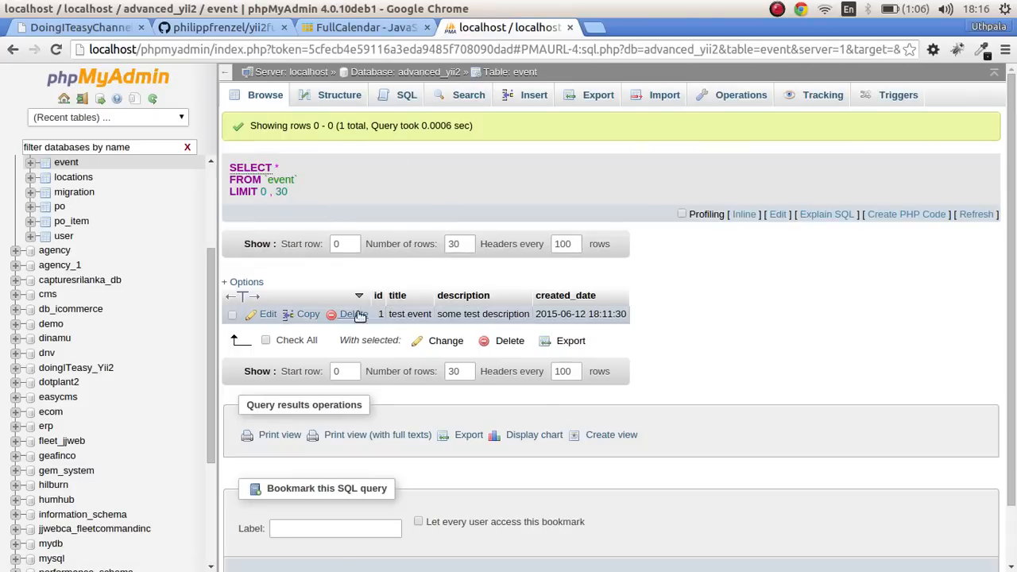
mouse_move(690, 309)
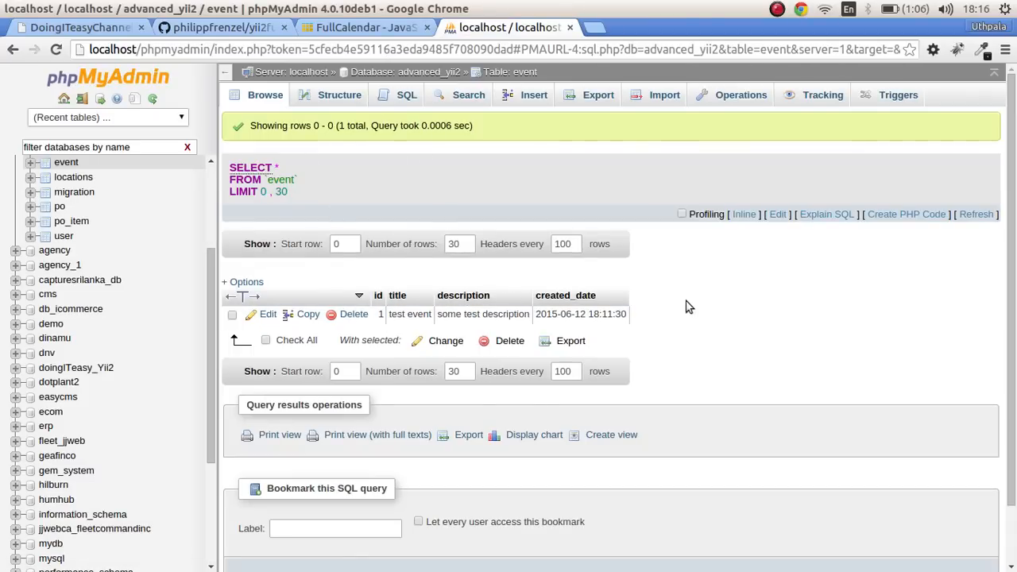
click(80, 27)
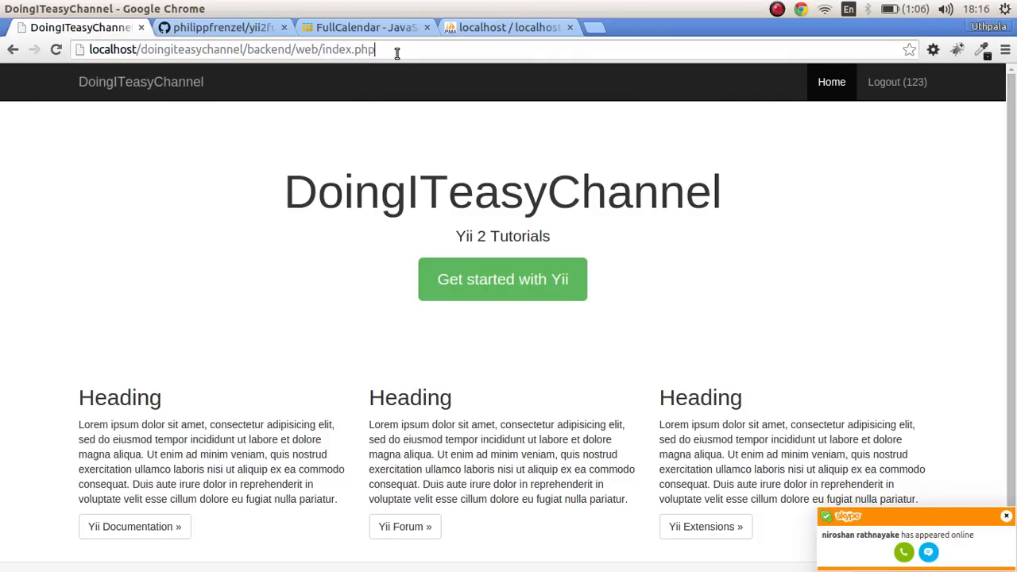
Step: Run Gii's CRUD Generator with the class and \var\ view path, then list the test event at r=event
text(?r=gii)
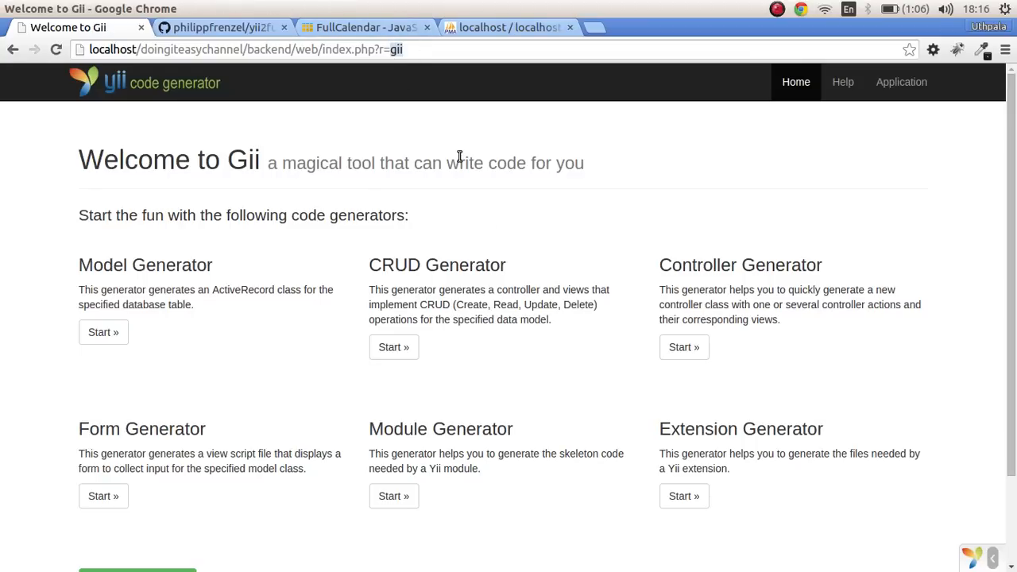
click(394, 347)
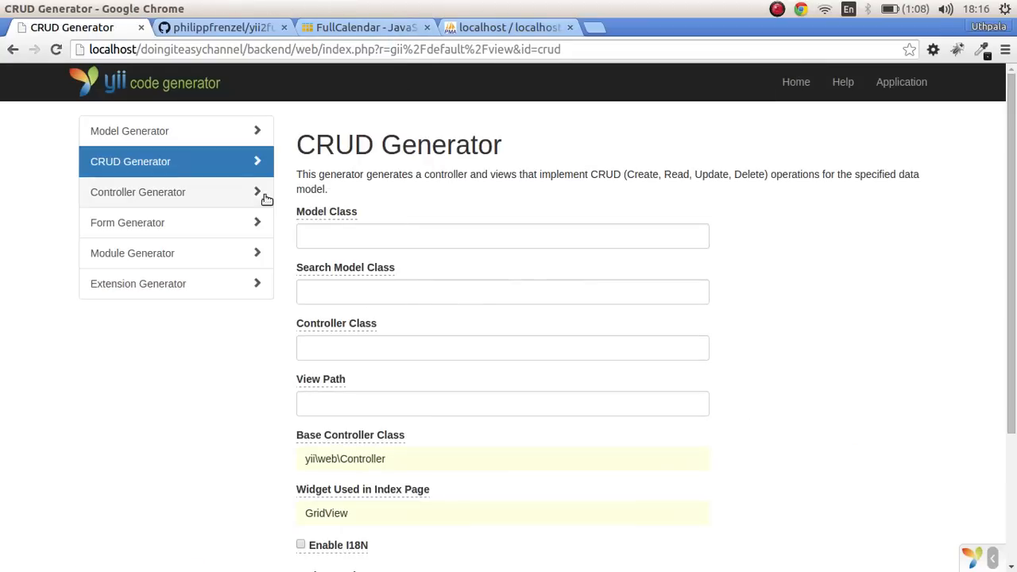
click(502, 245)
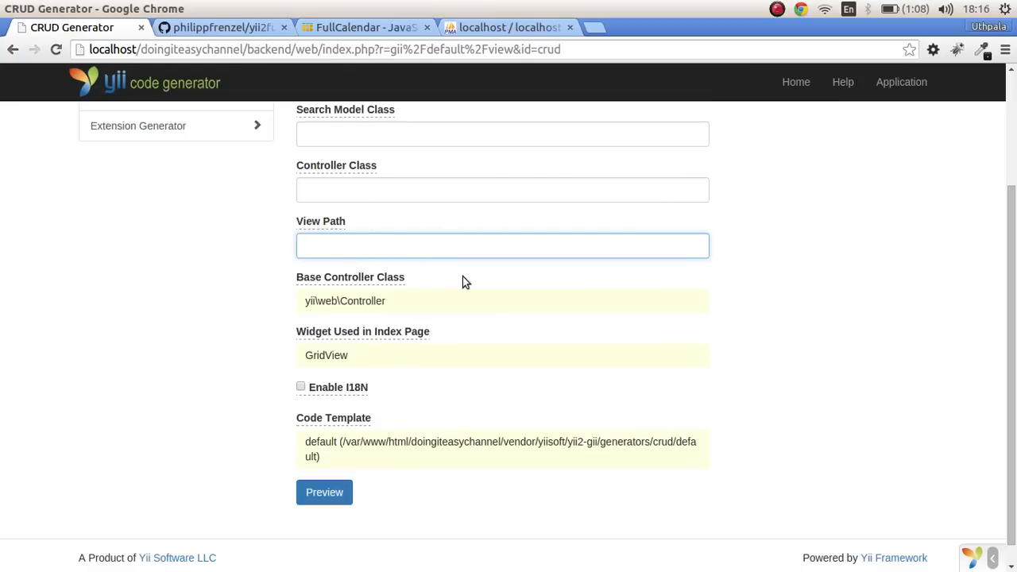
text(\var\)
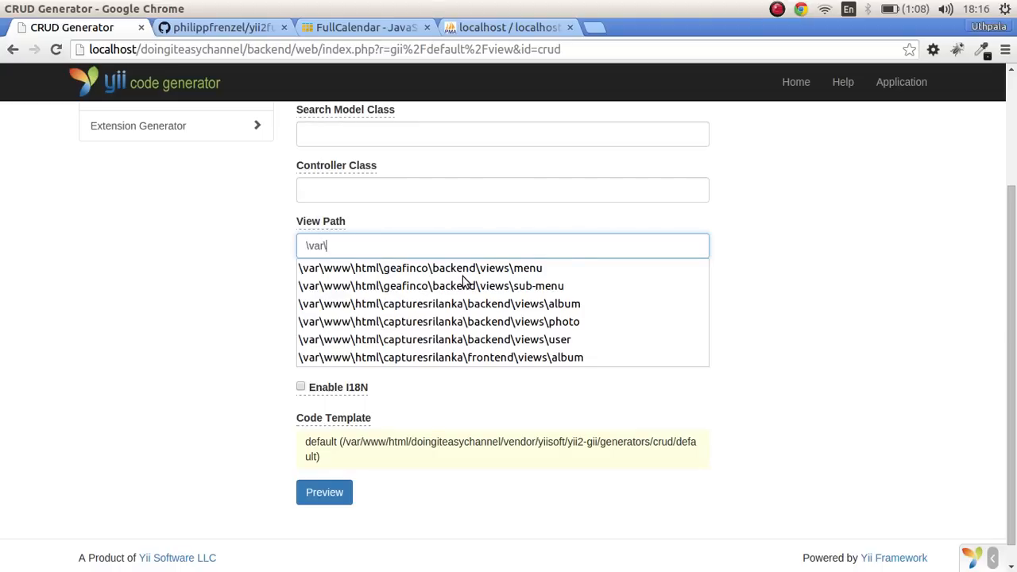
click(439, 304)
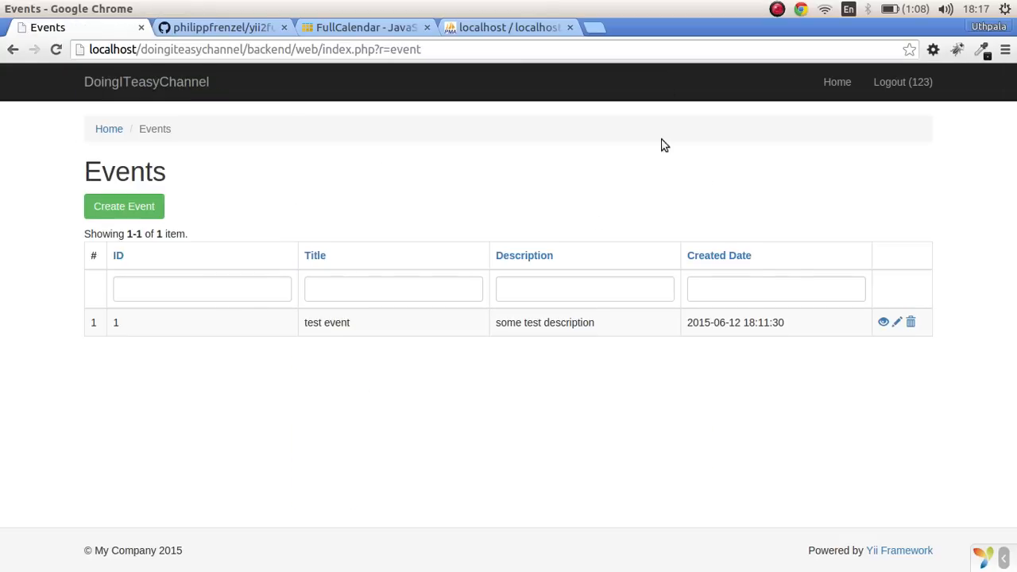
mouse_move(566, 272)
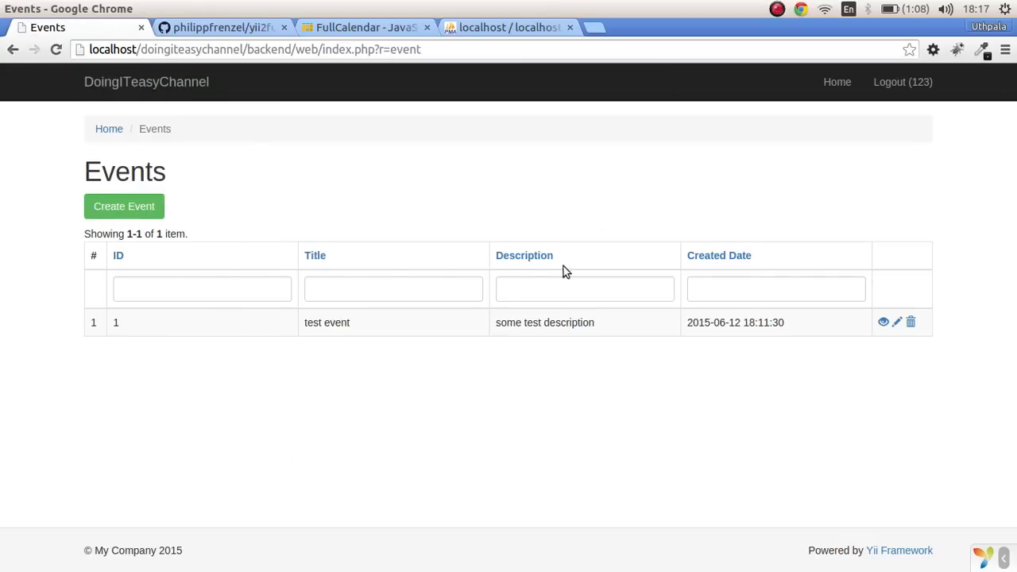
mouse_move(236, 38)
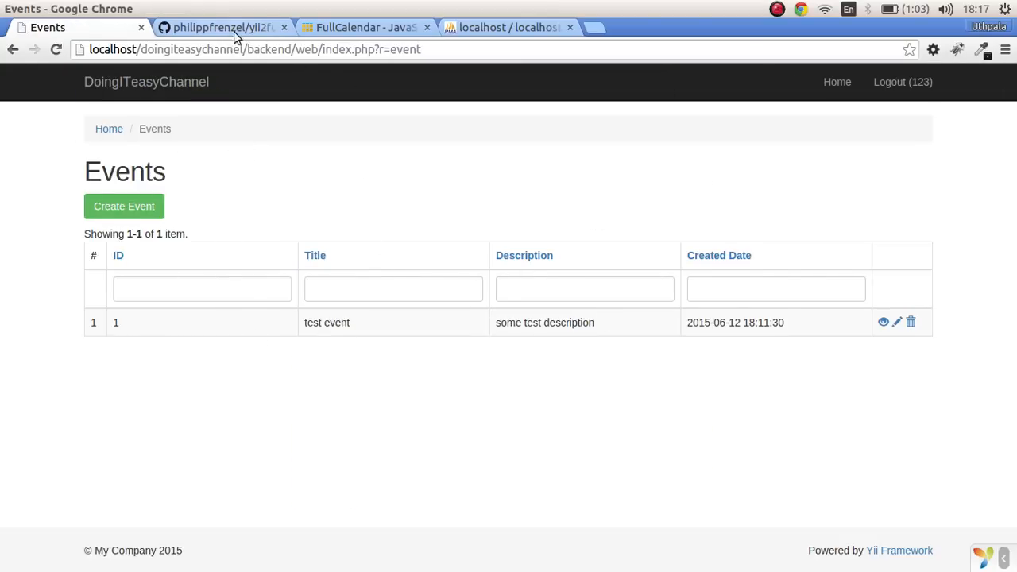
Step: Find the composer require line in the yii2fullcalendar README's Installation section
click(220, 27)
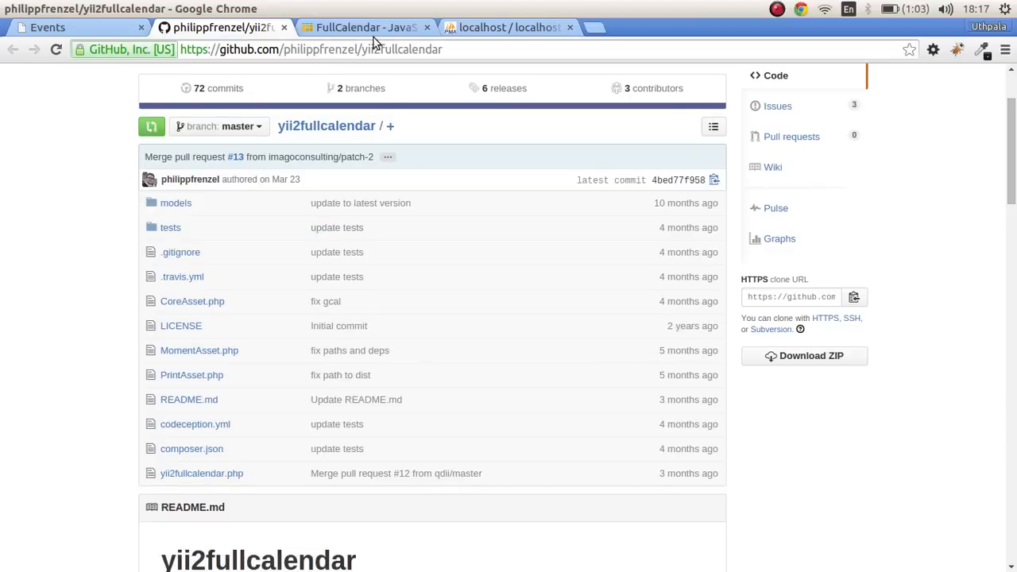
click(366, 27)
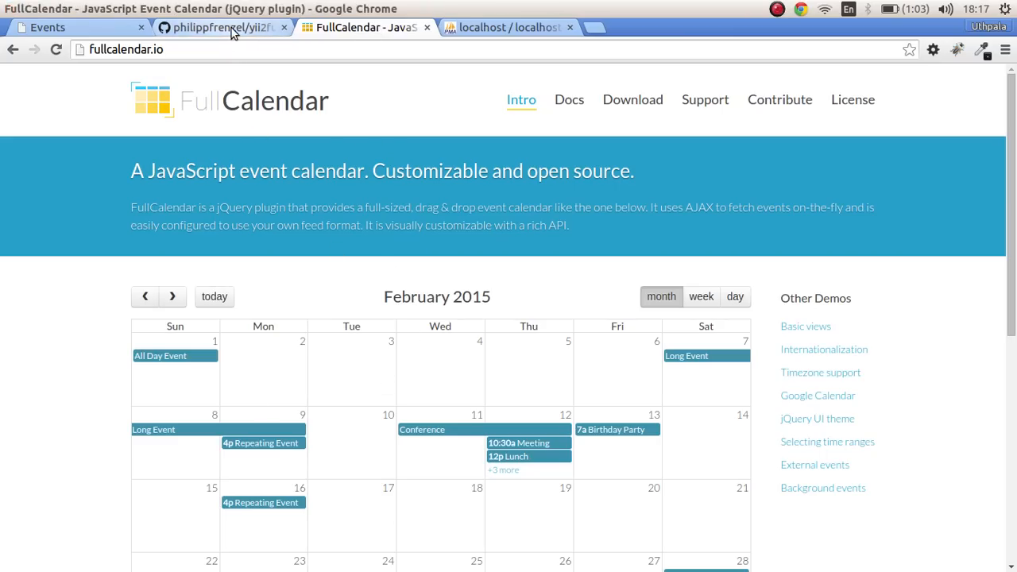
click(221, 27)
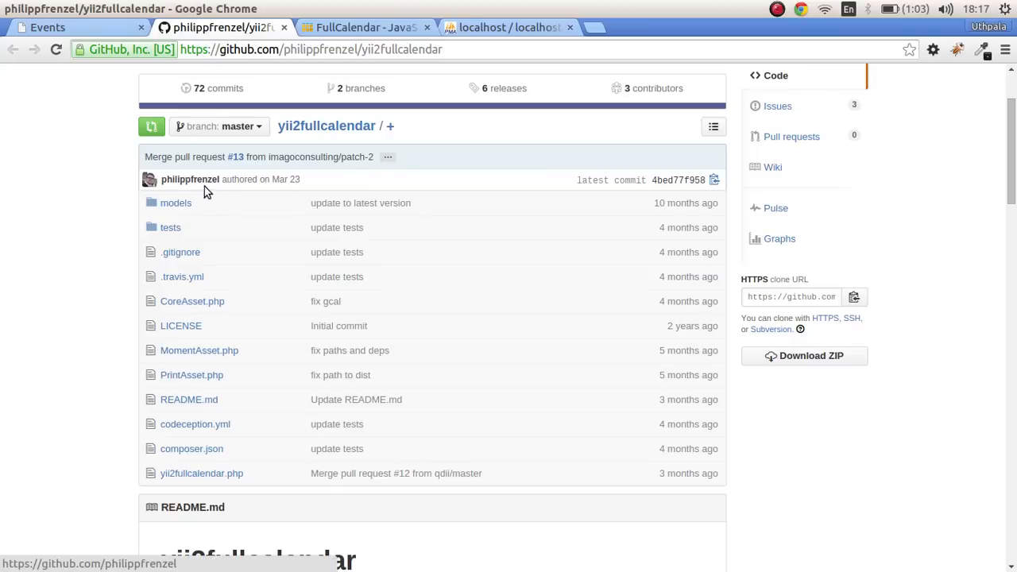
scroll(down, 3)
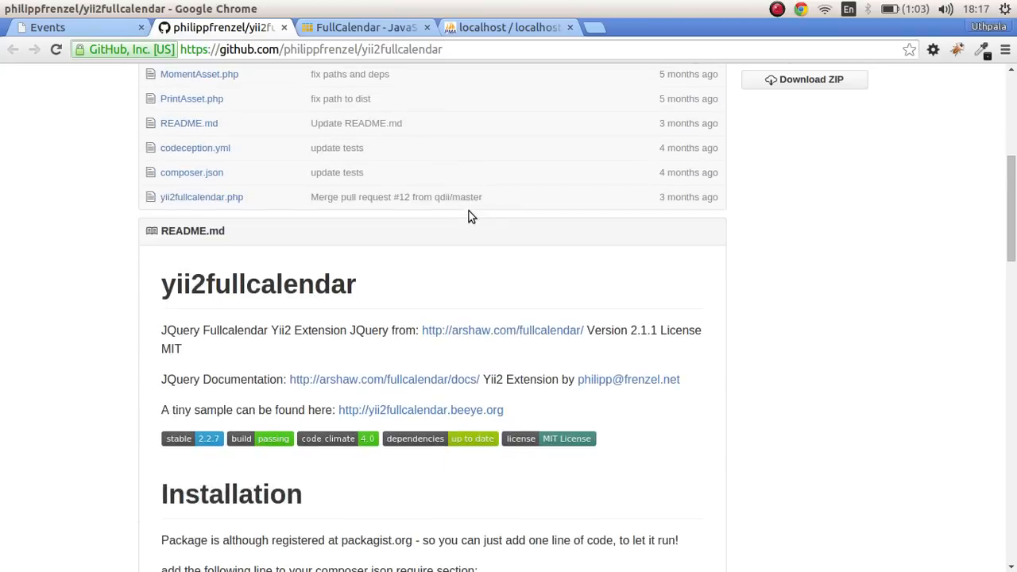
scroll(down, 3)
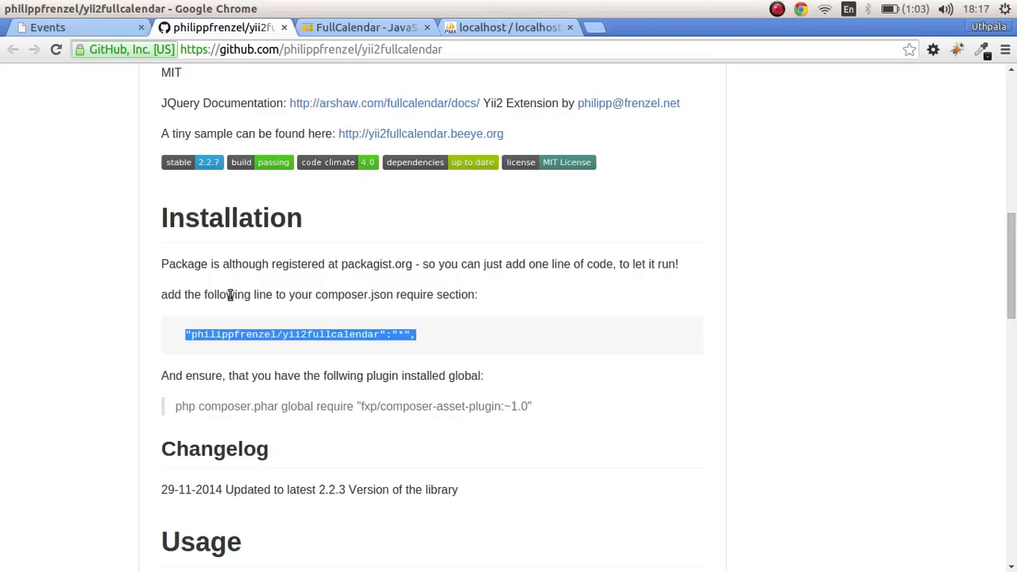
mouse_move(464, 341)
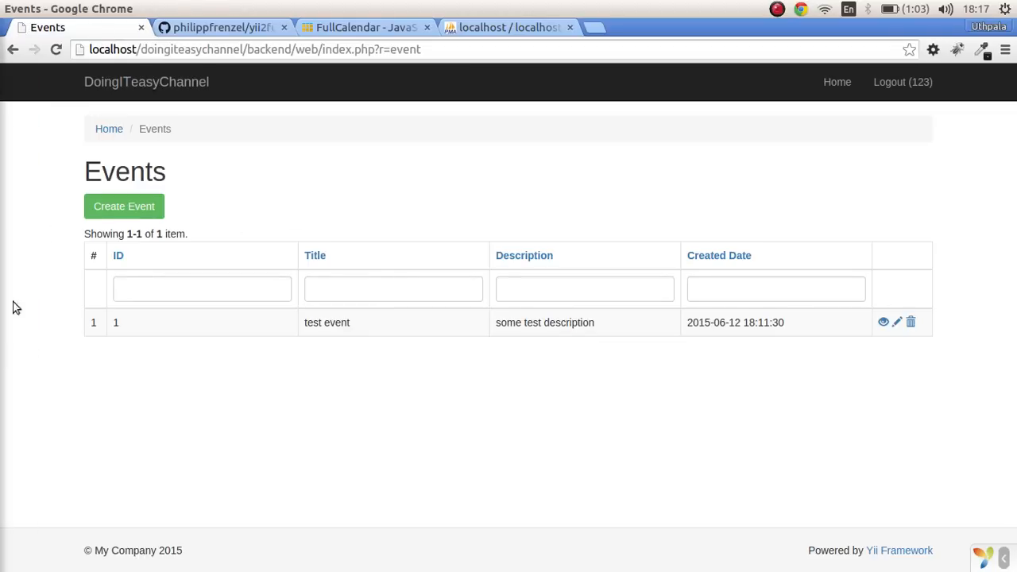
Step: Browse from the root filesystem to /var/www/html/doingiteasychannel in Nautilus
click(219, 27)
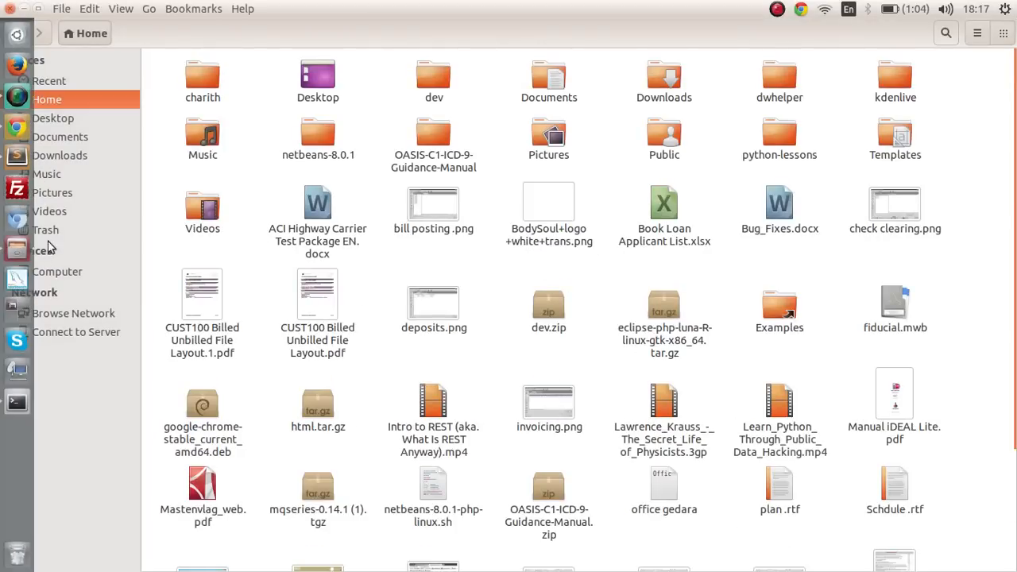
click(57, 270)
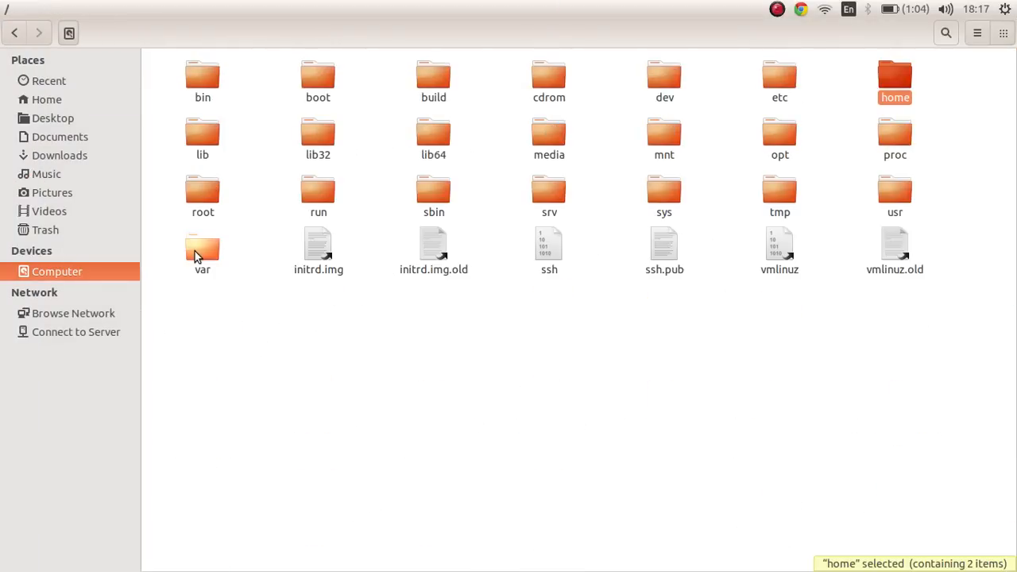
double_click(202, 251)
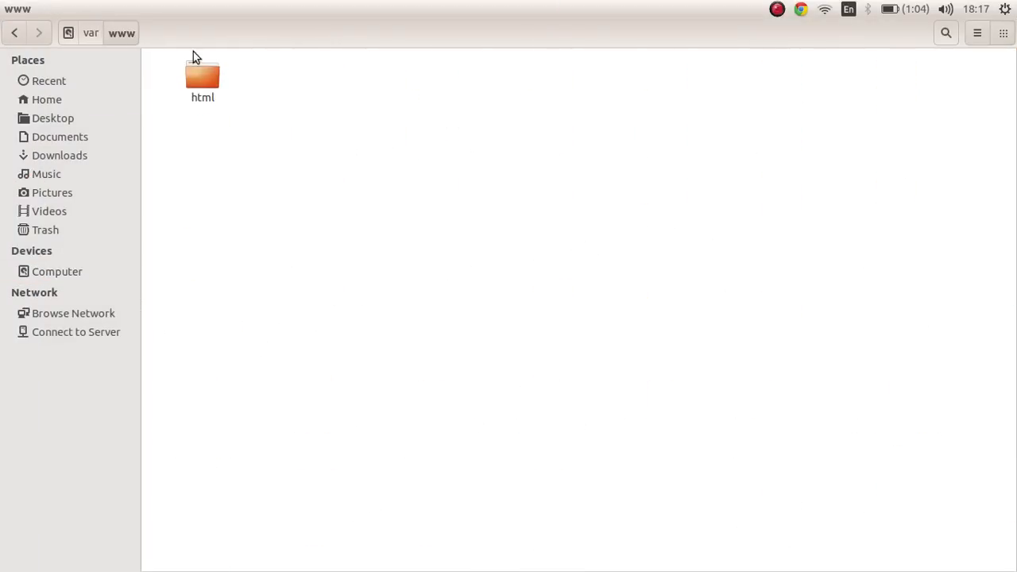
double_click(204, 76)
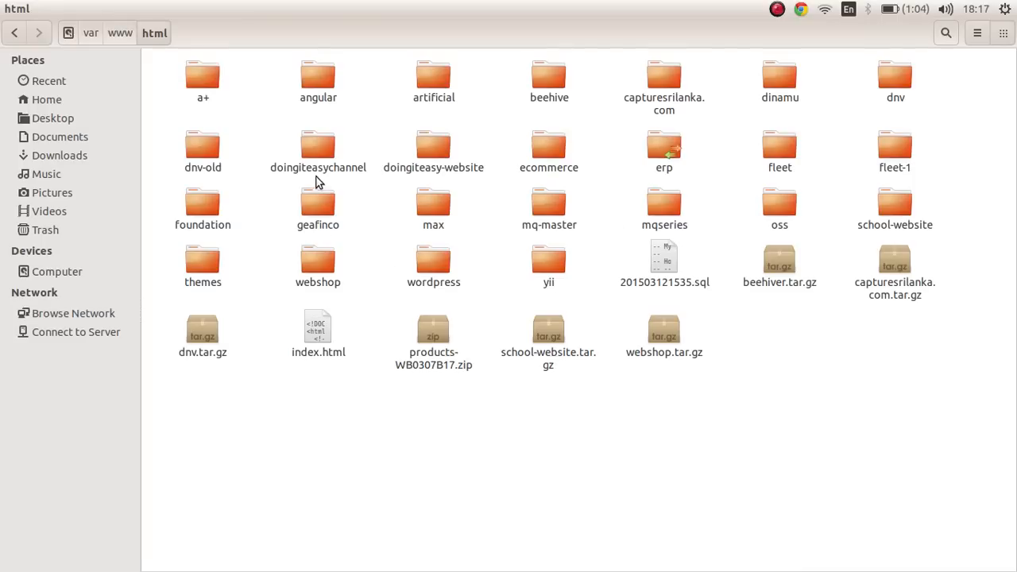
double_click(318, 151)
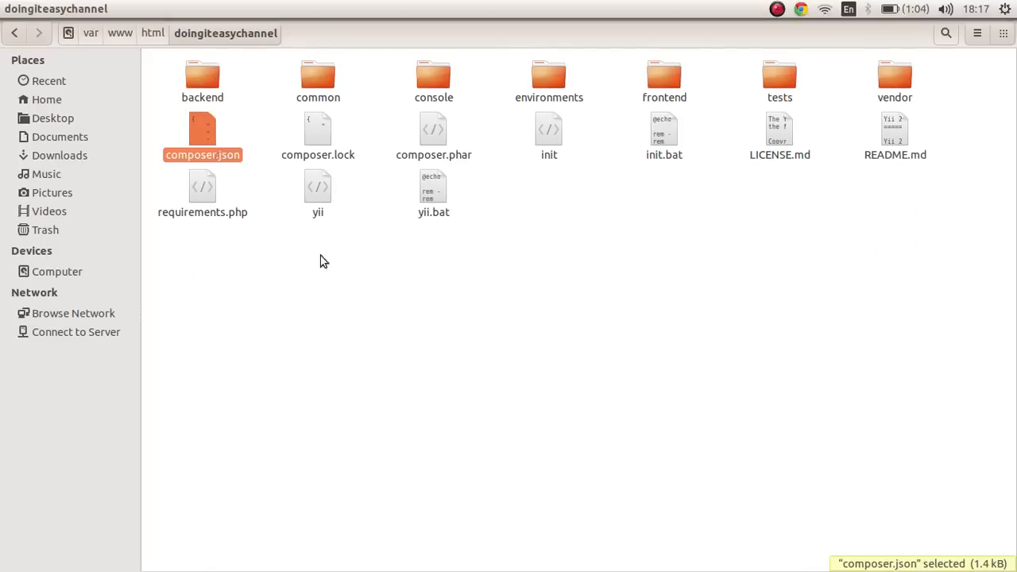
Step: View composer.json in gedit with philippfrenzel/yii2fullcalendar under require
double_click(204, 130)
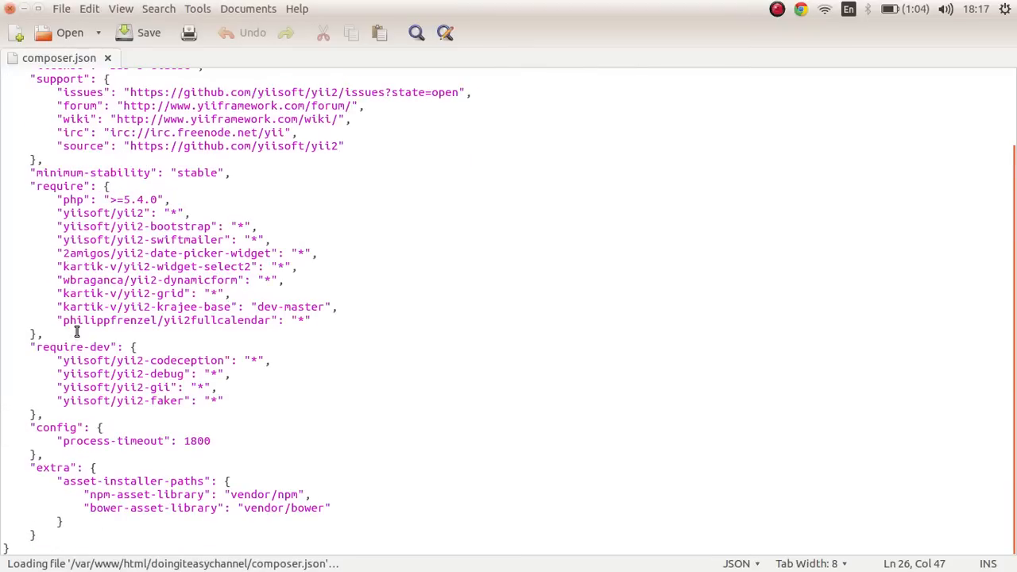
double_click(216, 321)
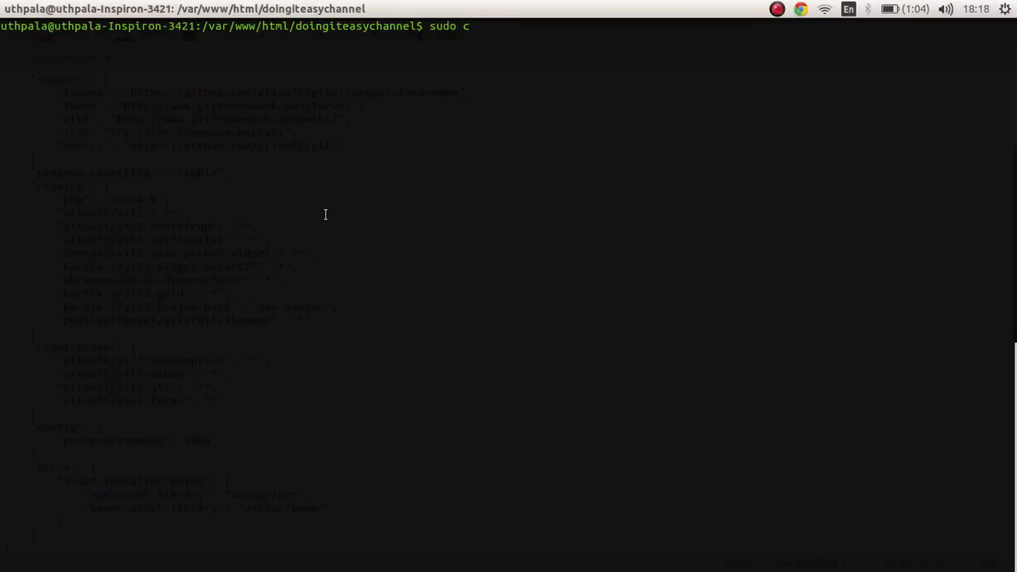
Step: Run 'sudo composer update' in /var/www/html/doingiteasychannel
text(omposer update)
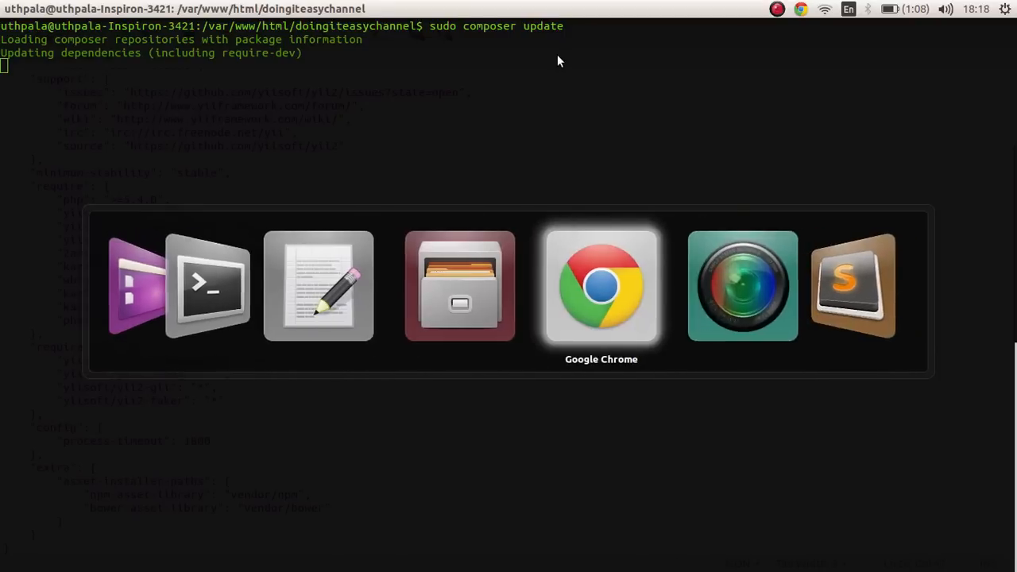
Step: Read the Usage and AJAX Usage examples in the yii2fullcalendar README
click(601, 287)
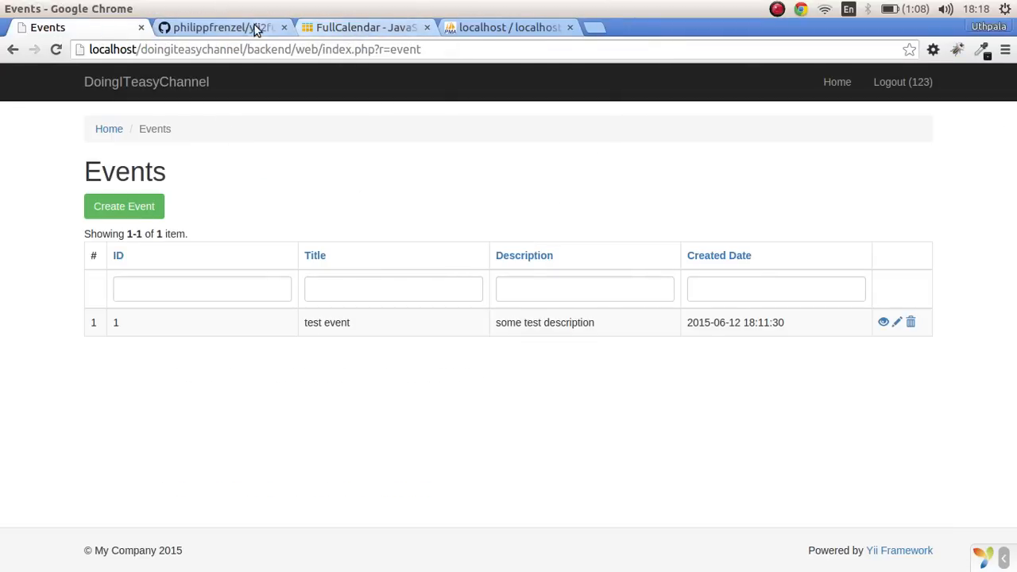
click(215, 27)
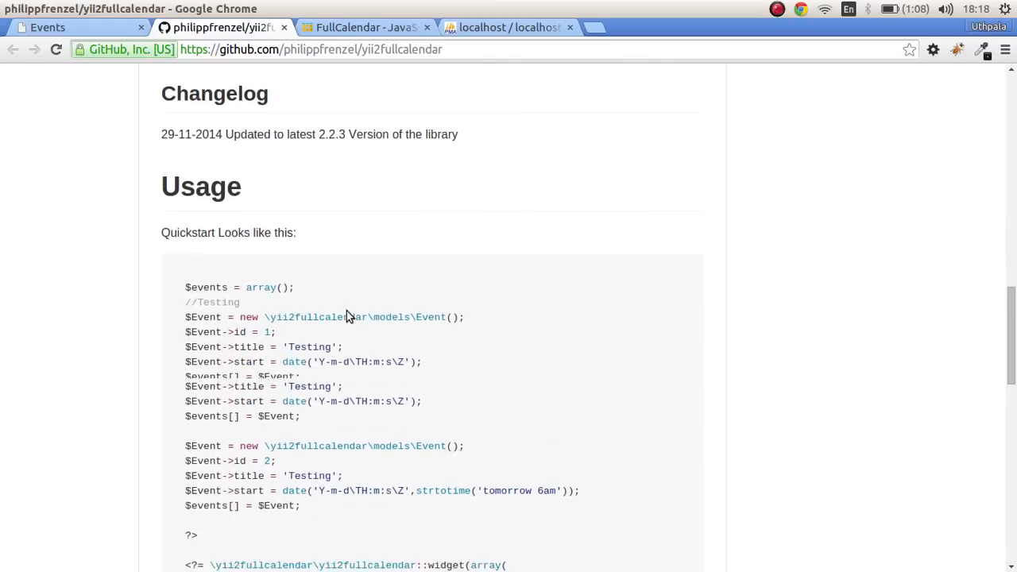
scroll(down, 3)
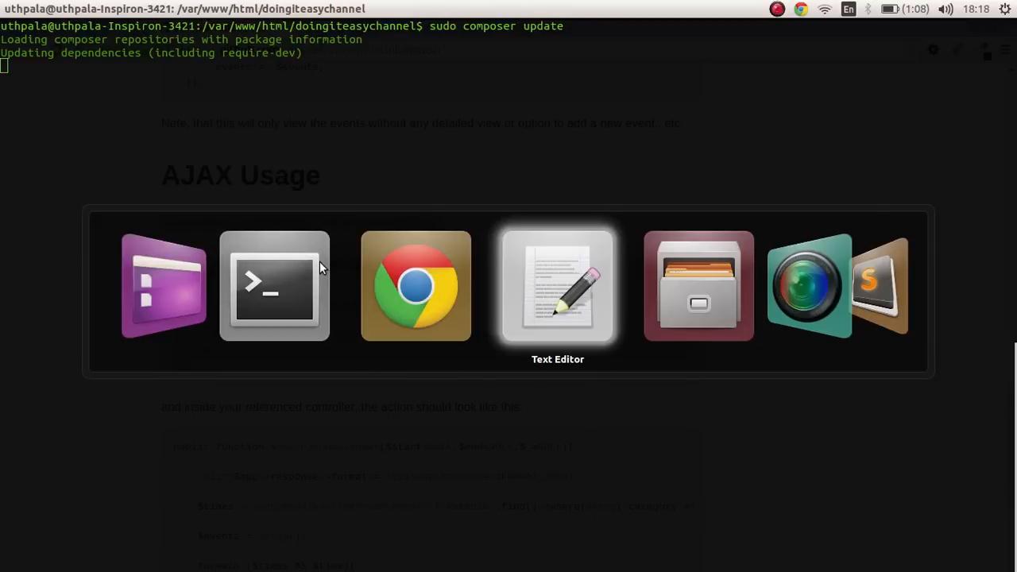
Step: Swap the GridView in backend/views/event/index.php for the AJAX widget without the language line, saved
click(556, 284)
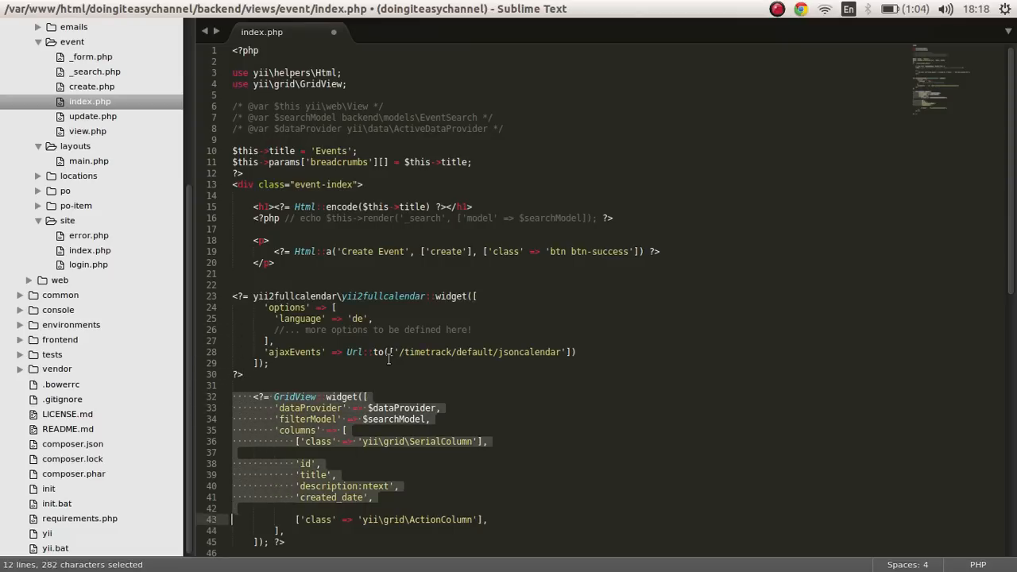
key(delete)
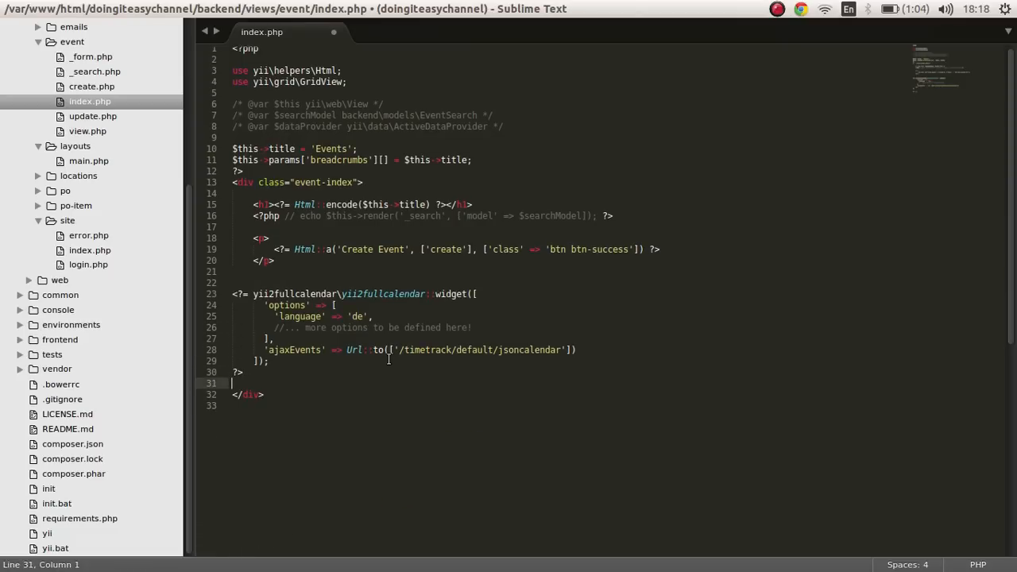
key(ctrl+s)
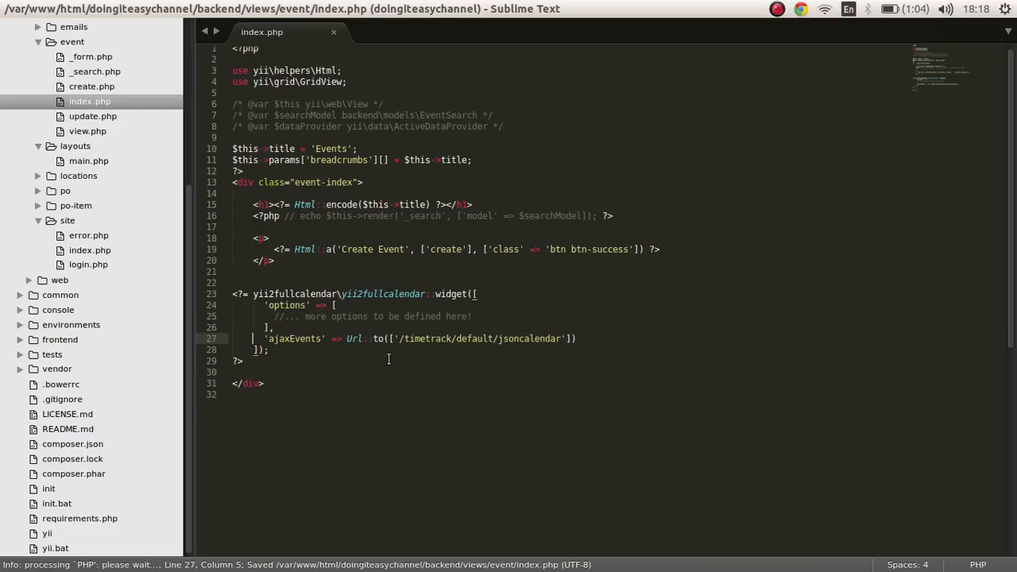
key(Delete)
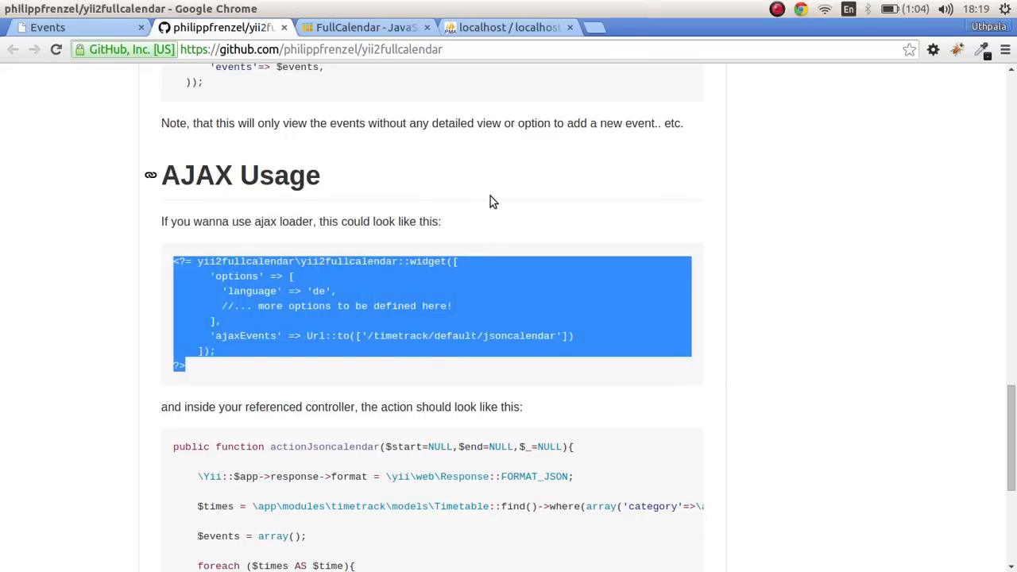
Step: Review the README's actionJsoncalendar controller example feeding the AJAX calendar
scroll(down, 3)
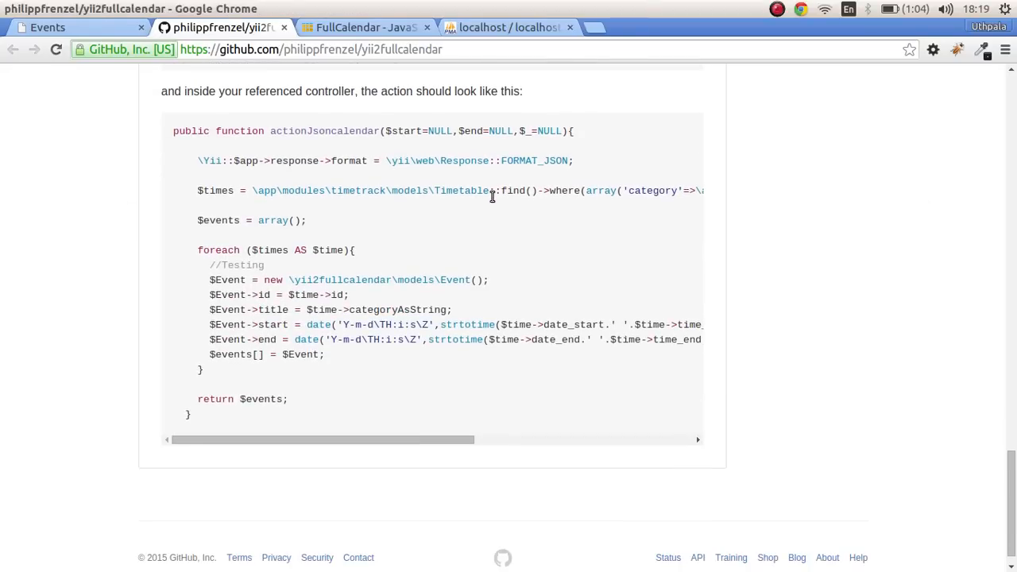
scroll(down, 3)
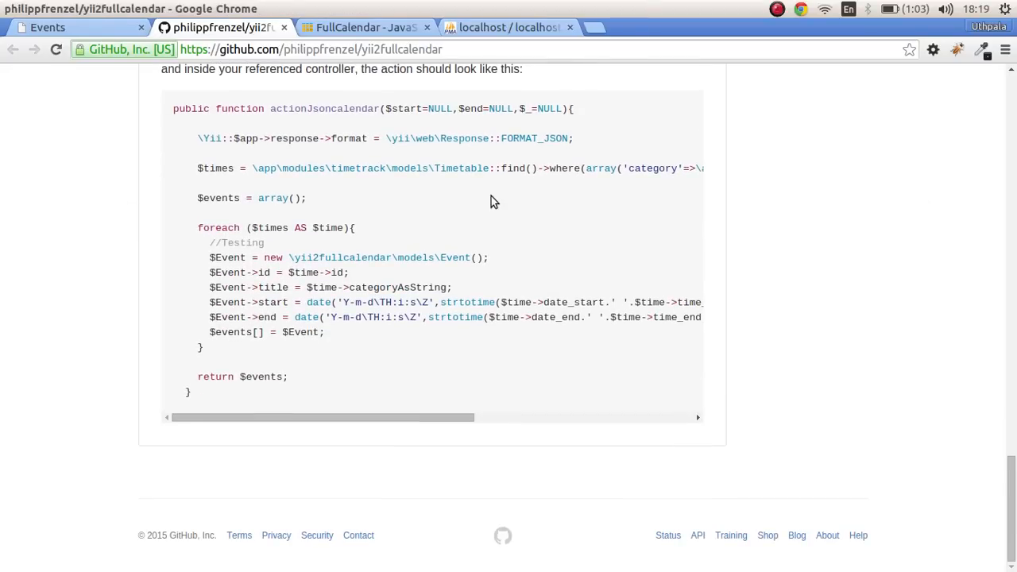
scroll(up, 3)
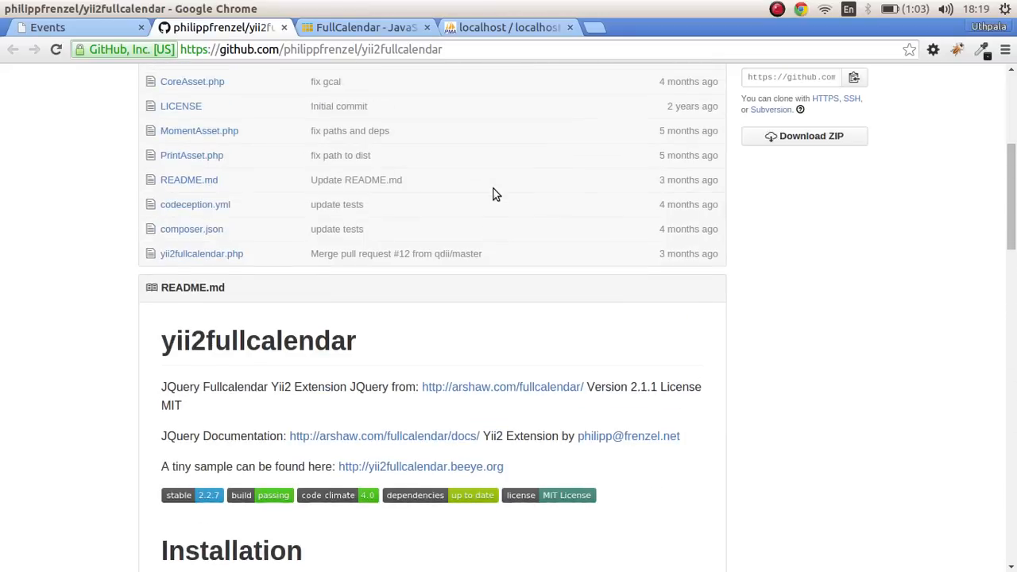
scroll(up, 3)
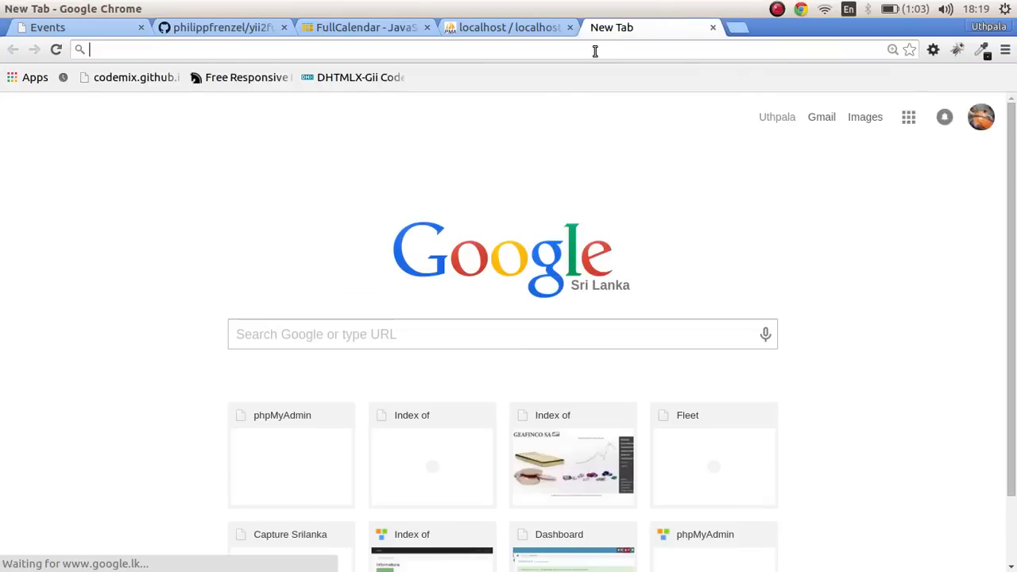
Step: Search for 'yii2 fullcalendar' and reach the yii2fullcalendar extension page on yiiframework.com
text(yii2 extension)
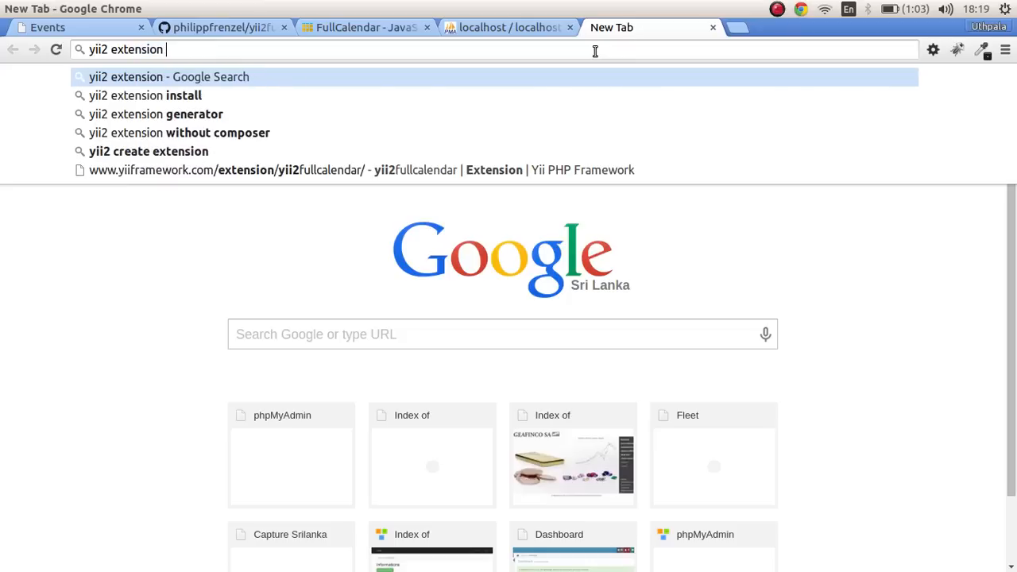
text(fullcan)
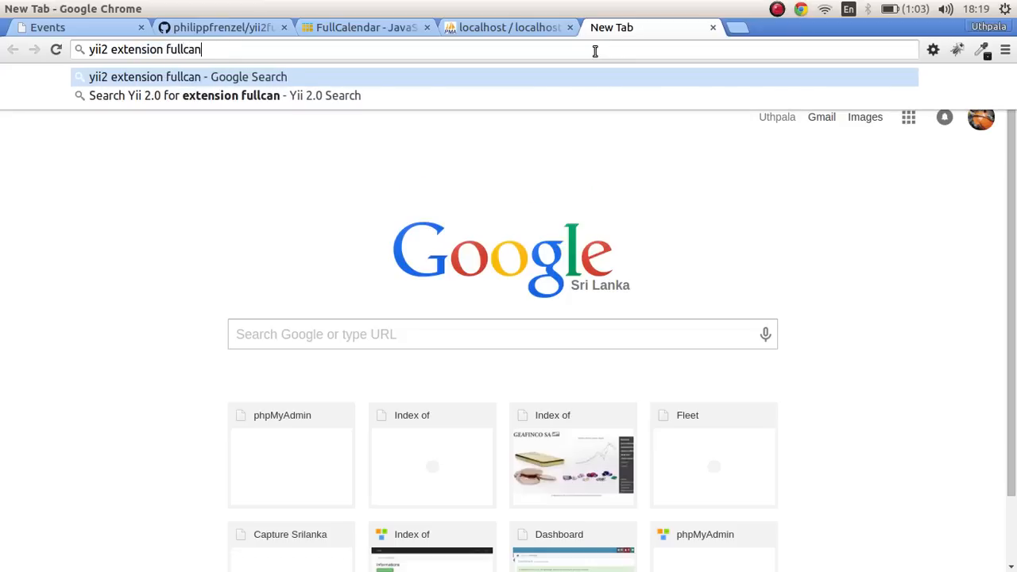
text(lander)
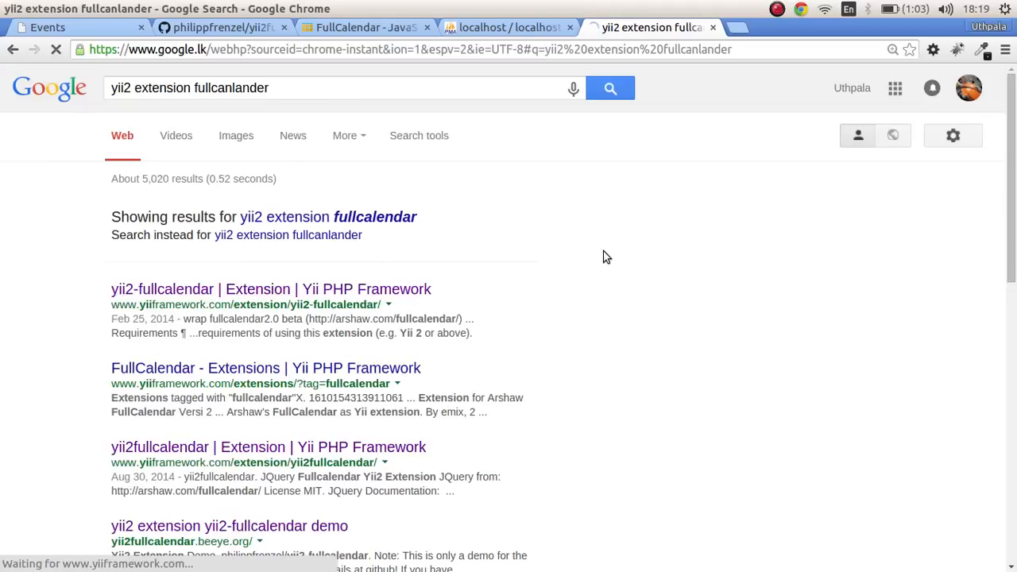
click(270, 289)
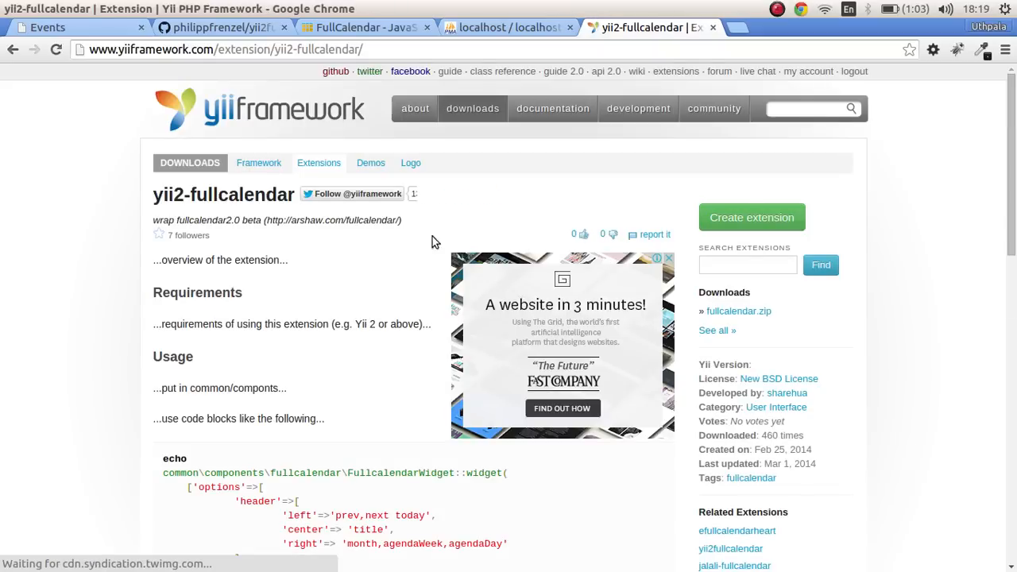
scroll(down, 3)
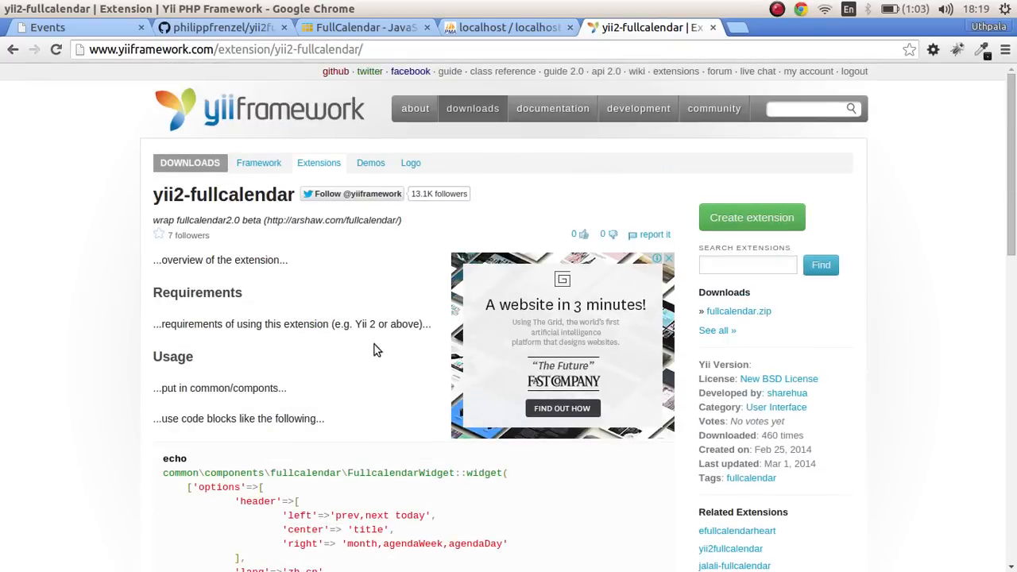
mouse_move(369, 278)
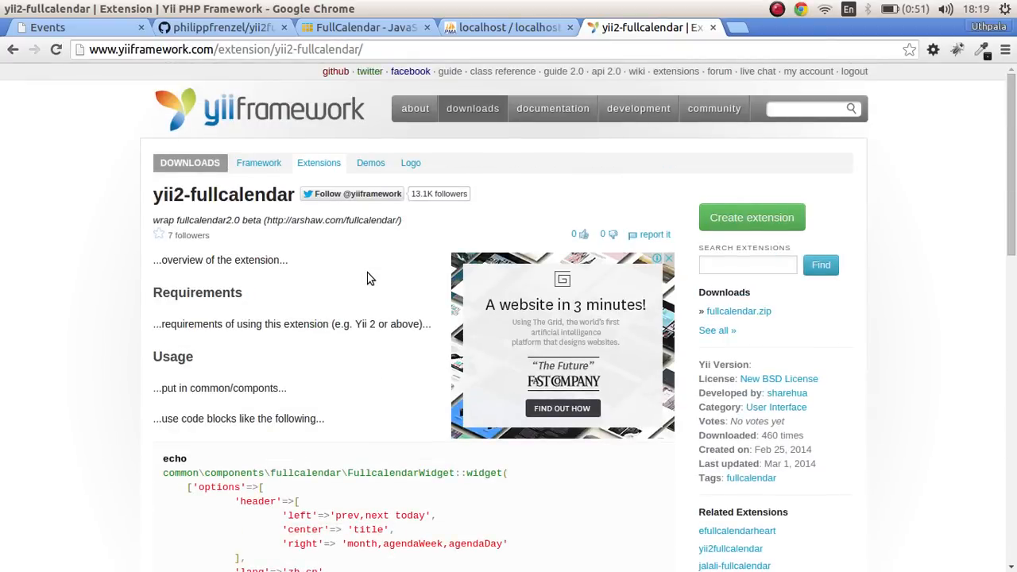
scroll(down, 3)
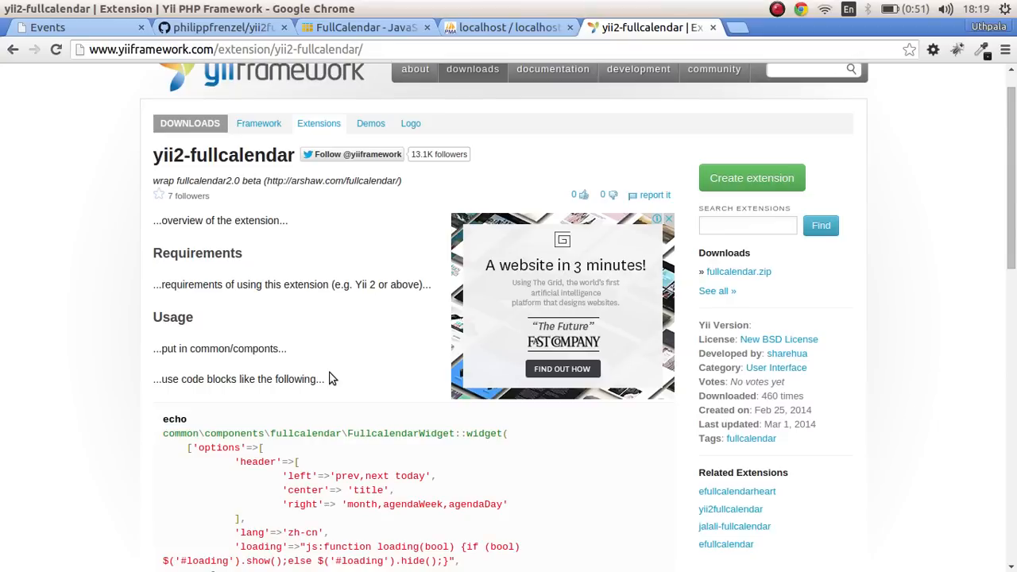
mouse_move(24, 62)
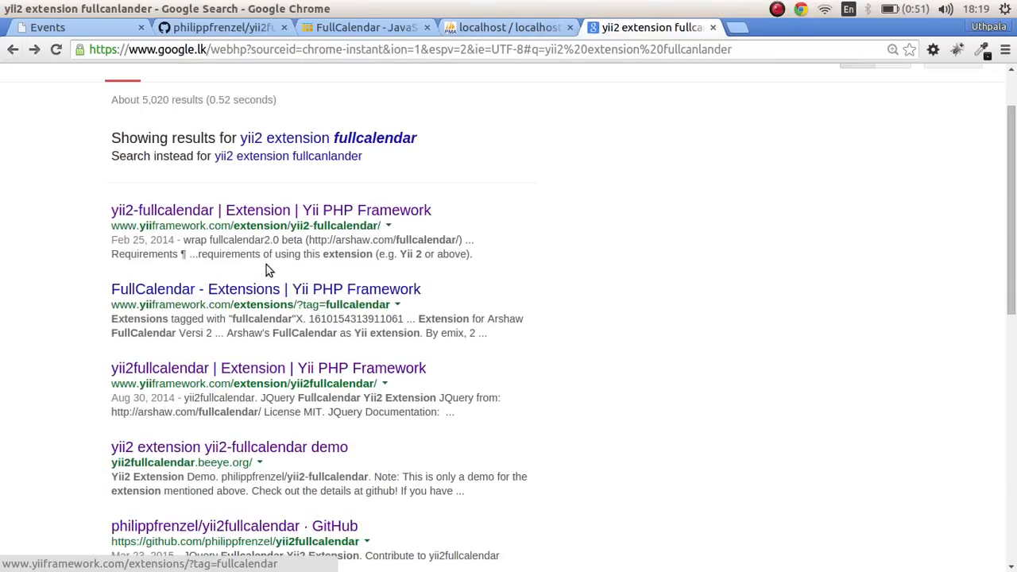
scroll(down, 3)
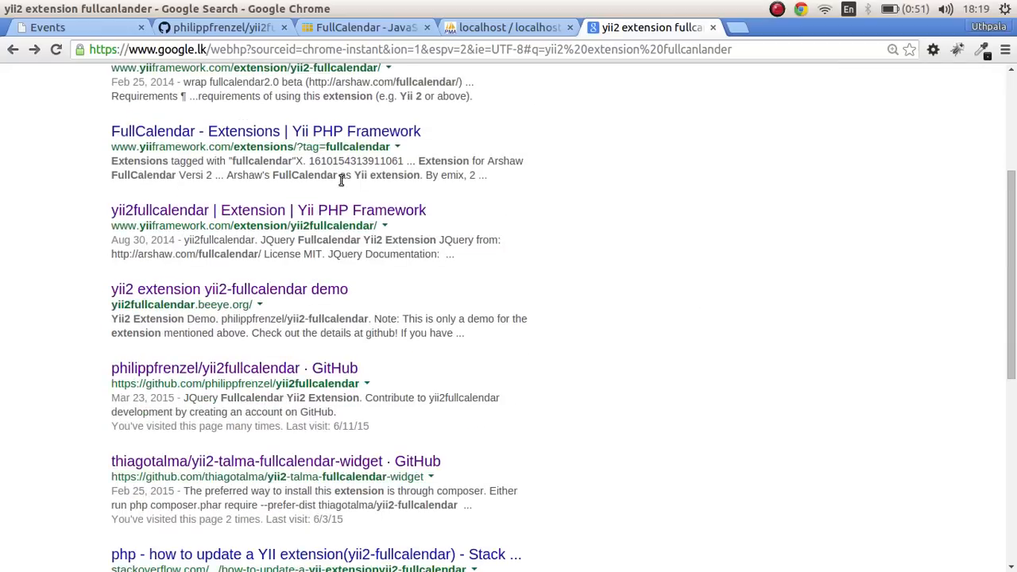
click(269, 210)
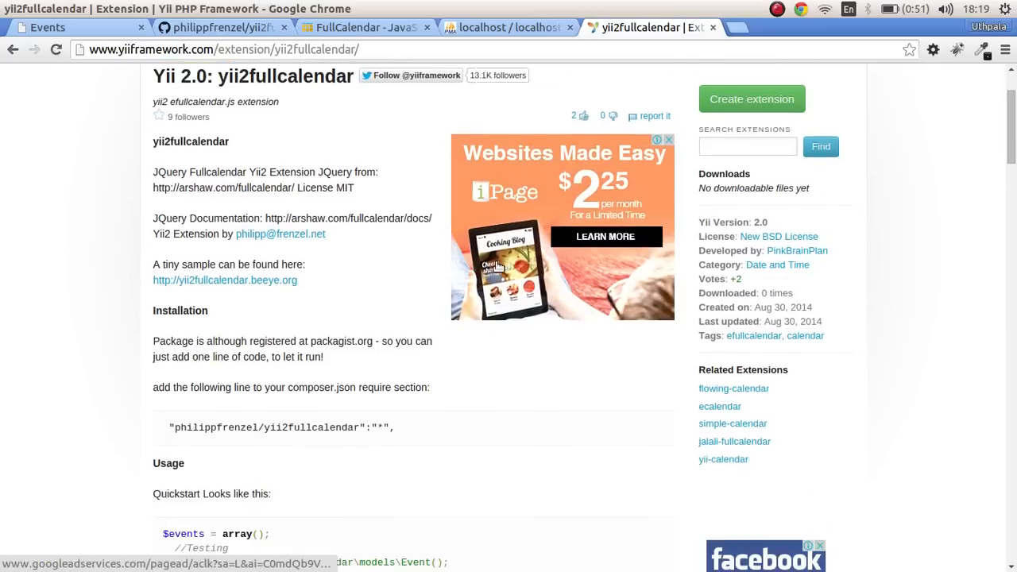
Step: Scroll to the Quickstart example and select the widget() call block for copying
scroll(down, 3)
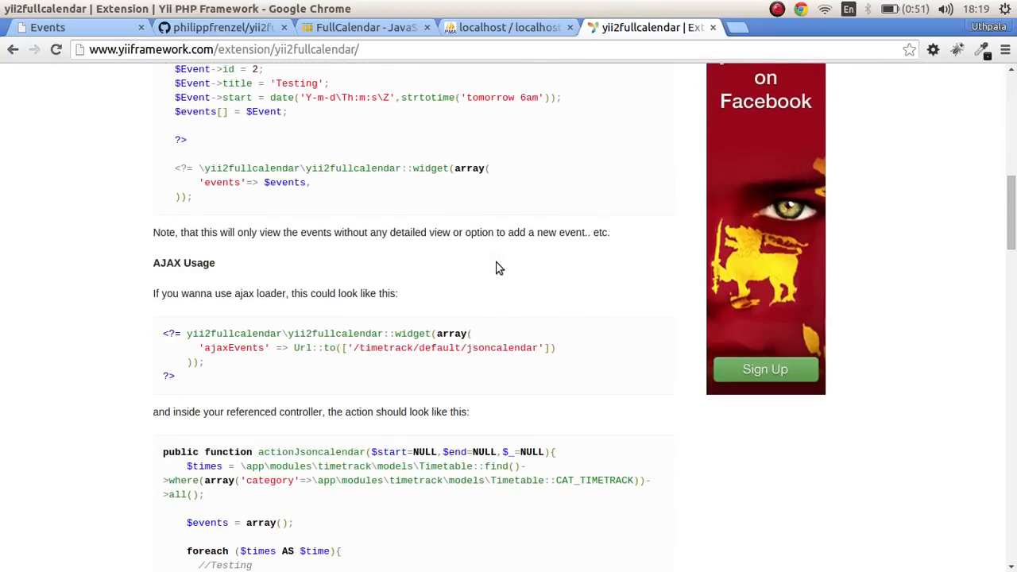
scroll(down, 3)
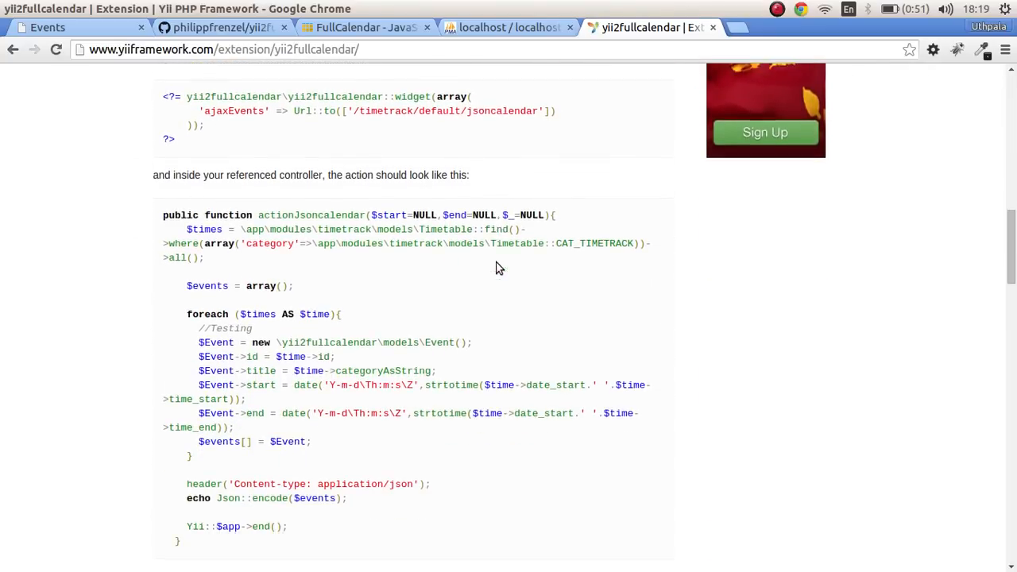
scroll(down, 3)
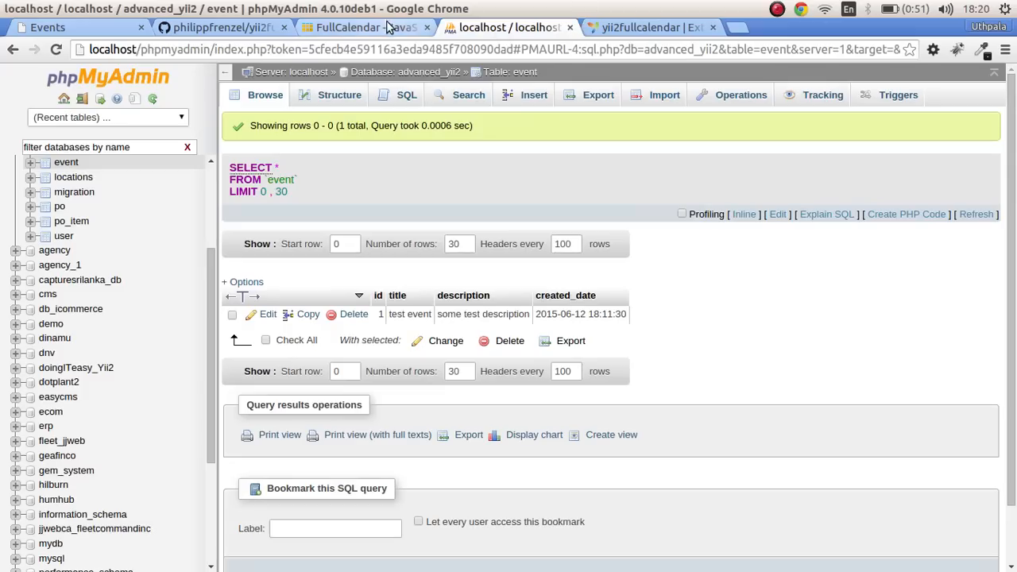
click(649, 27)
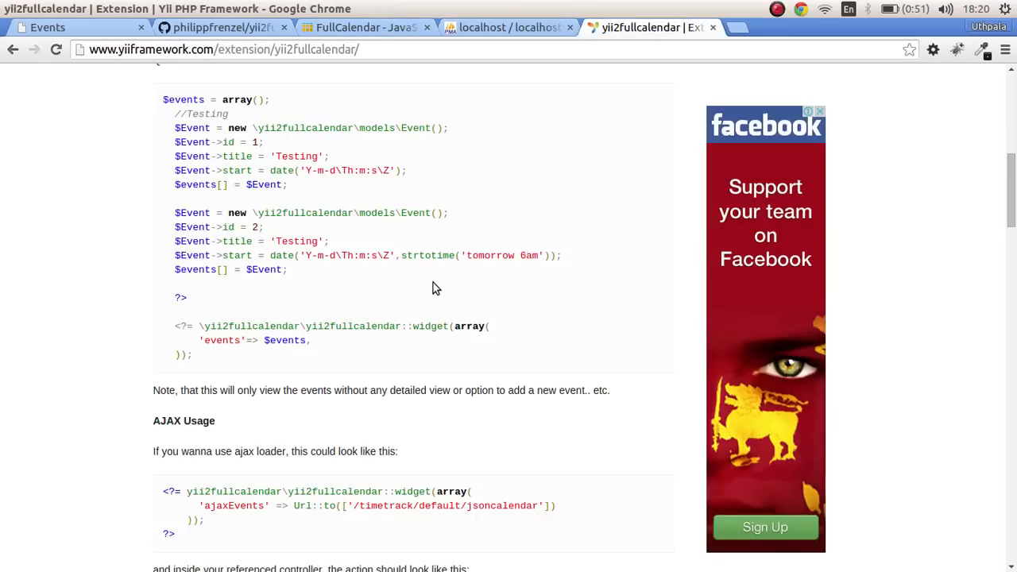
scroll(down, 3)
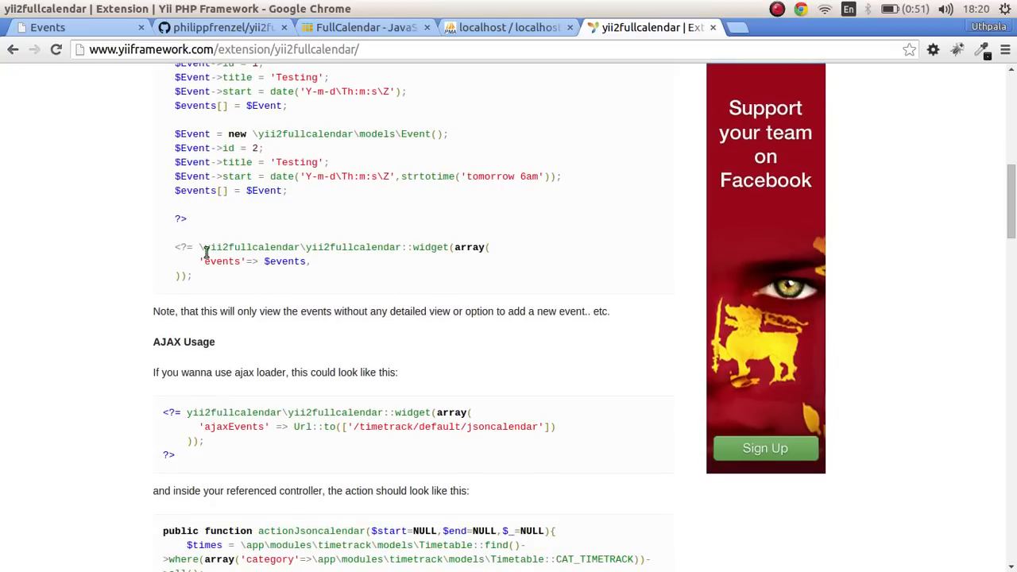
drag(198, 248, 191, 276)
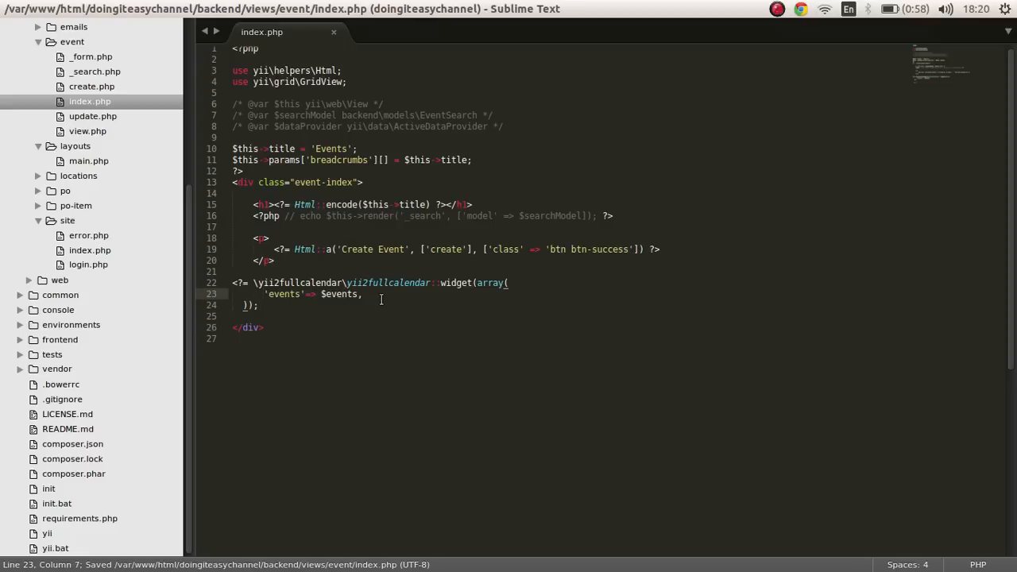
Step: Point the pasted widget's events key at $events, then open backend/controllers/EventController.php
double_click(283, 294)
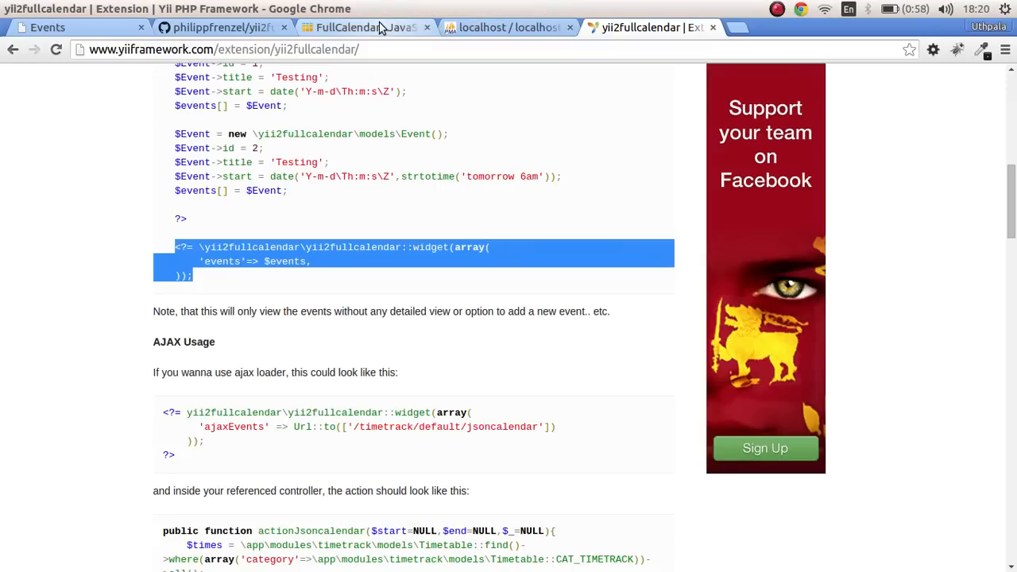
click(363, 27)
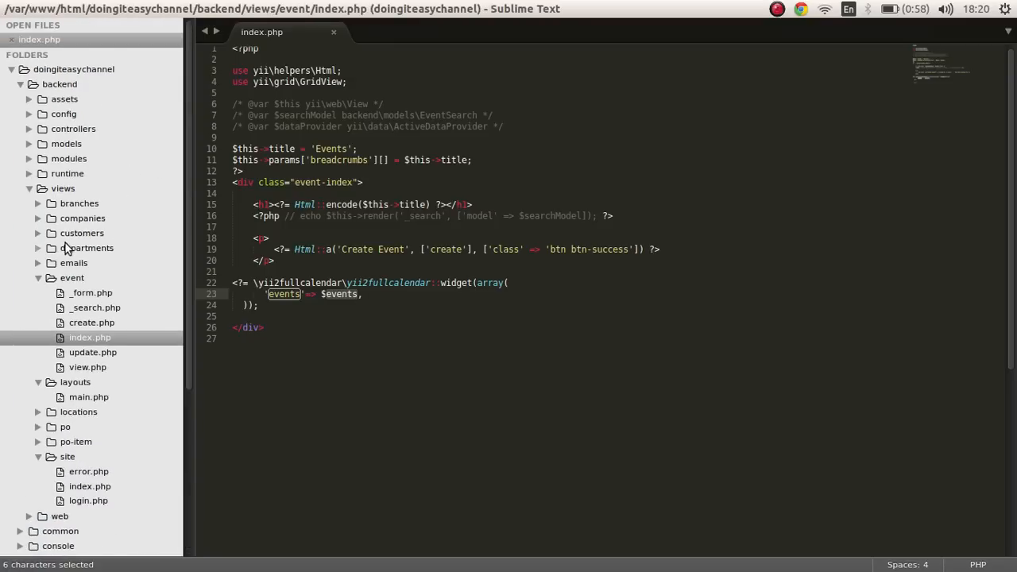
click(73, 127)
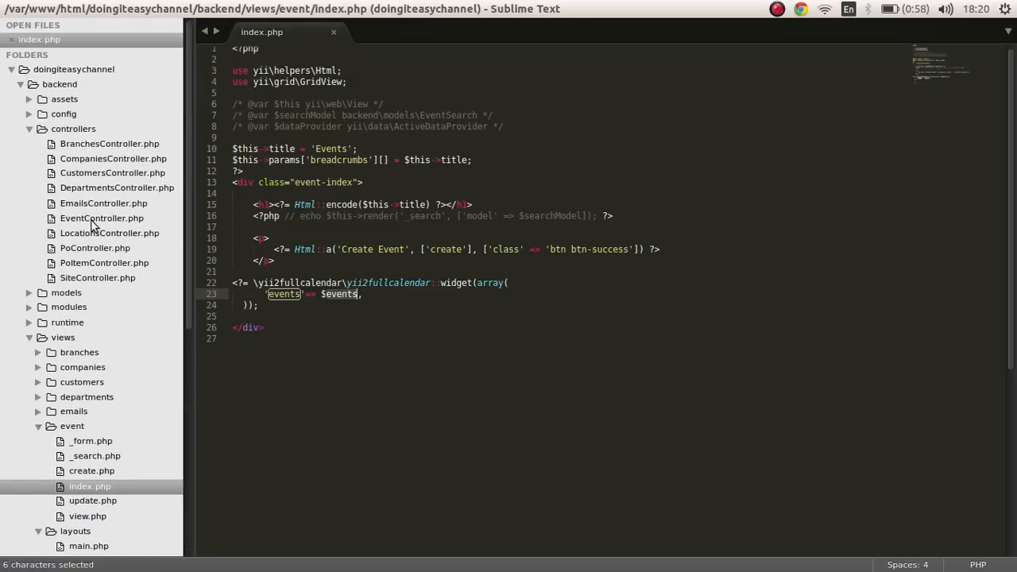
click(101, 217)
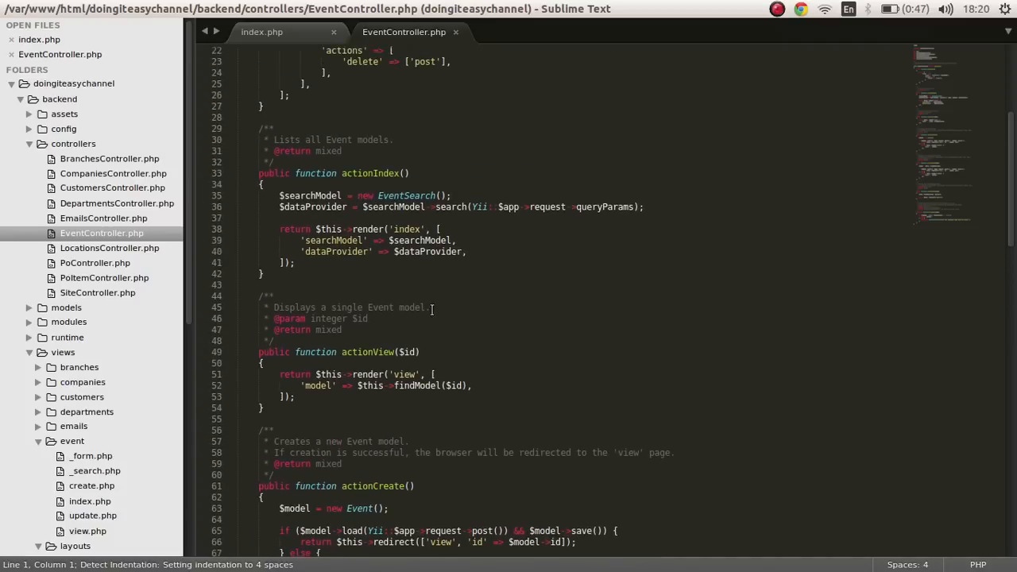
Step: Replace the searchModel/dataProvider lines with $events = Event::find()->all();
click(483, 206)
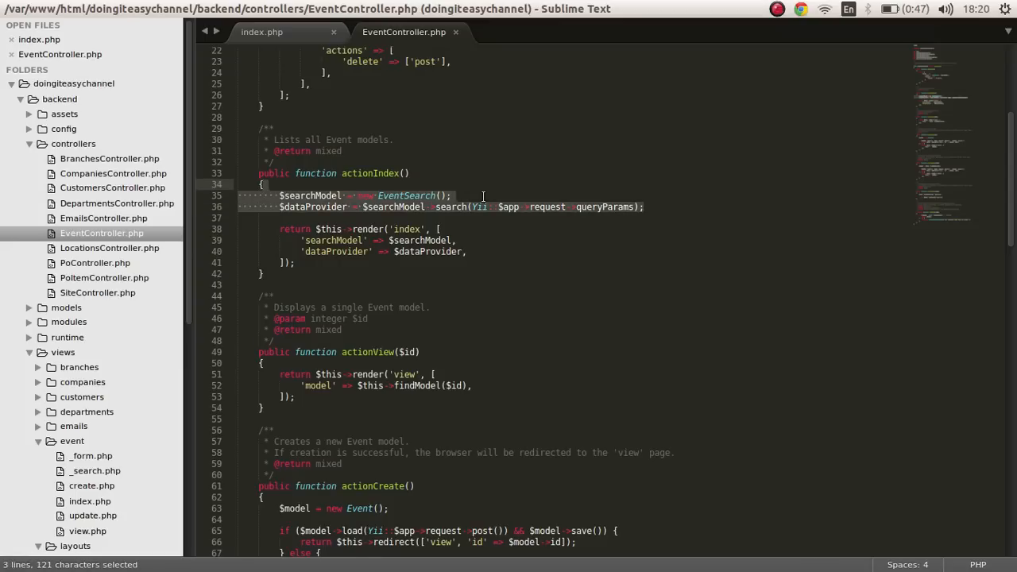
key(Delete)
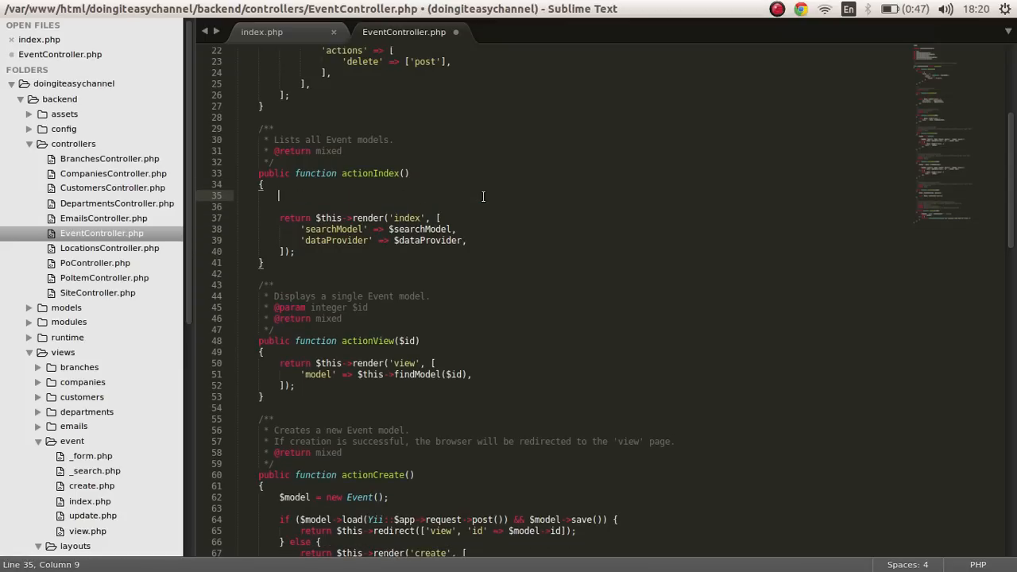
text($ene)
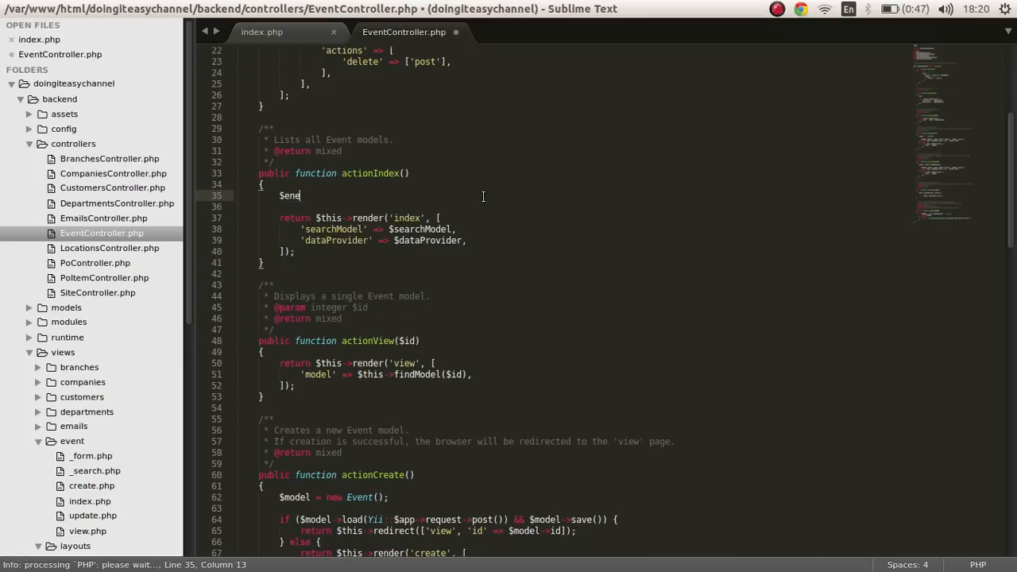
text(vents =)
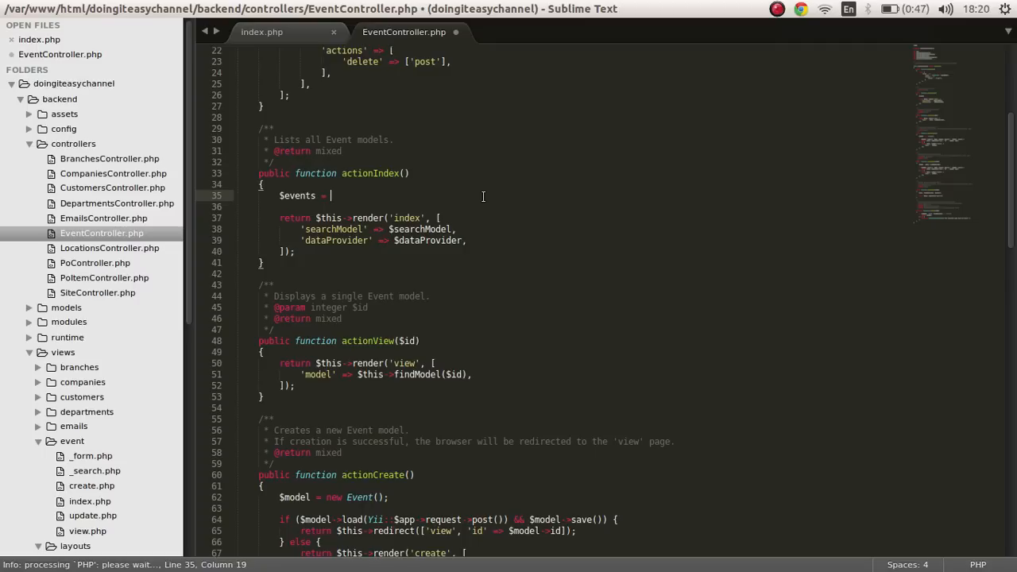
text(Even)
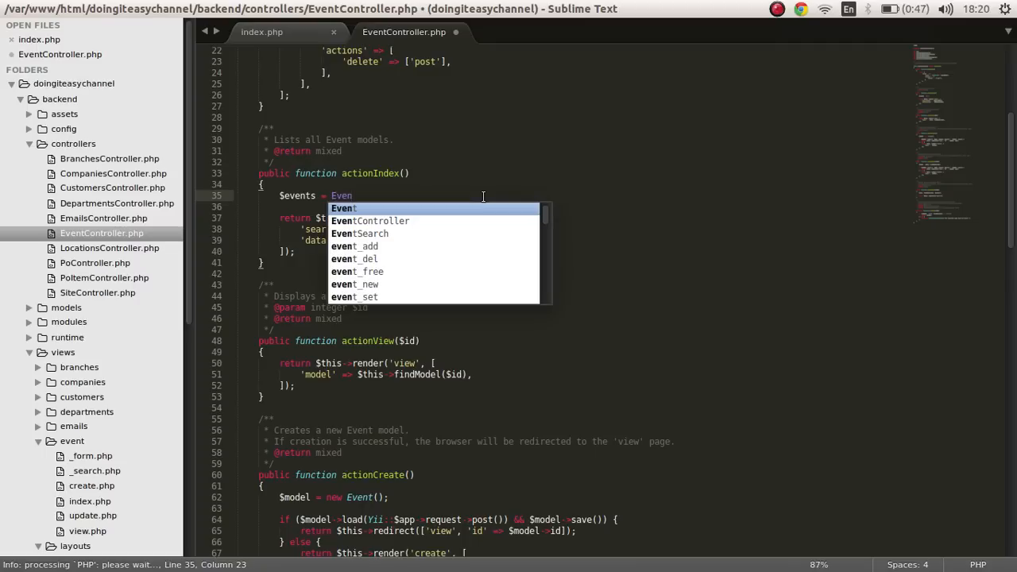
text(t::find)
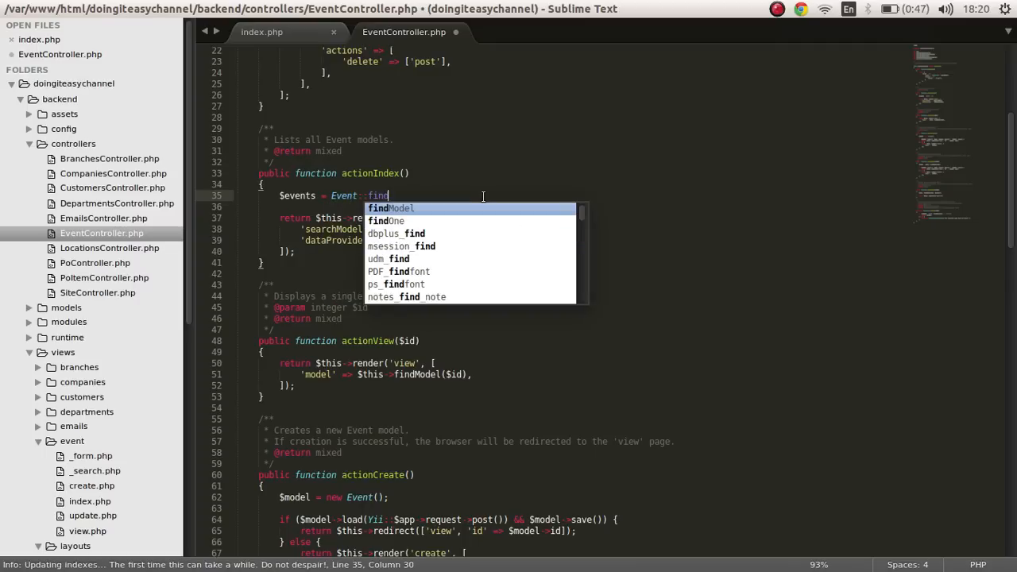
text(All)
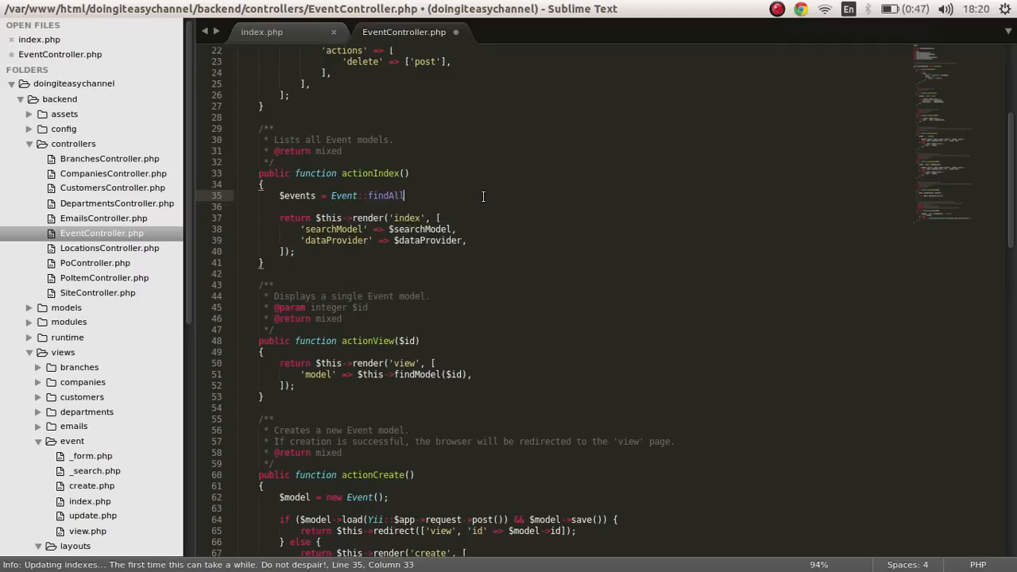
text(()->all();)
text(foreca)
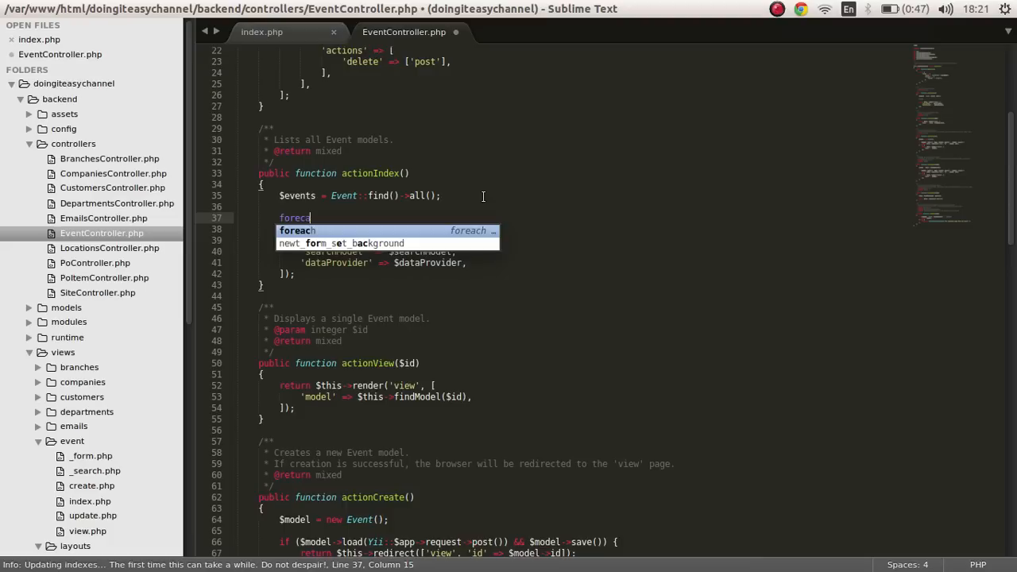
Step: Insert a foreach snippet looping over the events as $event with an open loop body
key(Tab)
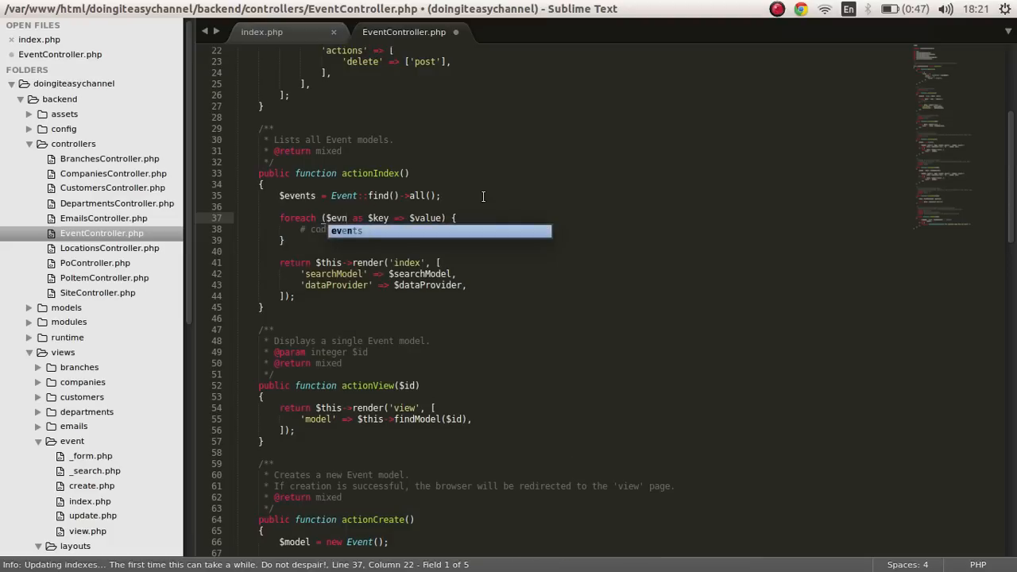
key(Tab)
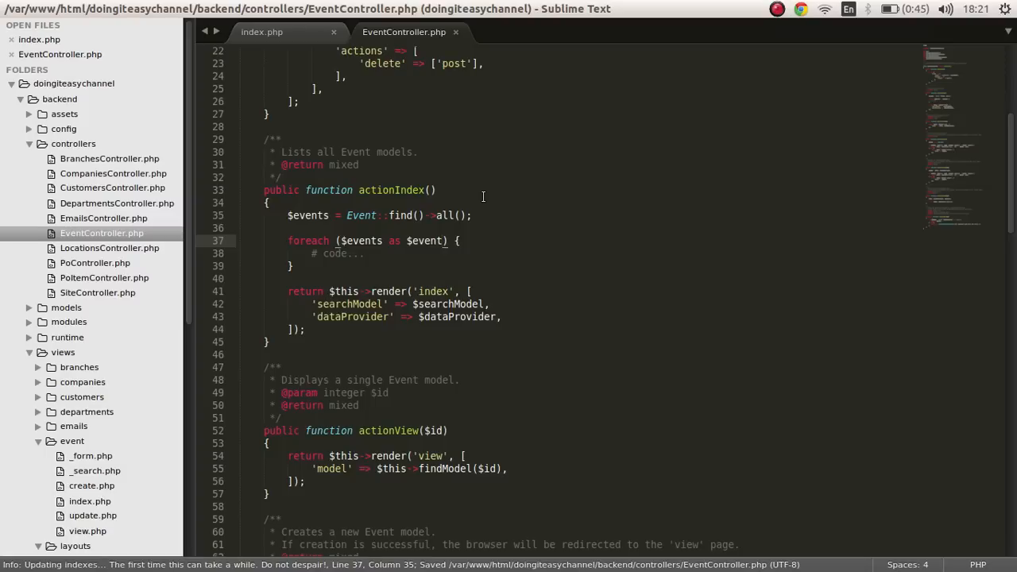
click(311, 255)
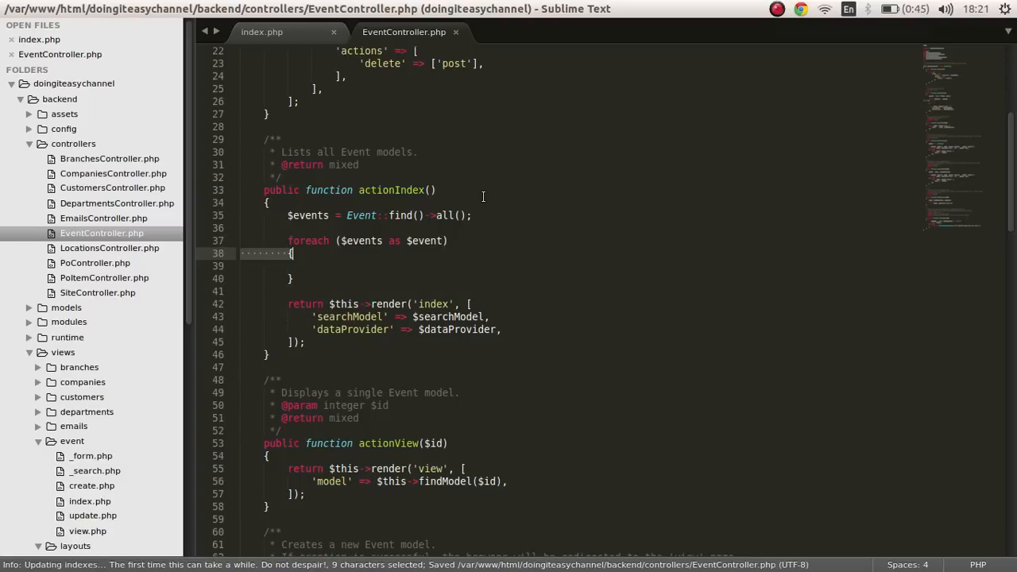
key(enter)
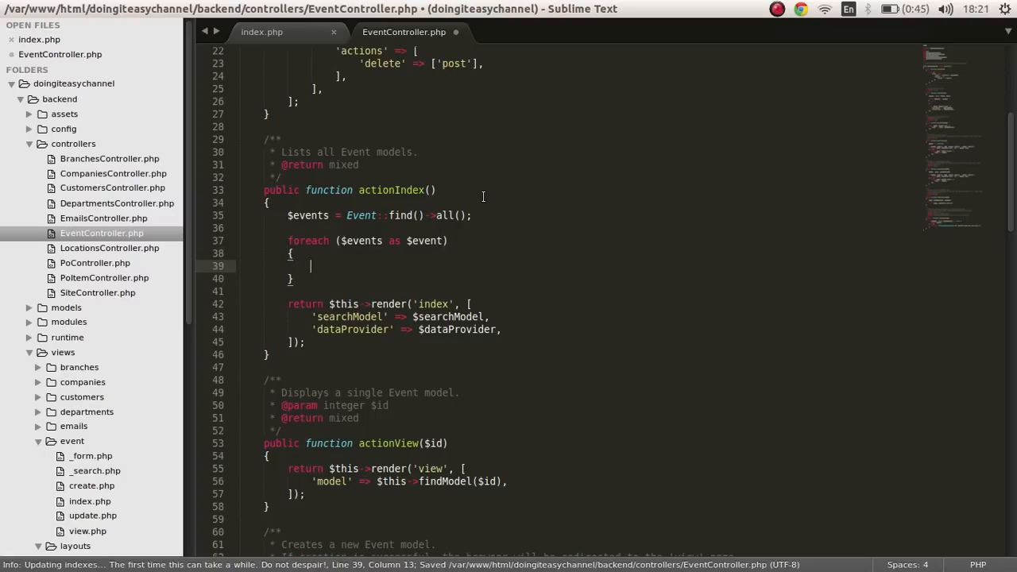
text($en)
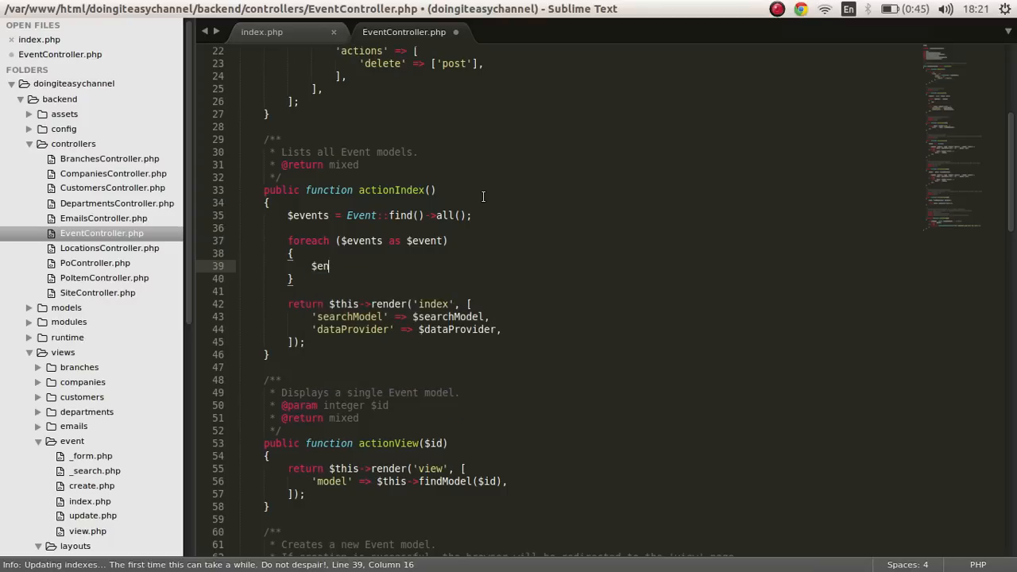
text(vent)
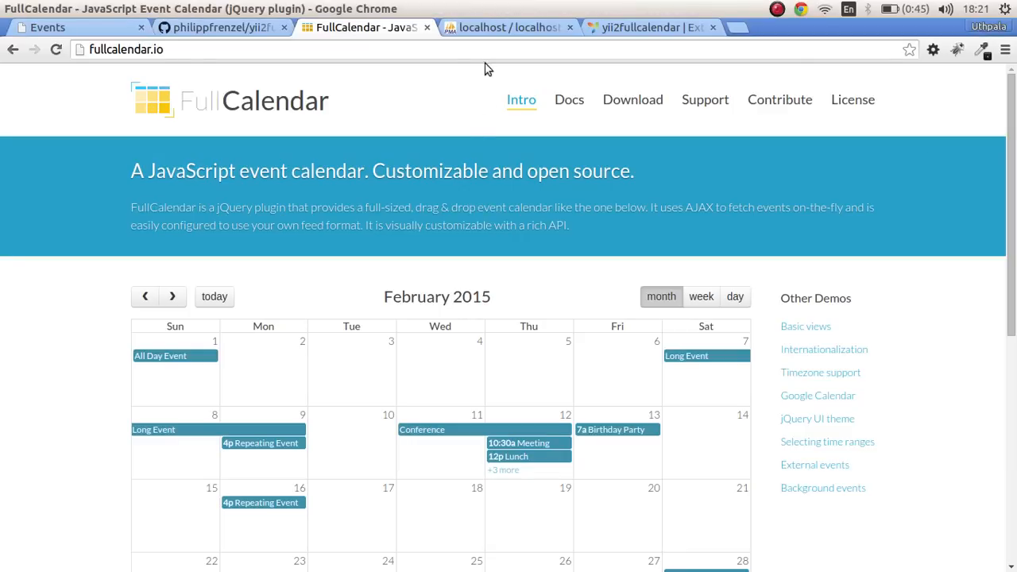
Step: Copy the quickstart's $Event = new ...Event() lines into the foreach body and reindent them
click(651, 27)
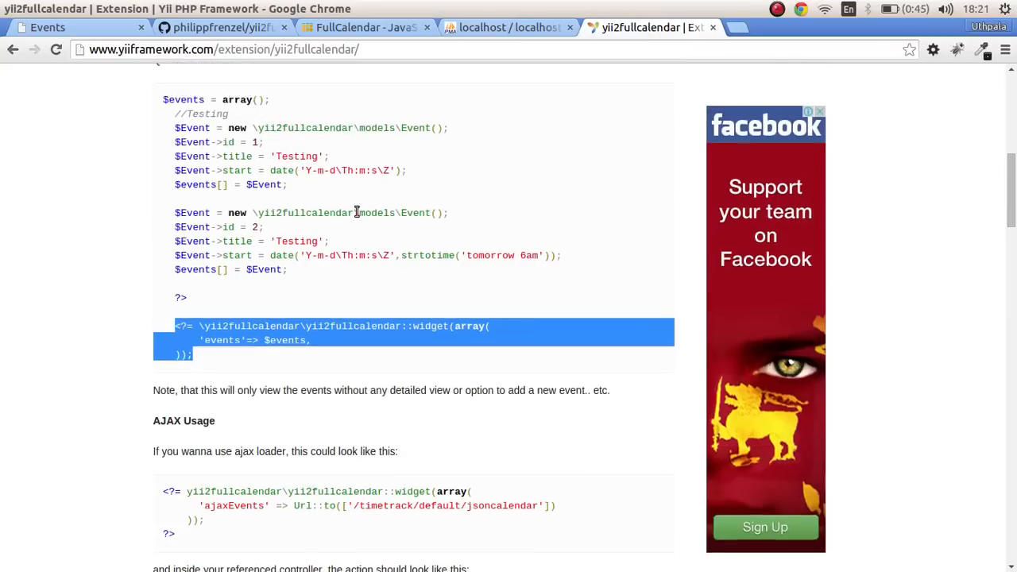
scroll(up, 3)
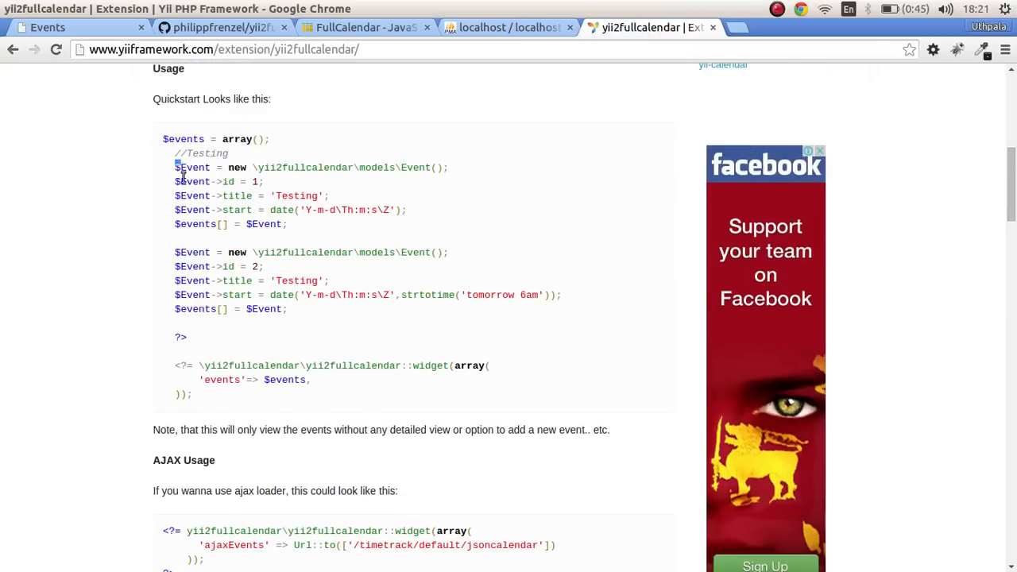
drag(174, 166, 310, 224)
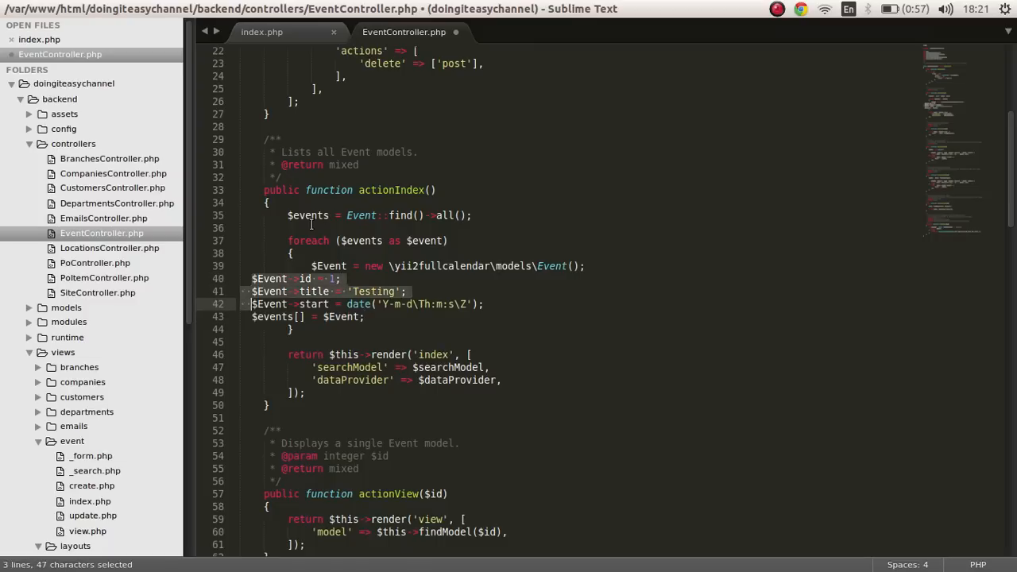
key(Tab)
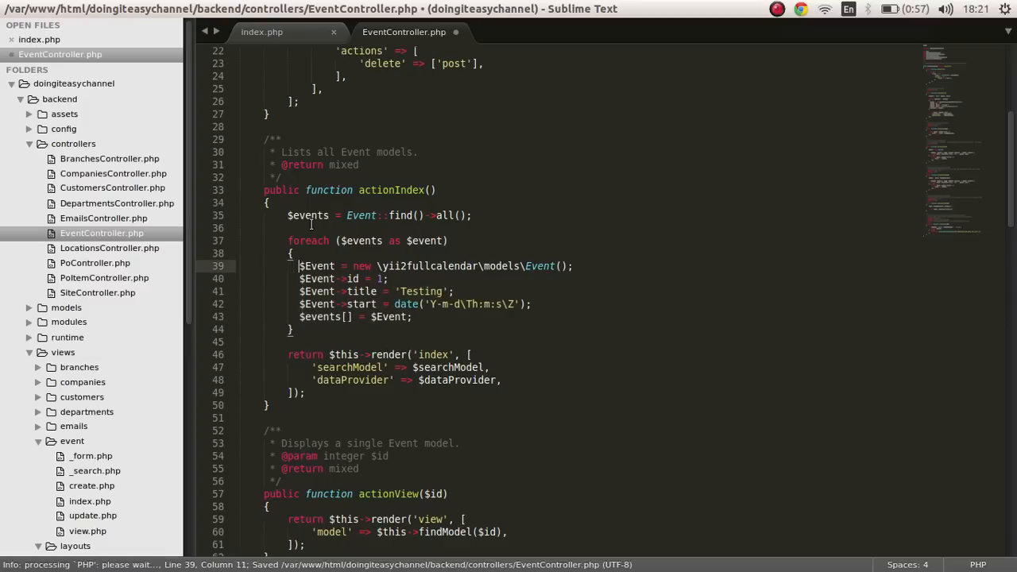
click(480, 265)
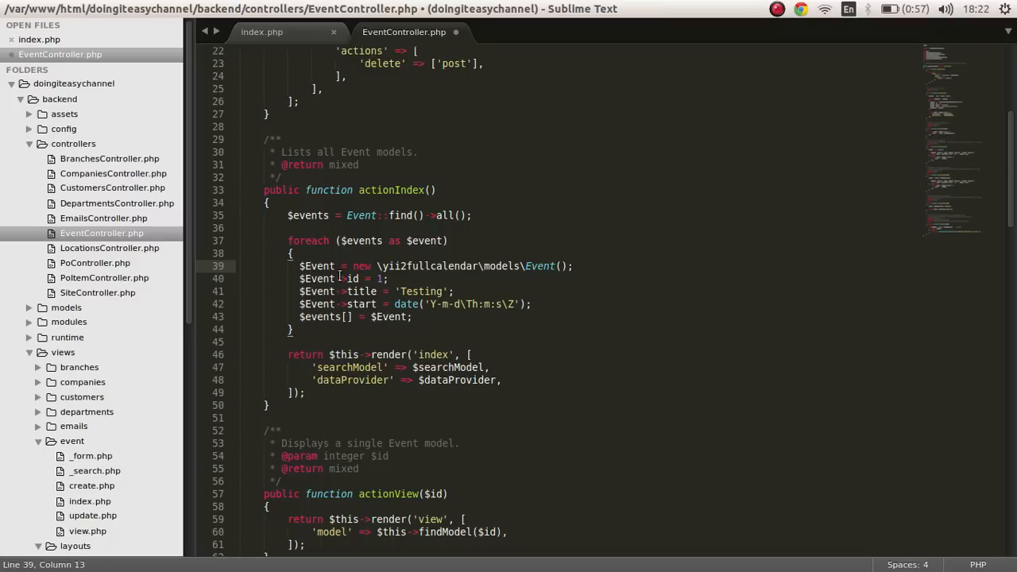
Step: Rename the $Event occurrences and set the calendar event's title from $event->title instead of 'Testing'
double_click(316, 266)
text(e)
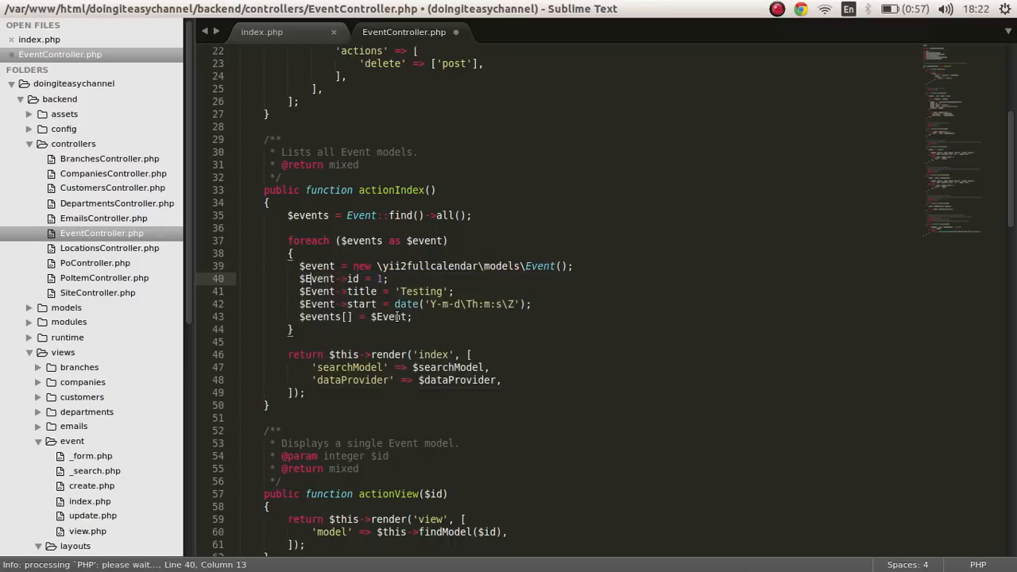
double_click(316, 278)
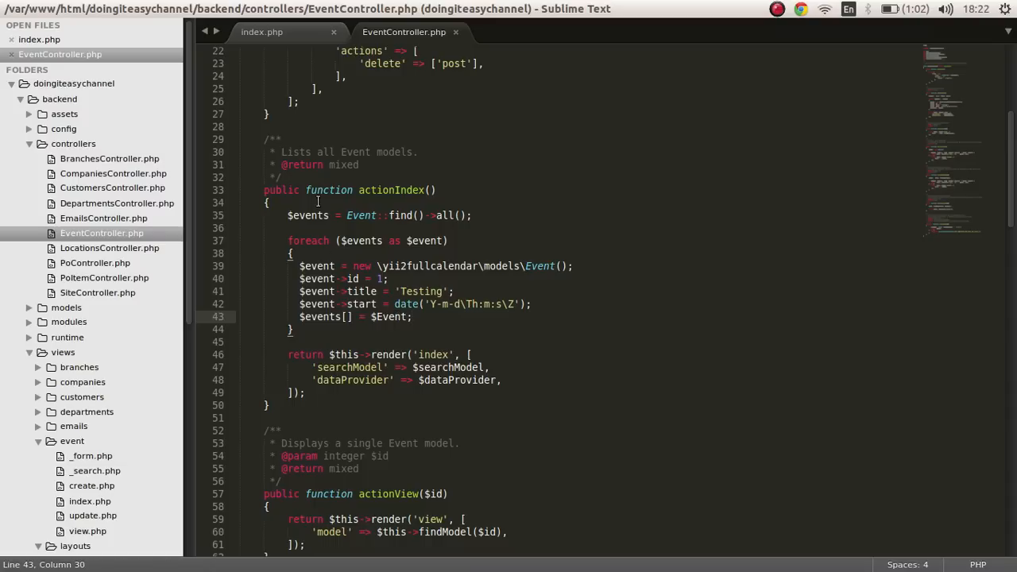
mouse_move(410, 284)
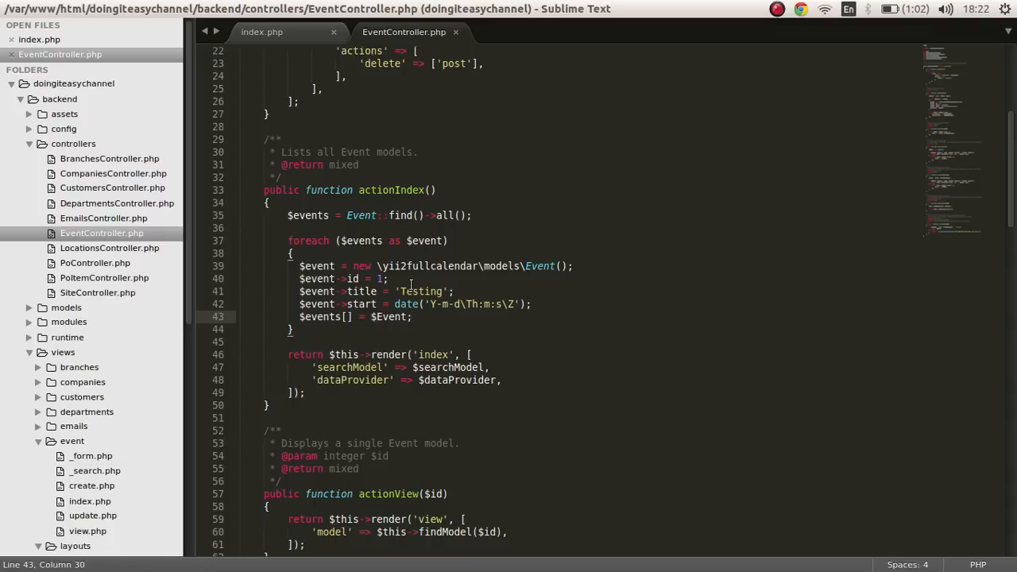
double_click(426, 242)
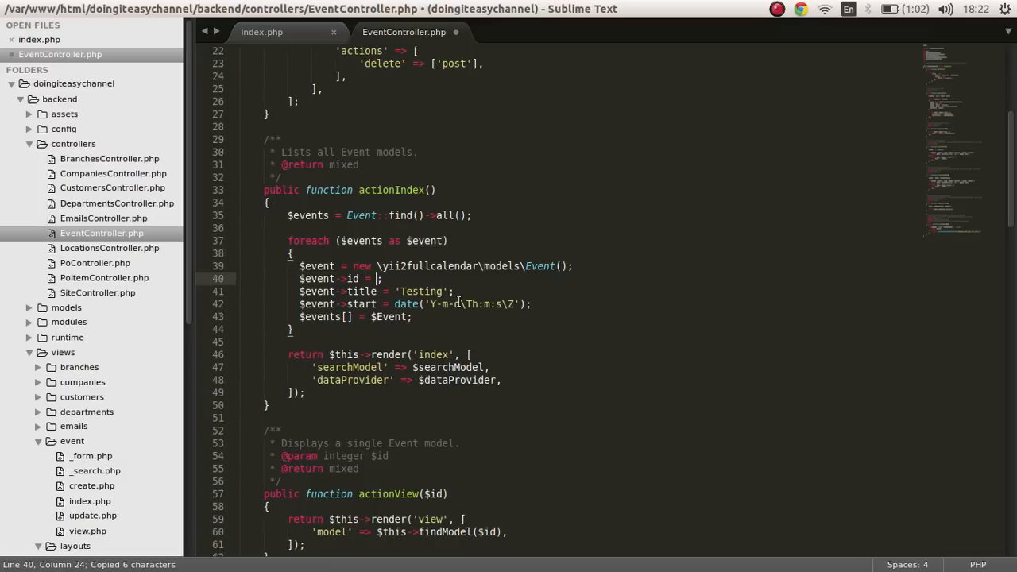
text($event->id)
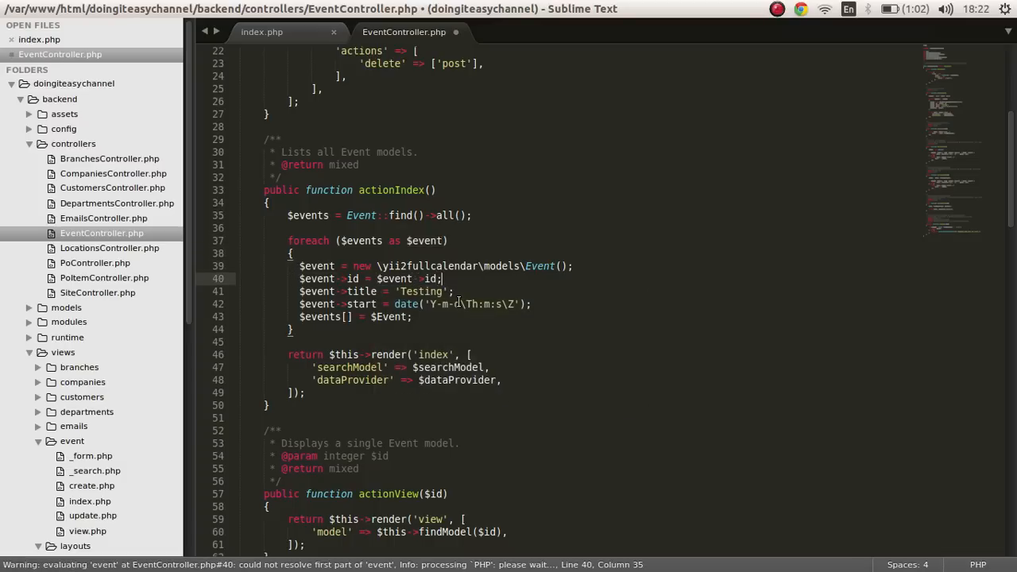
double_click(420, 290)
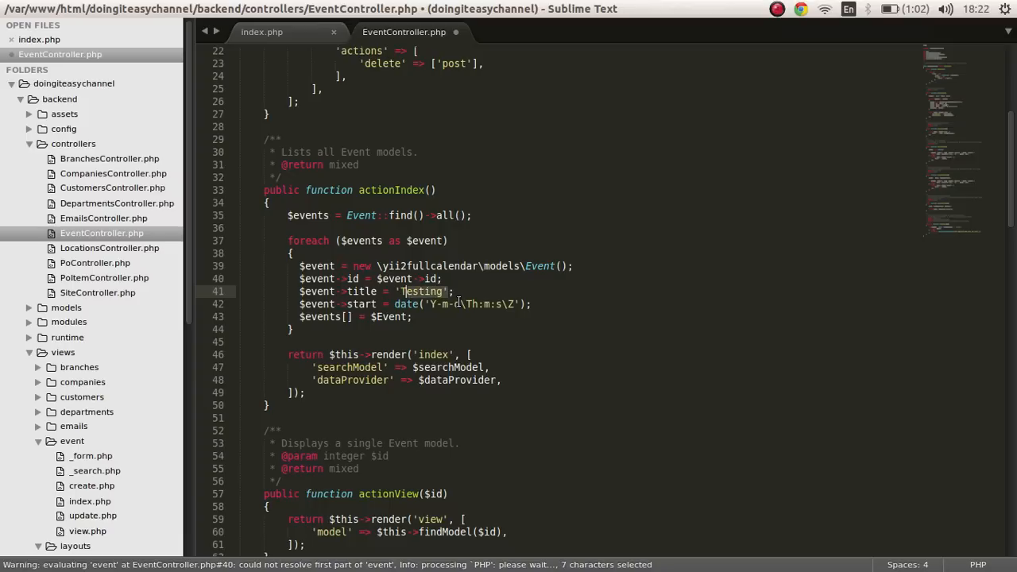
text($v)
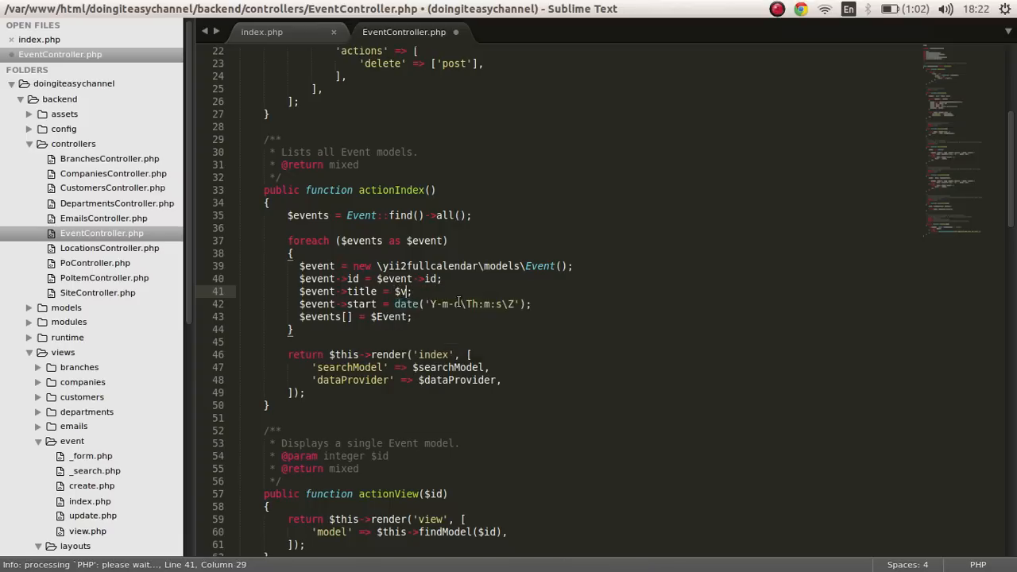
key(BackSpace)
text(even)
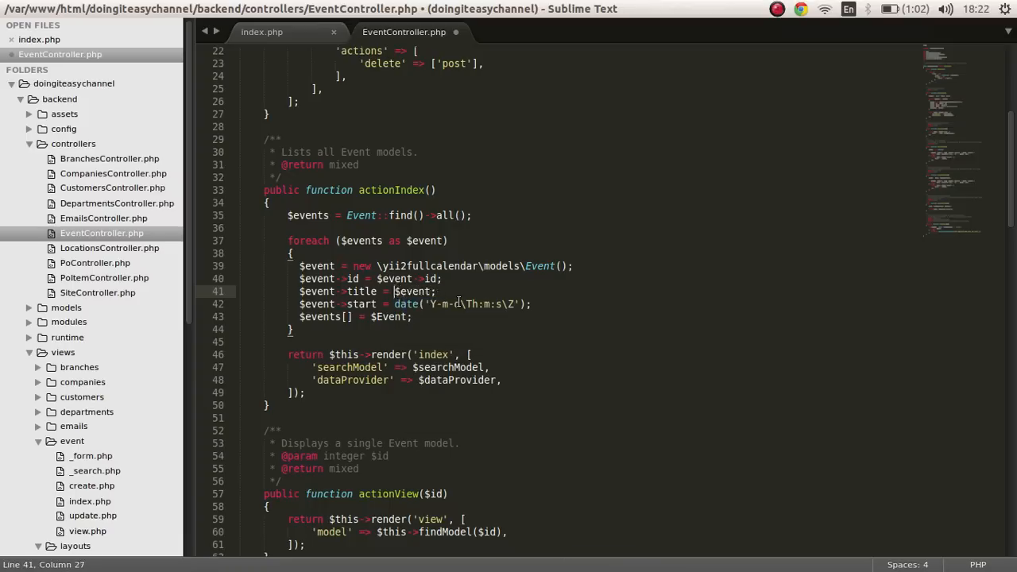
text(title)
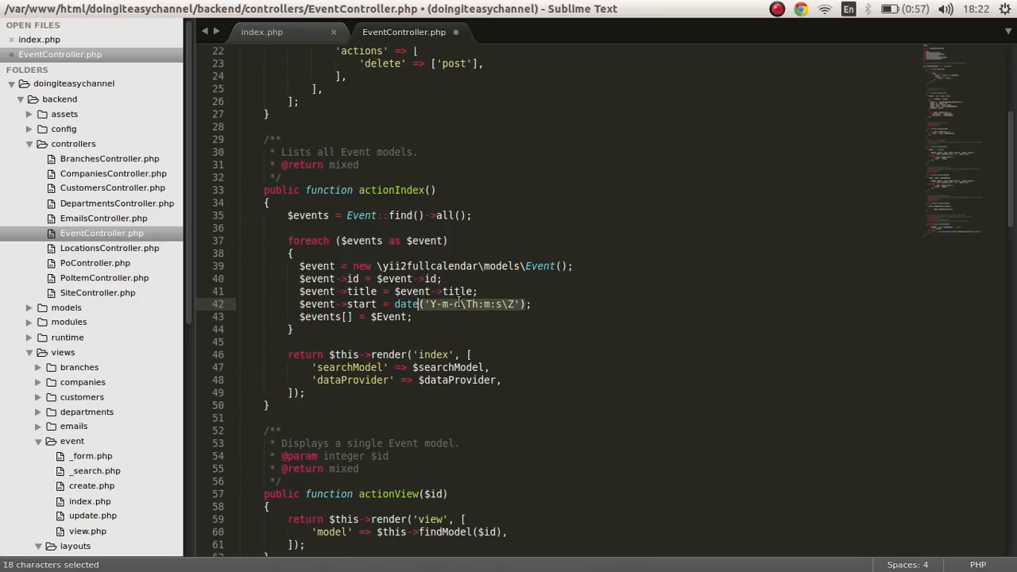
Step: Replace the hard-coded date() start with $event->created_date and trim the render parameters
key(Delete)
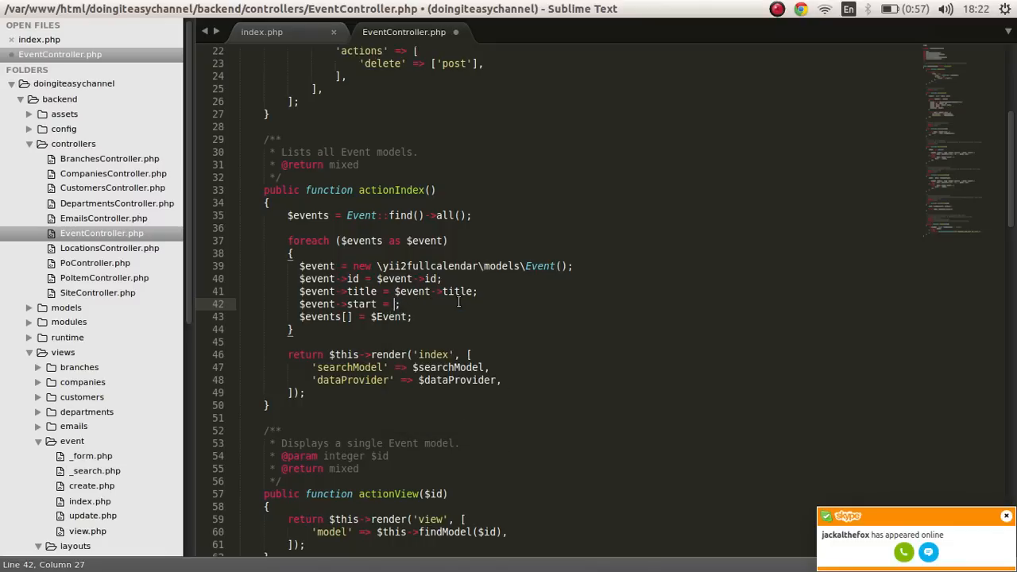
text(vent)
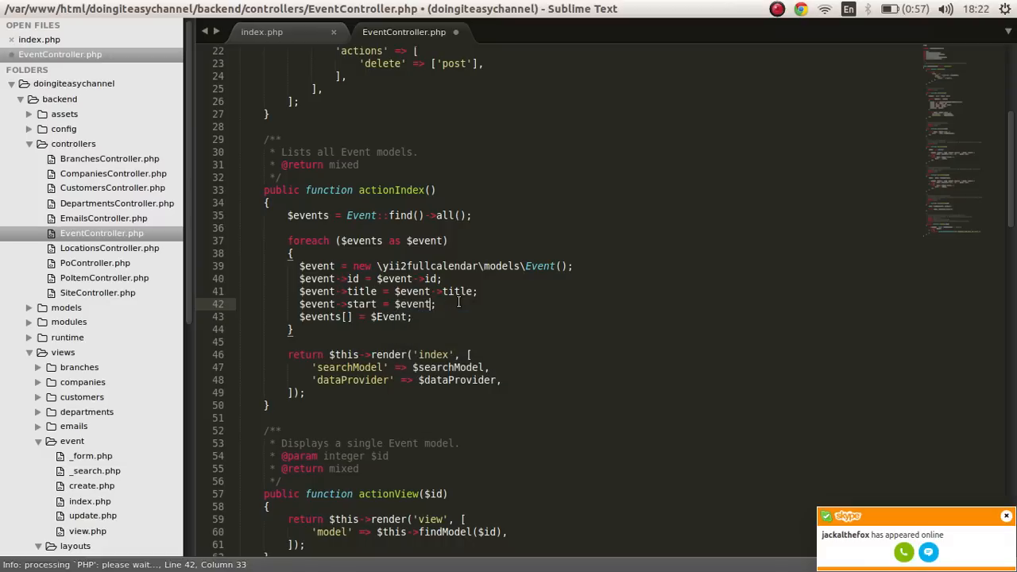
text(created_date)
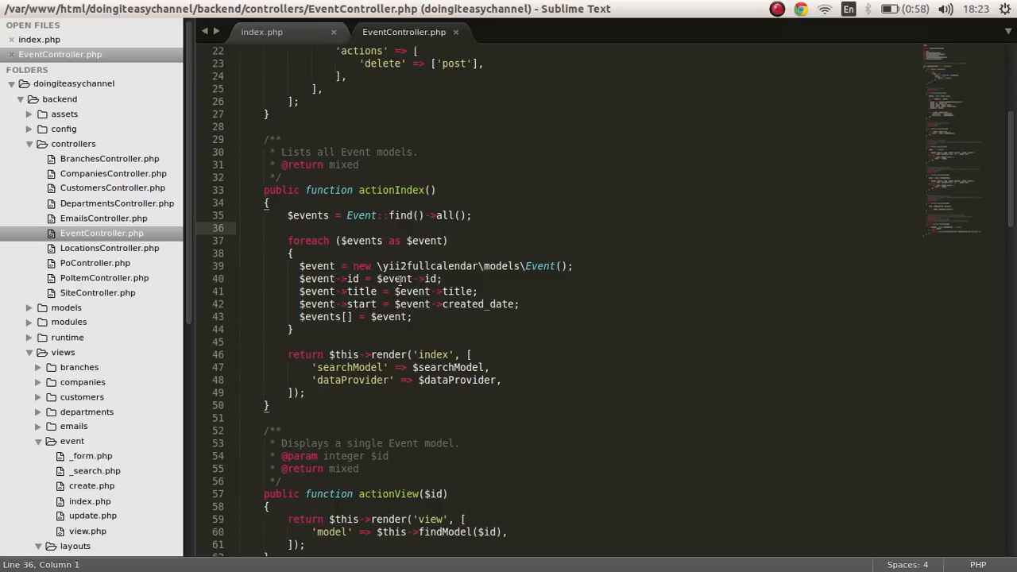
click(286, 242)
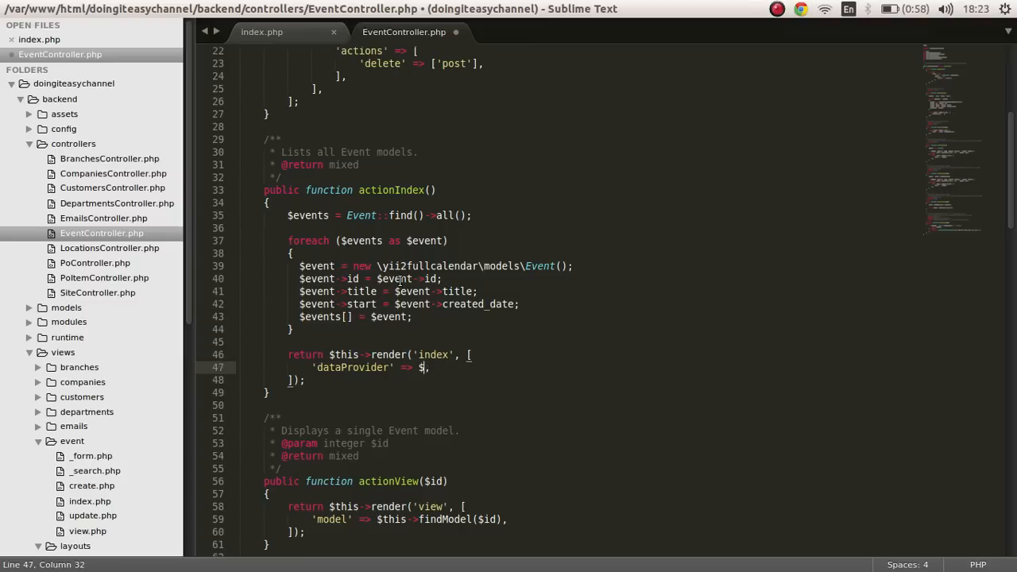
Step: Pass events to the render call, reload the Events page and view the created_date UnknownPropertyException, checking the event table
text(events)
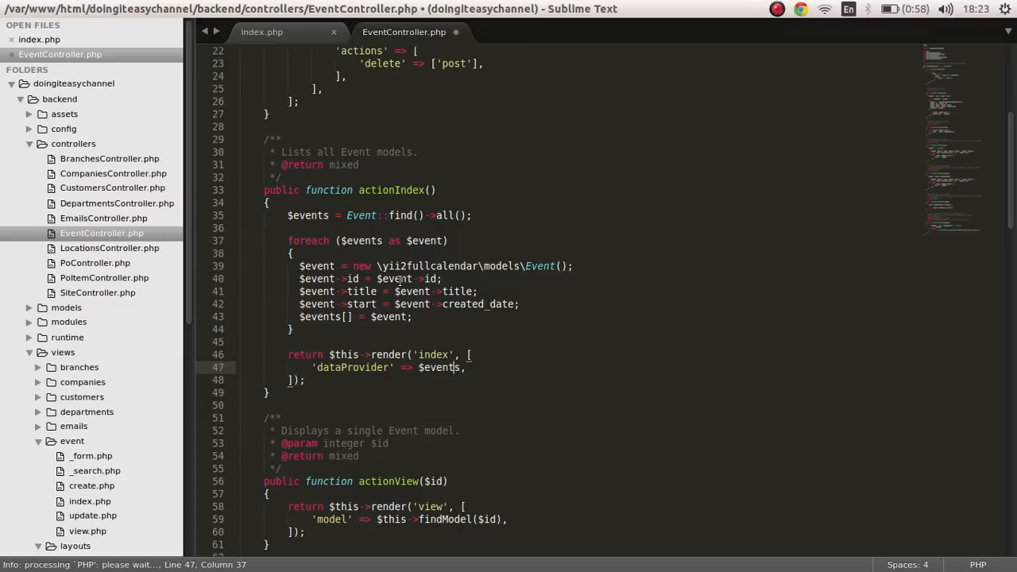
text(e)
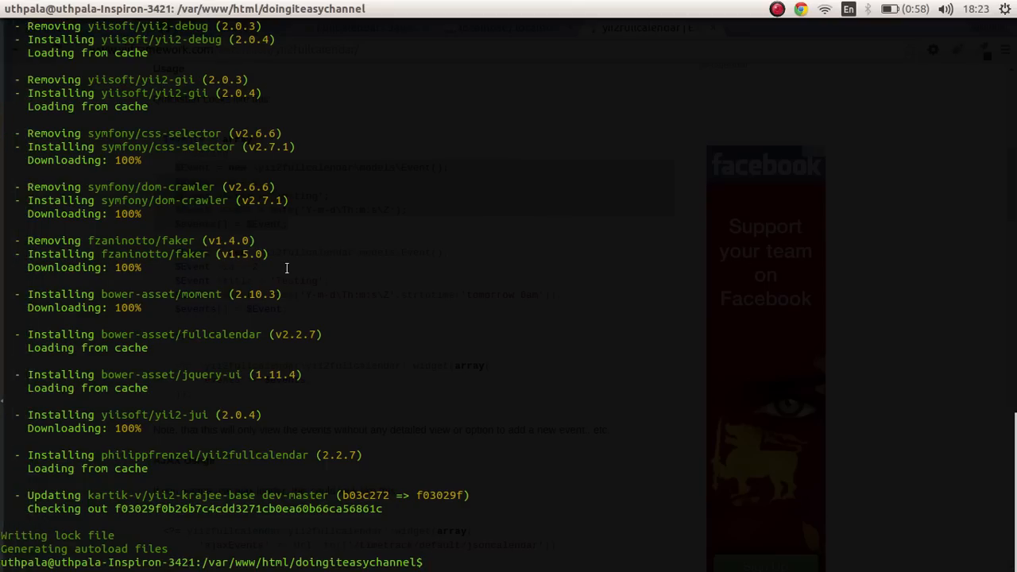
click(46, 27)
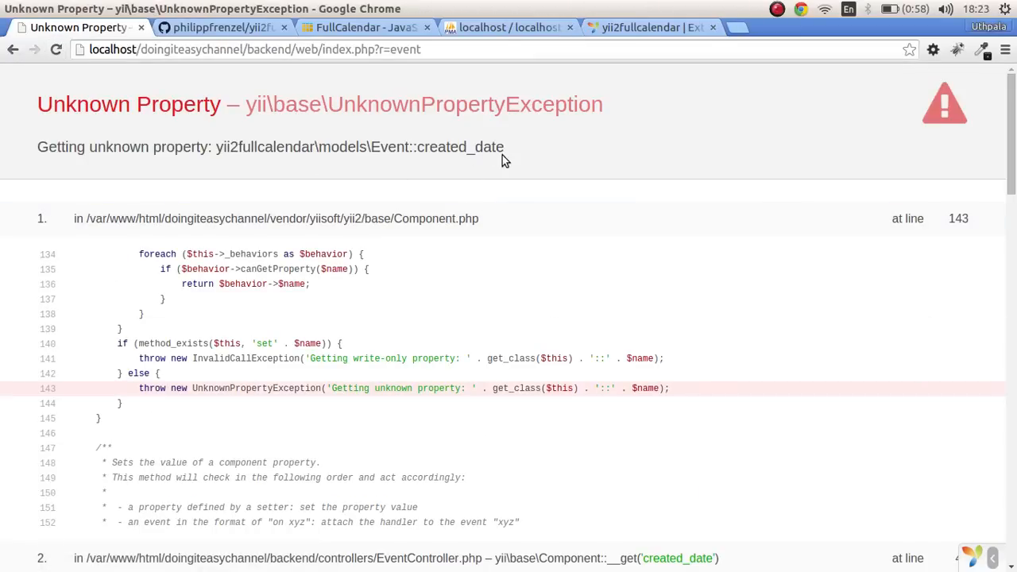
mouse_move(169, 165)
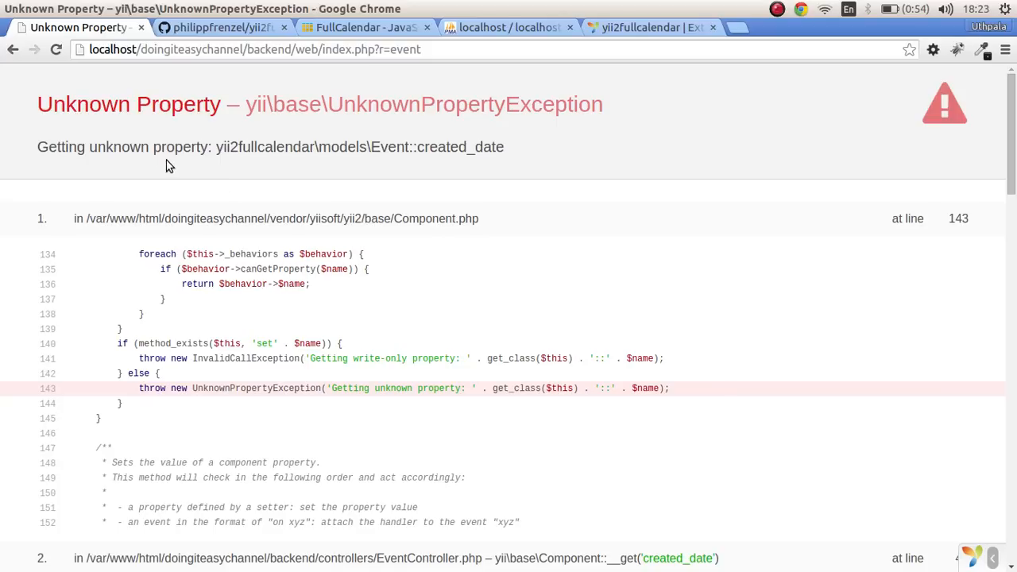
mouse_move(473, 169)
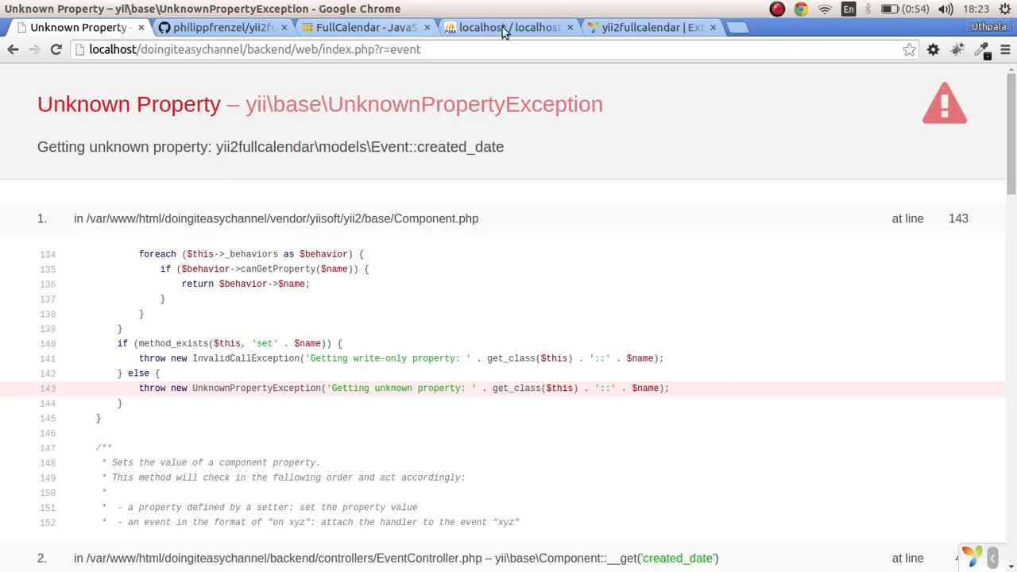
click(508, 27)
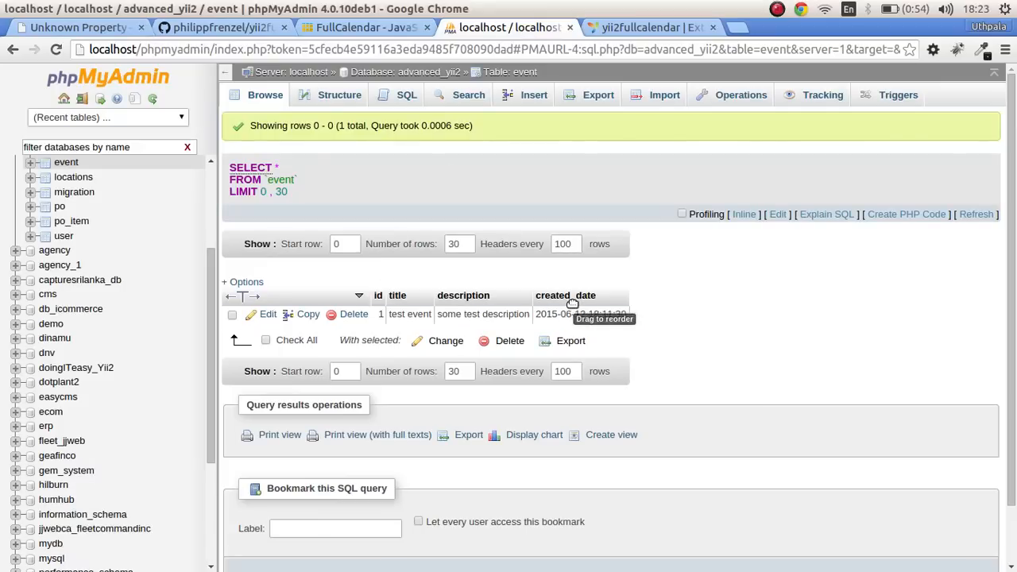
click(72, 27)
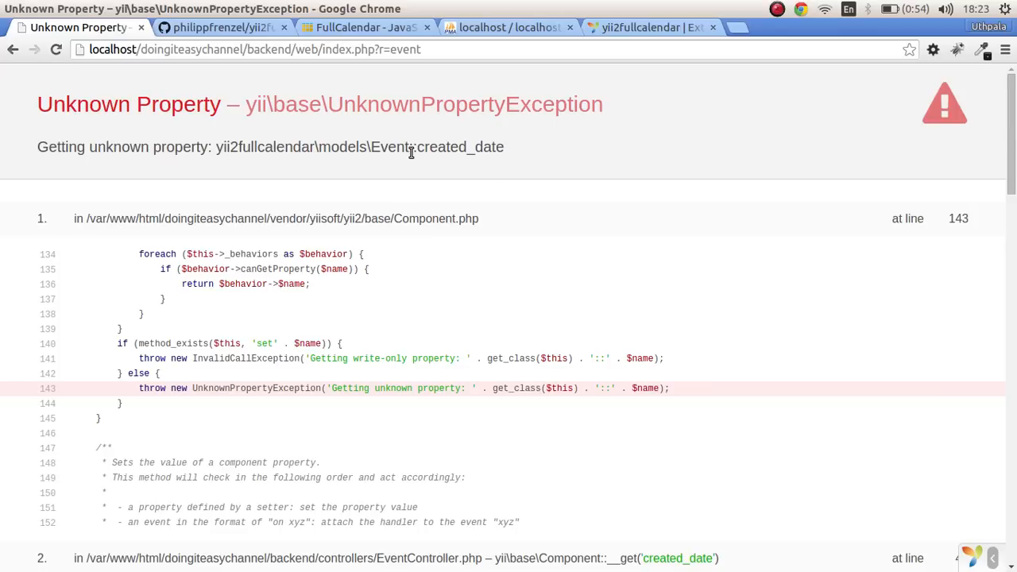
mouse_move(492, 181)
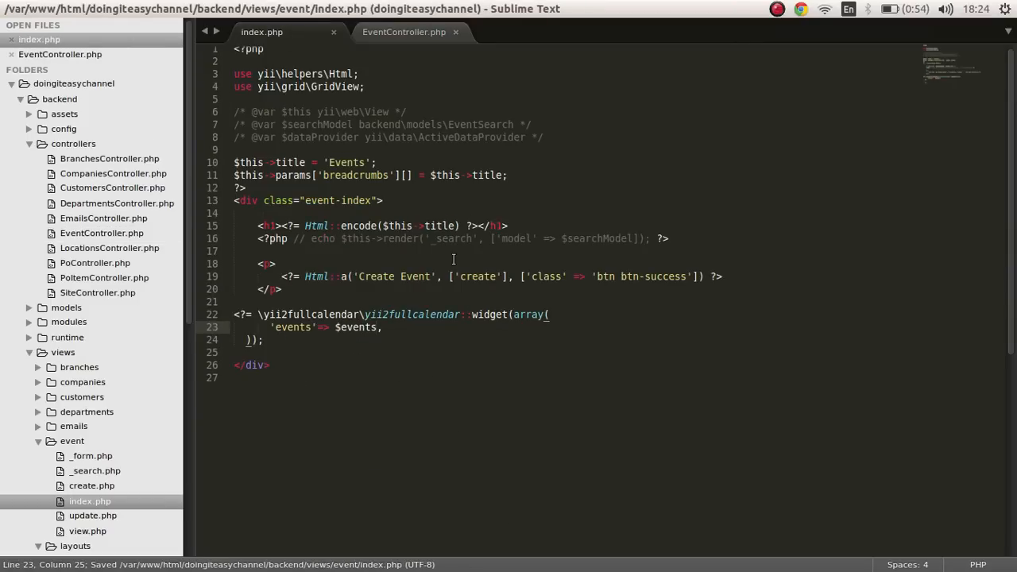
Step: Close the widget's PHP tag, trace the error to EventController line 42 and check the stored event row
text(?>)
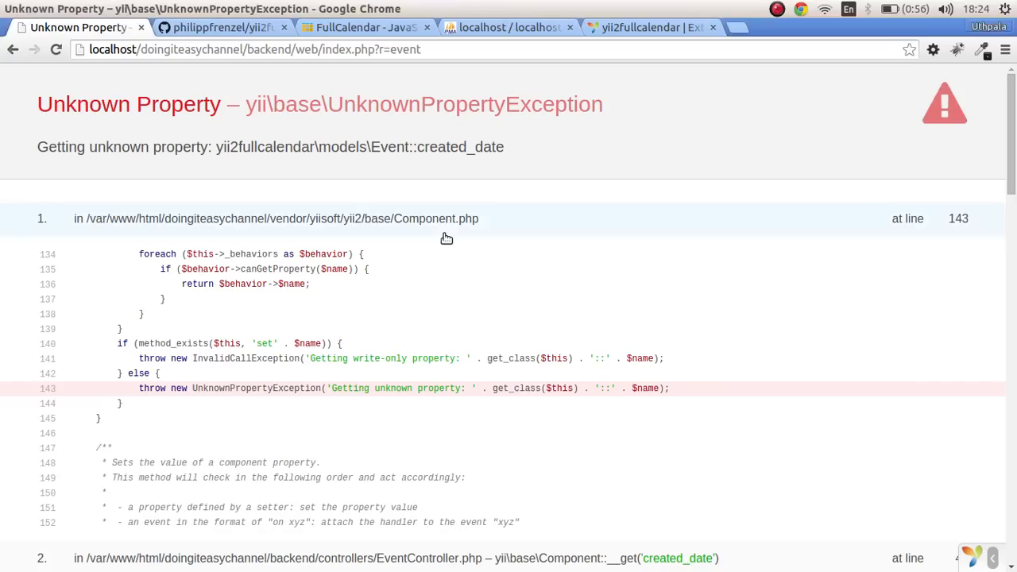
mouse_move(601, 246)
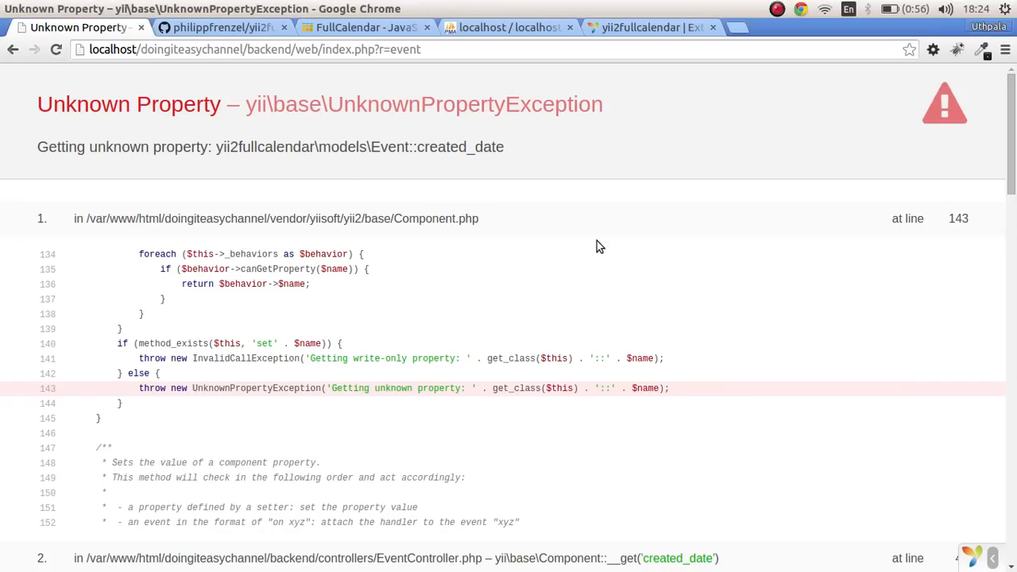
scroll(down, 3)
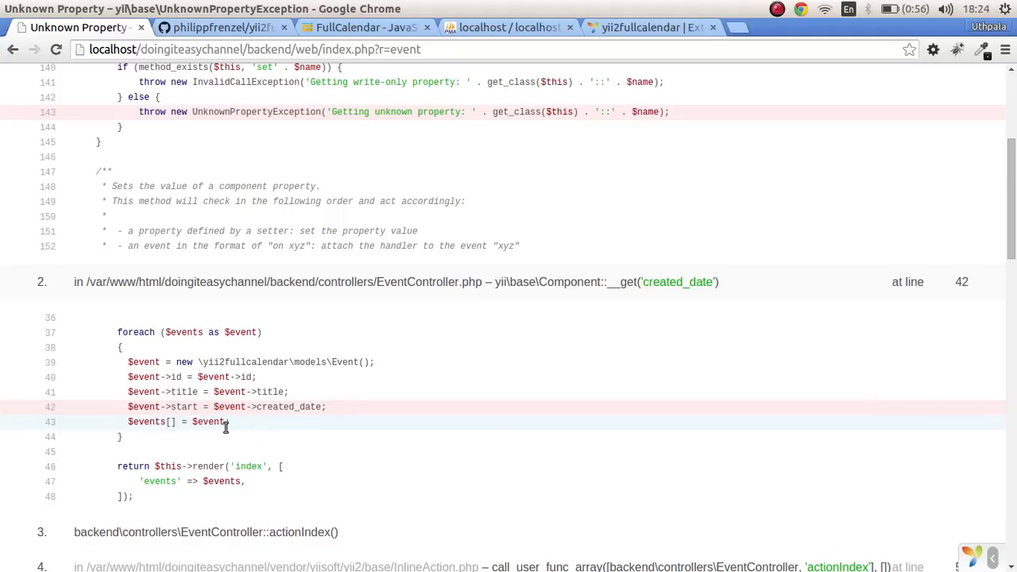
click(509, 27)
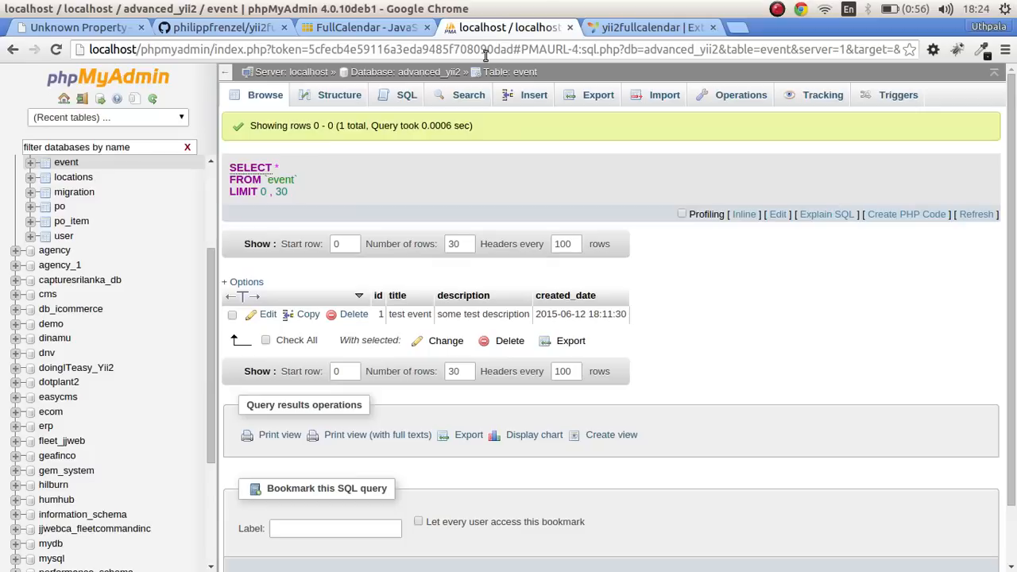
mouse_move(643, 312)
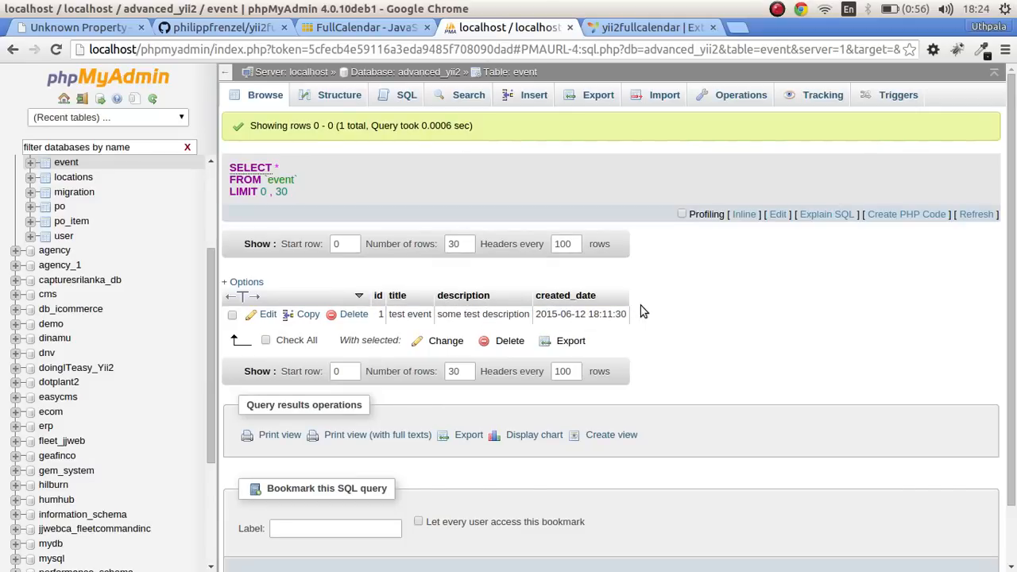
click(340, 95)
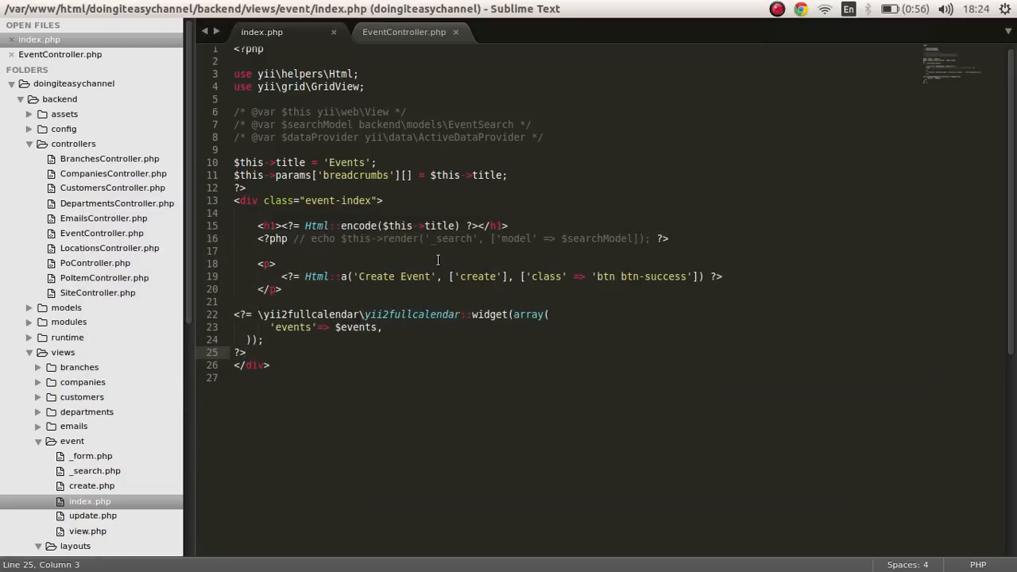
Step: Inspect the $event->created_date expression on line 42 against the event table's timestamp column structure
click(404, 32)
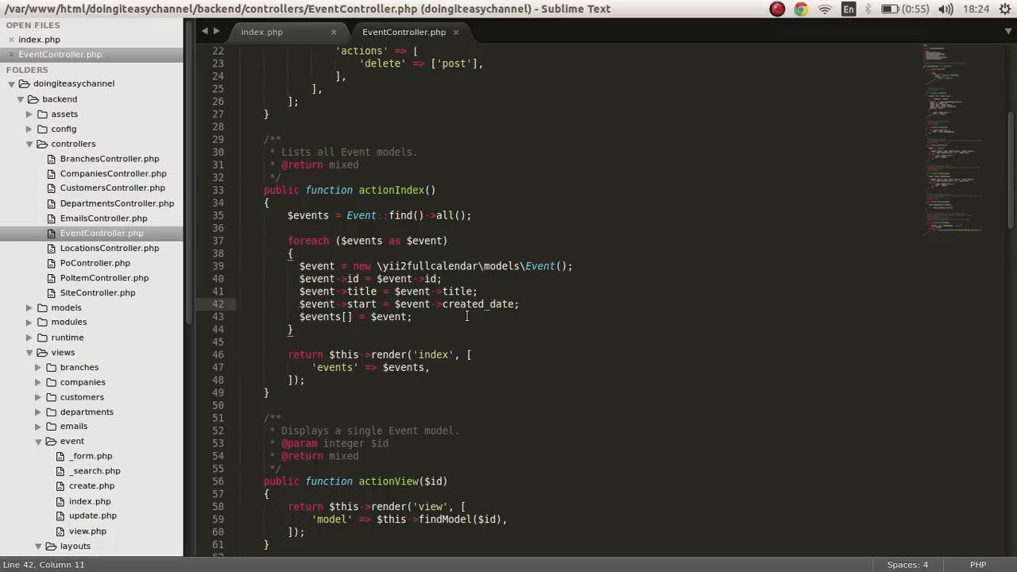
double_click(468, 303)
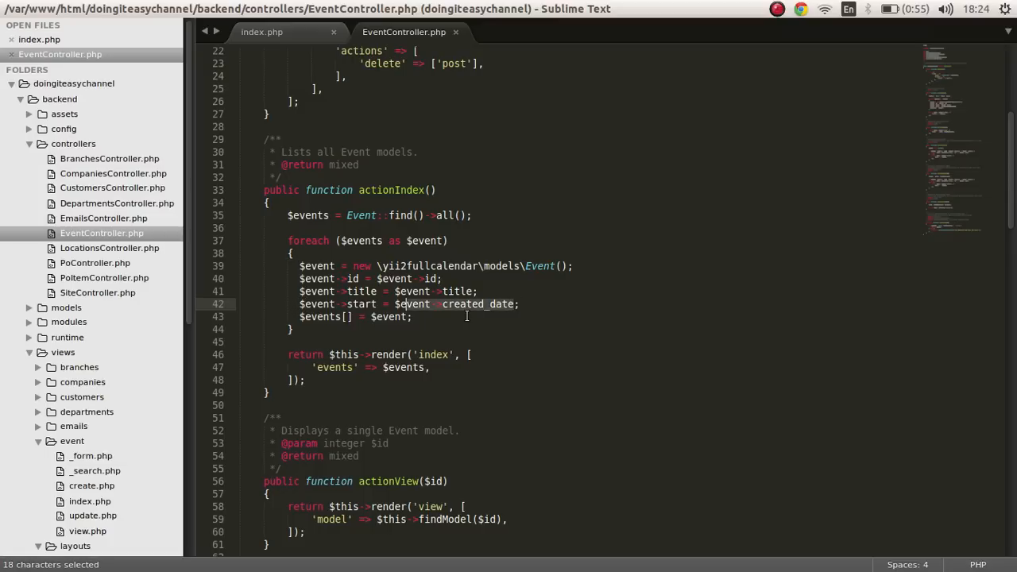
key(Delete)
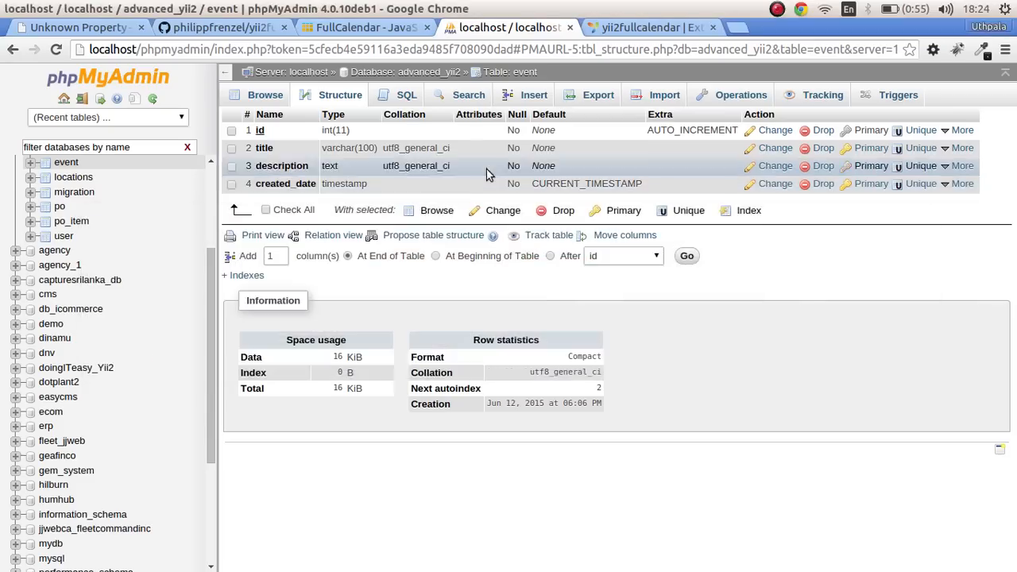
click(223, 26)
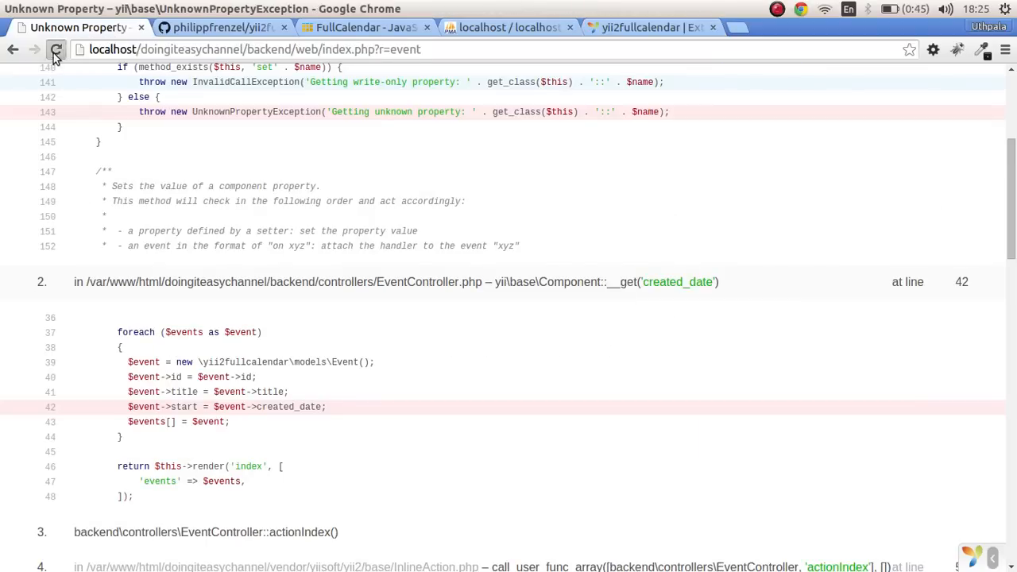
Step: Reload the Events page, which now renders a June 2015 month calendar without the error
click(55, 49)
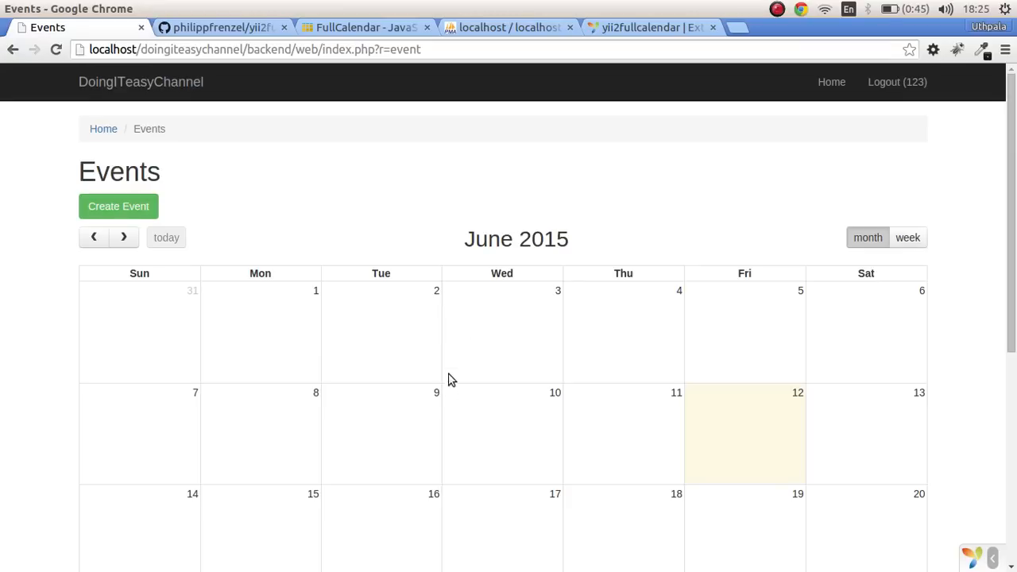
scroll(down, 3)
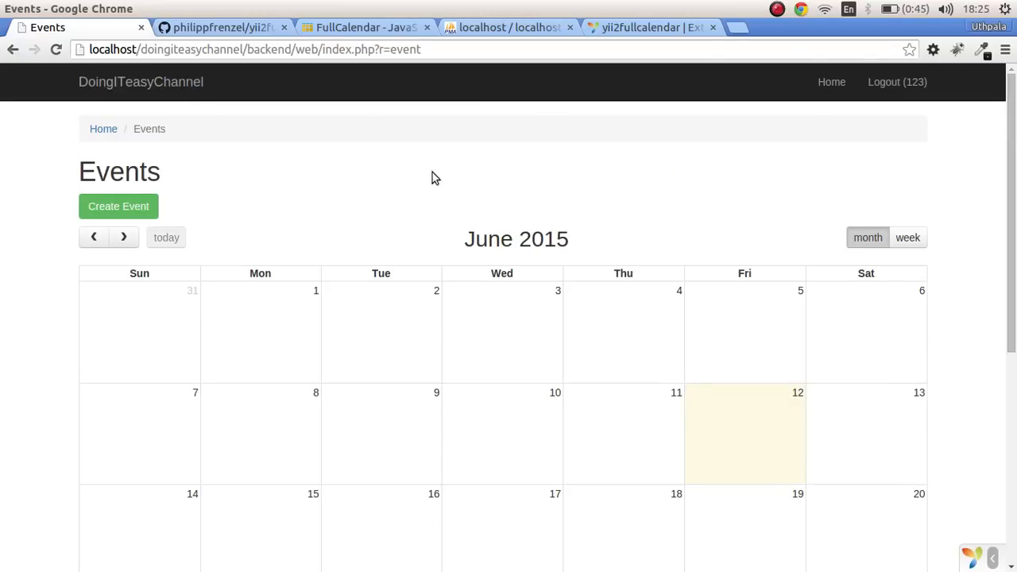
scroll(down, 3)
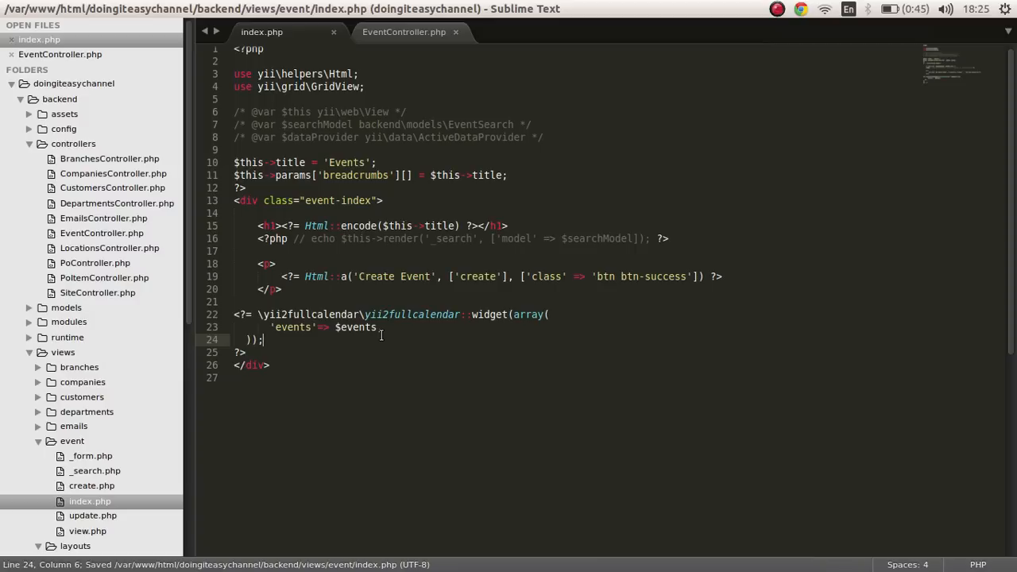
click(403, 31)
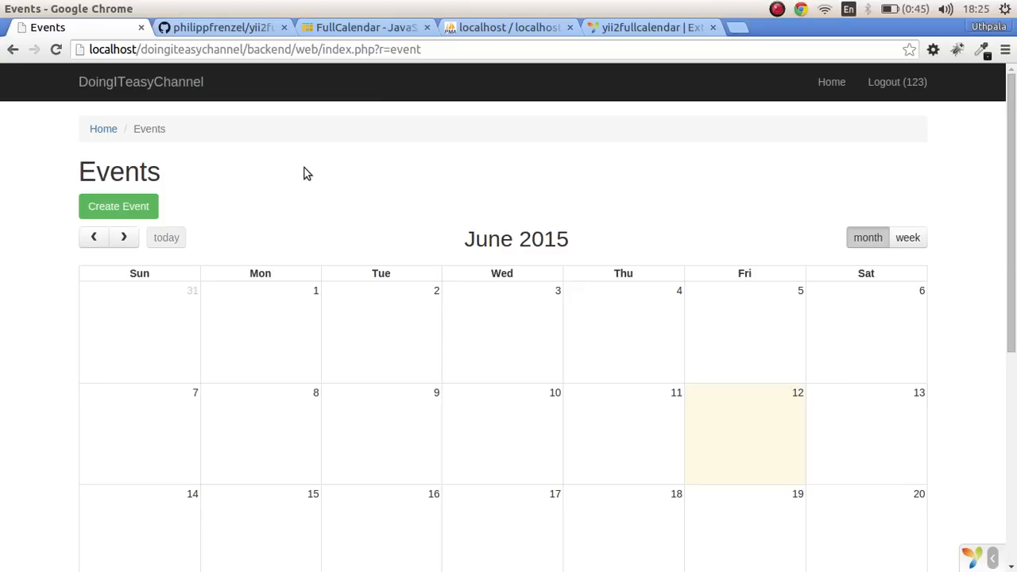
Step: Review the FullCalendar site and the yii2fullcalendar Quickstart Usage example again
scroll(down, 3)
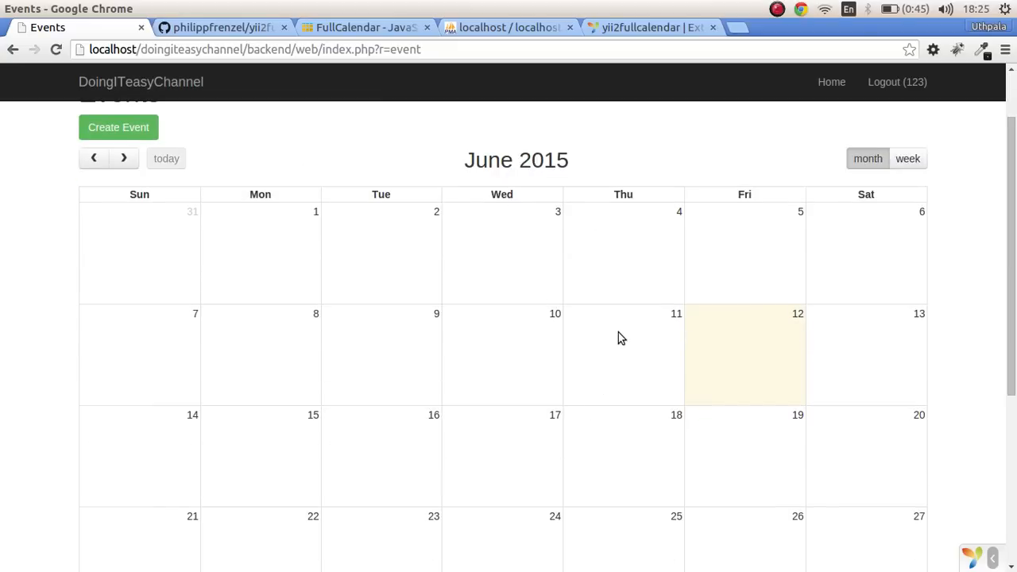
click(363, 27)
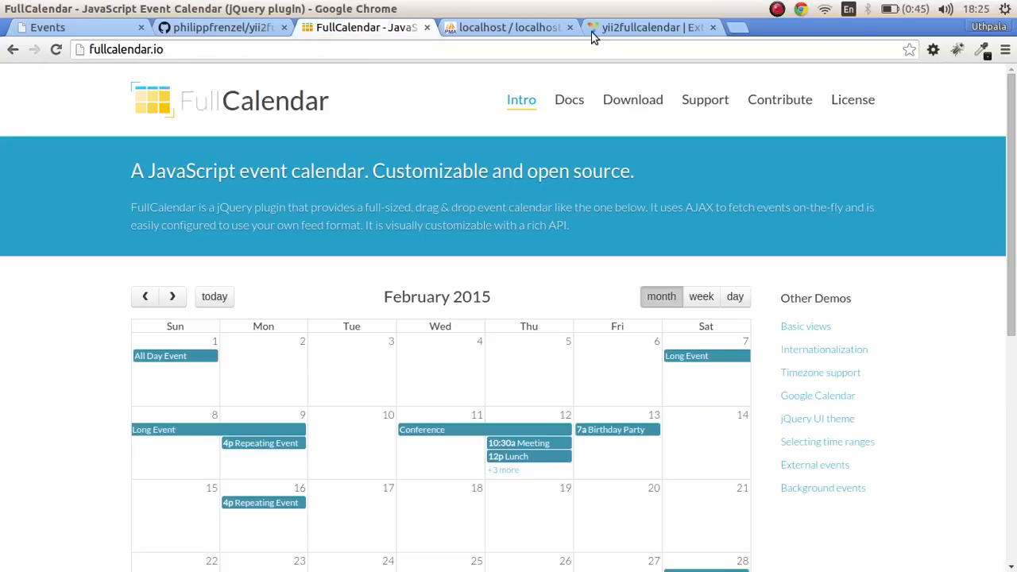
click(644, 27)
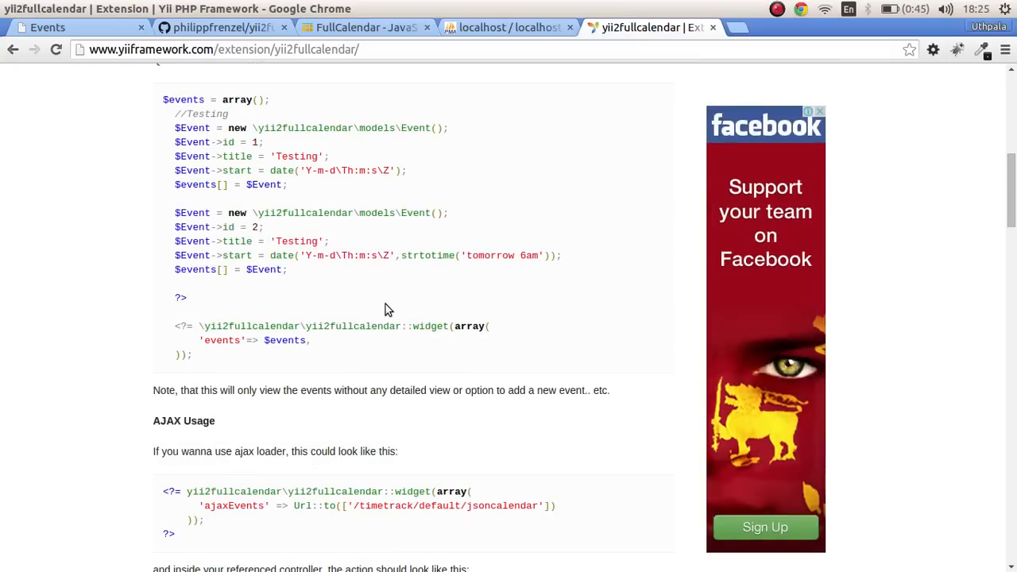
scroll(up, 3)
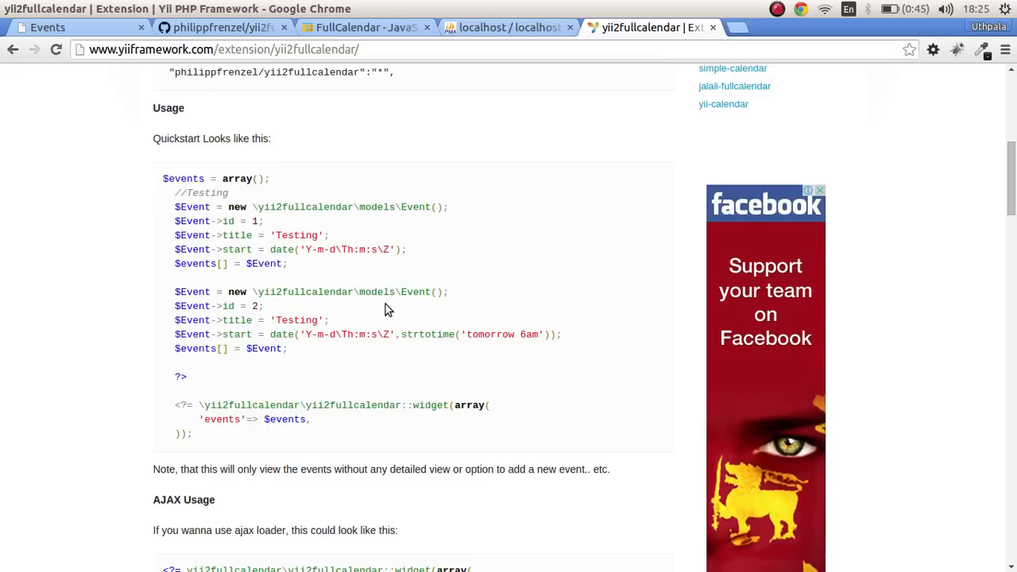
mouse_move(378, 248)
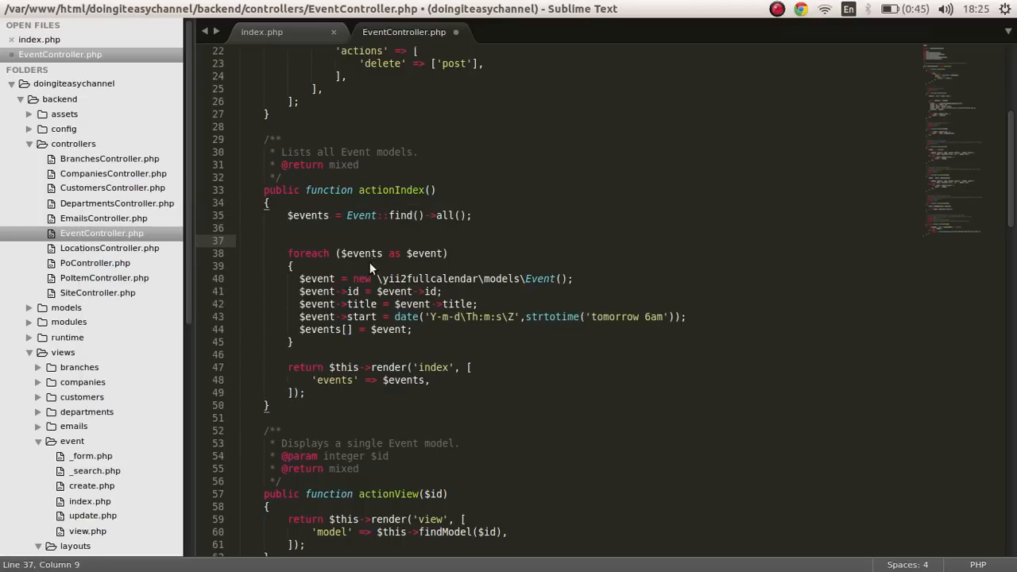
Step: Declare $tasks = []; above the foreach loop in actionIndex and save the controller
text($tasks = [];)
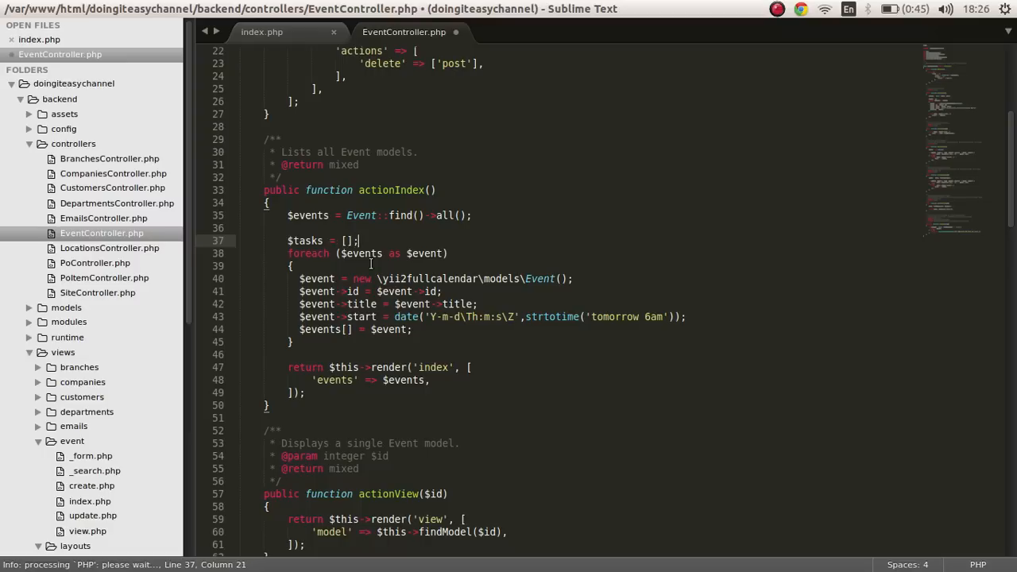
key(ctrl+s)
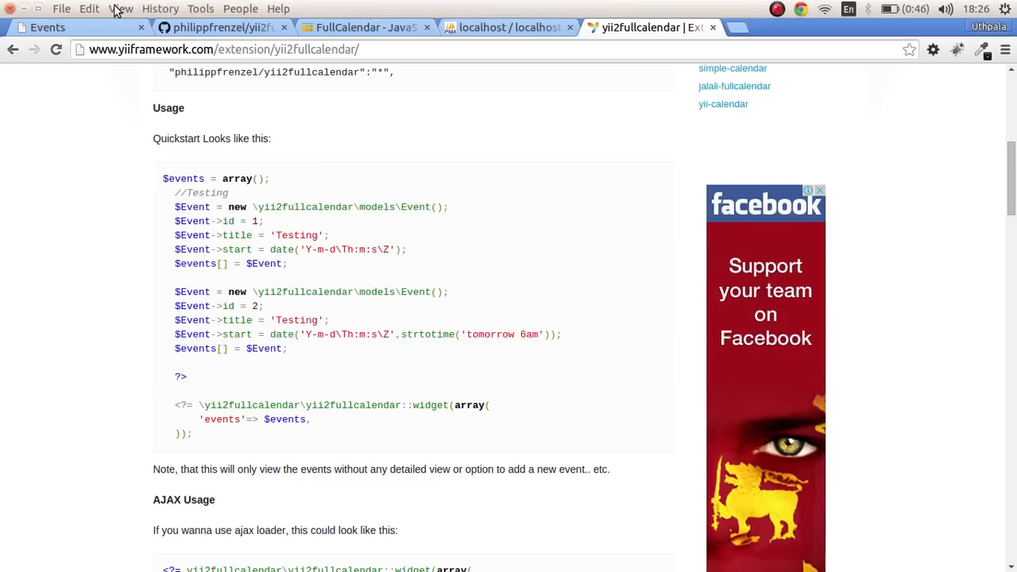
Step: Confirm the 6:06a event on June 13 in the calendar, then return to the controller loop
click(48, 27)
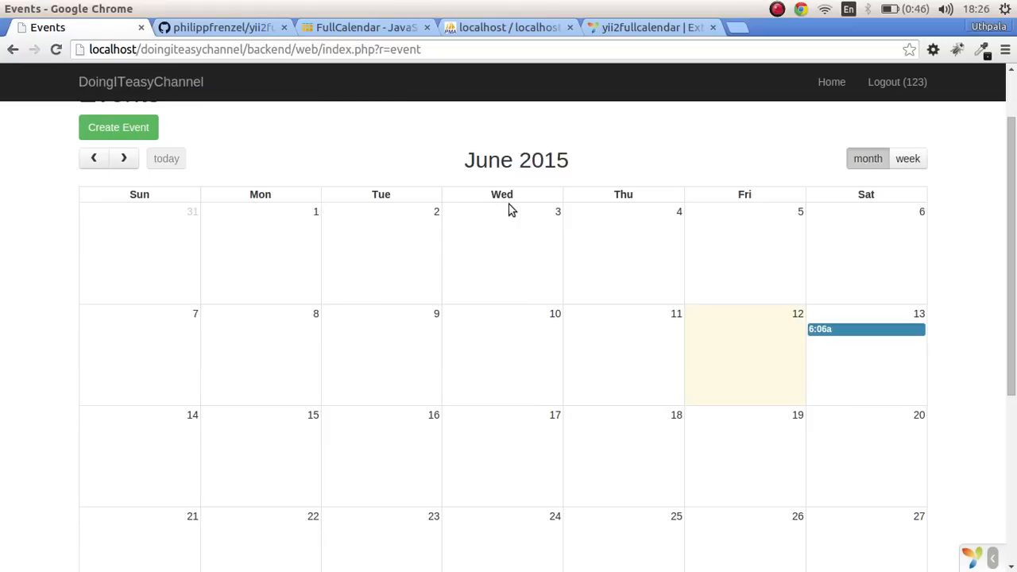
mouse_move(790, 354)
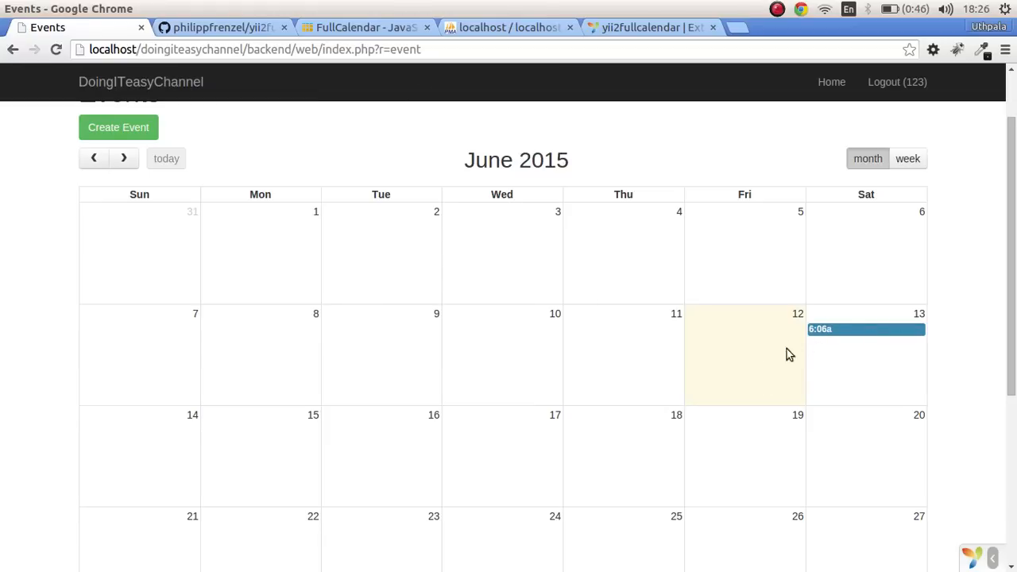
mouse_move(832, 327)
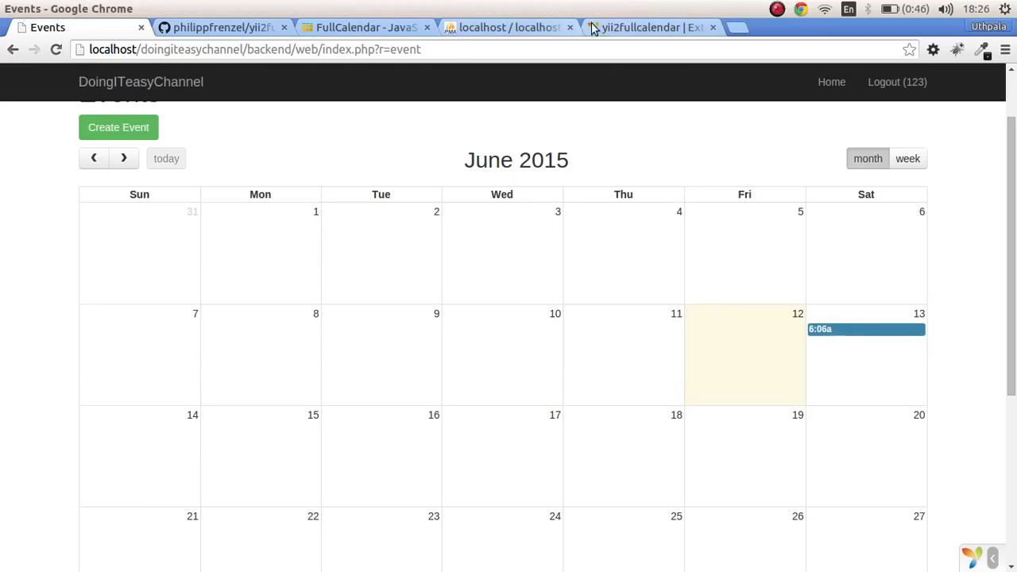
click(505, 27)
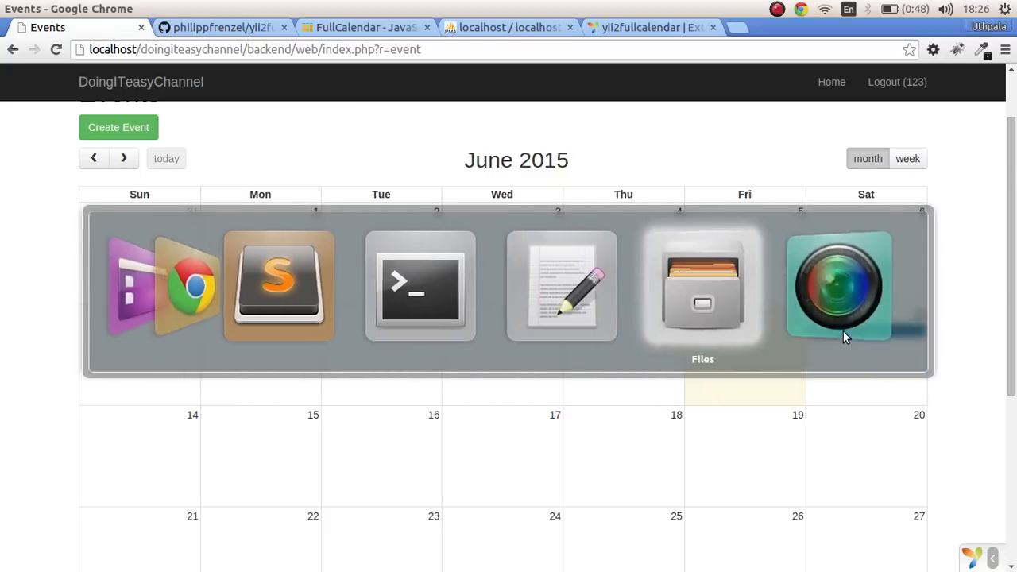
click(278, 286)
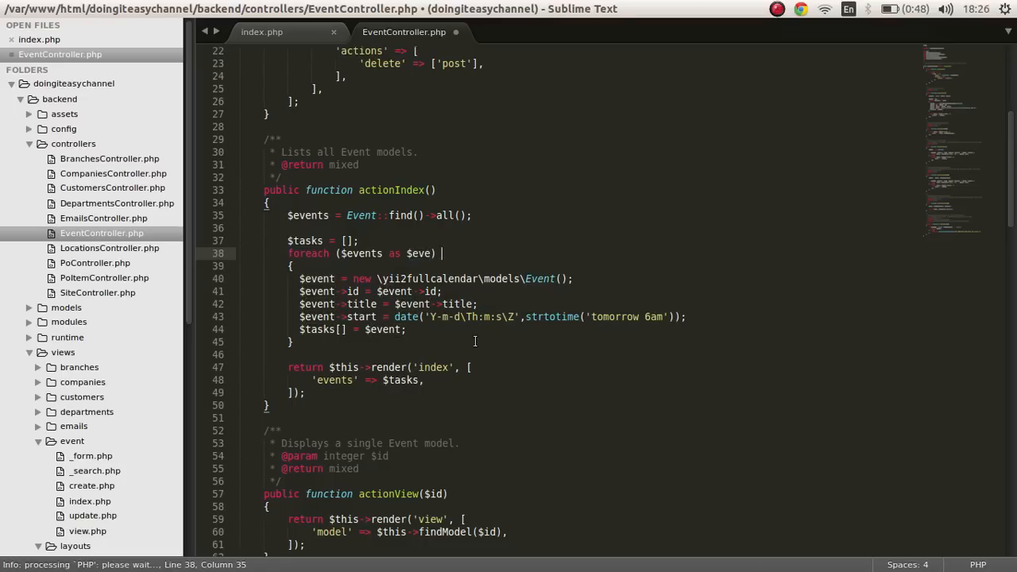
Step: Assign $eve->id, $eve->title and $eve->created_date to each Event in the foreach loop
click(414, 291)
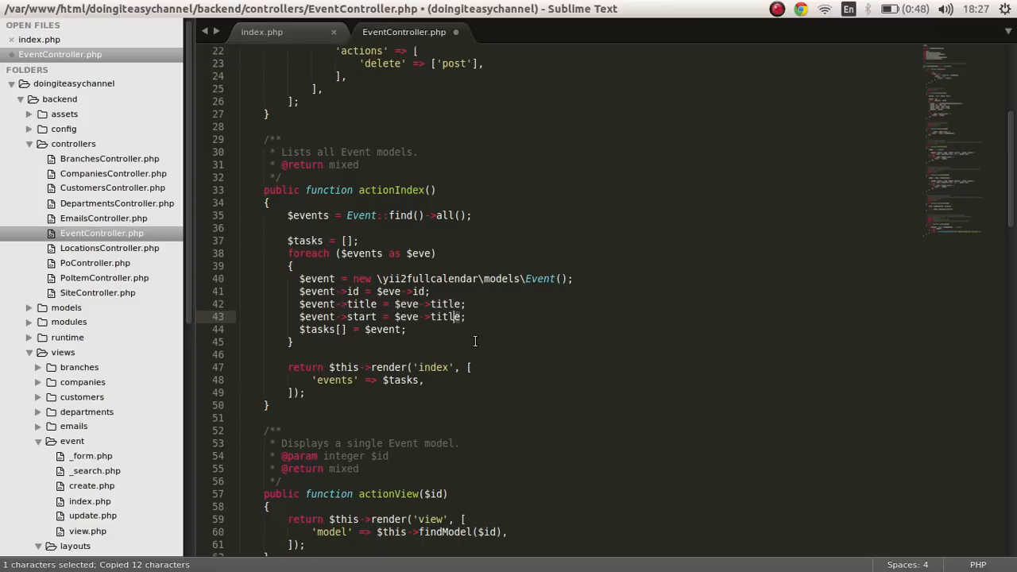
text(created)
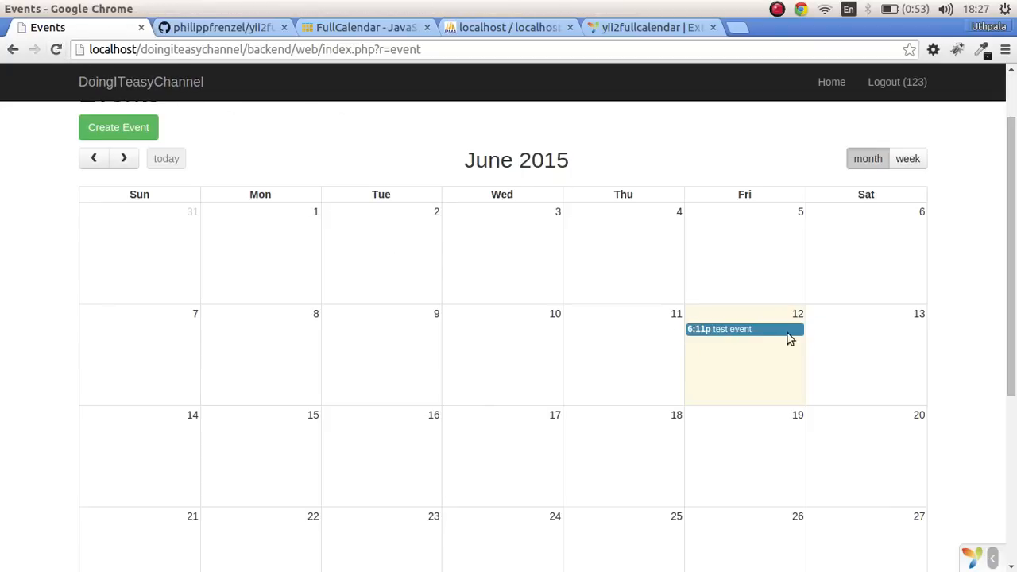
mouse_move(976, 155)
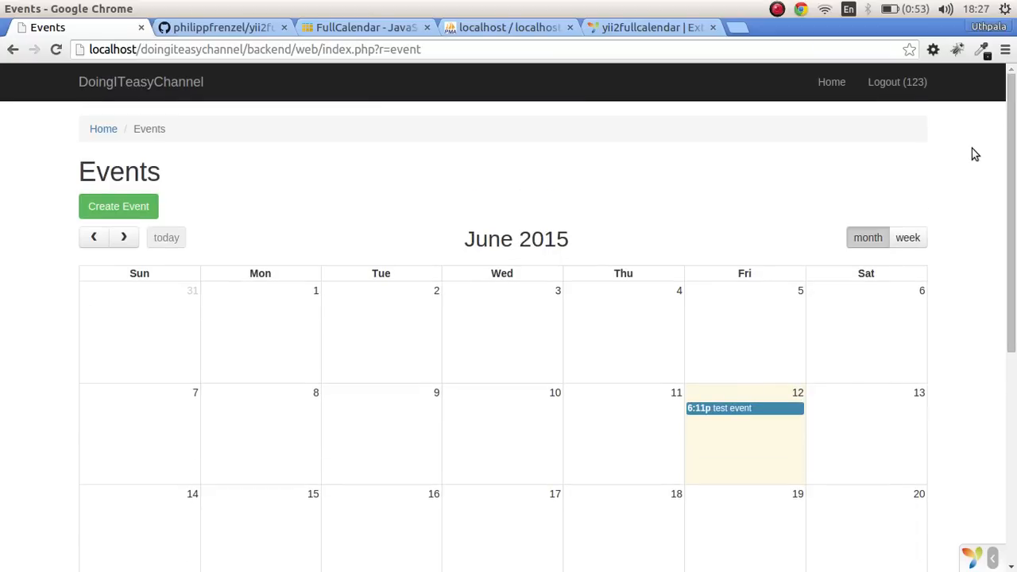
mouse_move(710, 197)
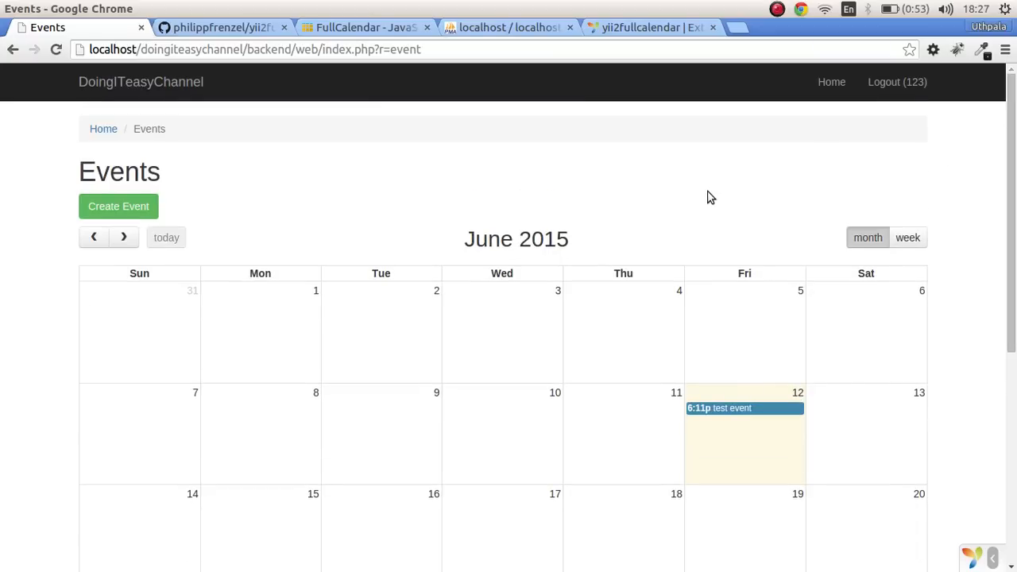
mouse_move(692, 210)
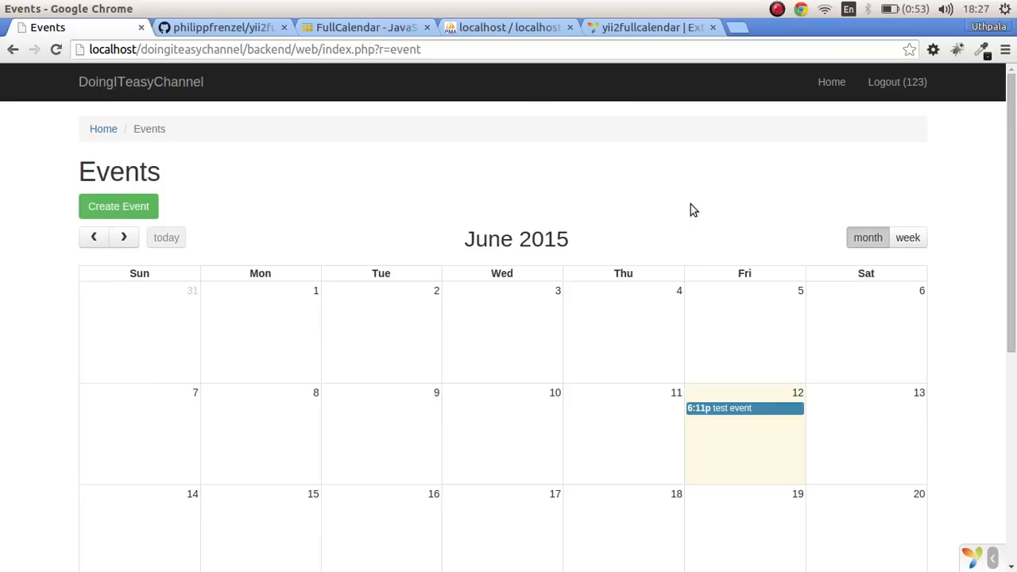
Step: Fill the Create Event form with title 'another task' and description 'some description'
click(117, 207)
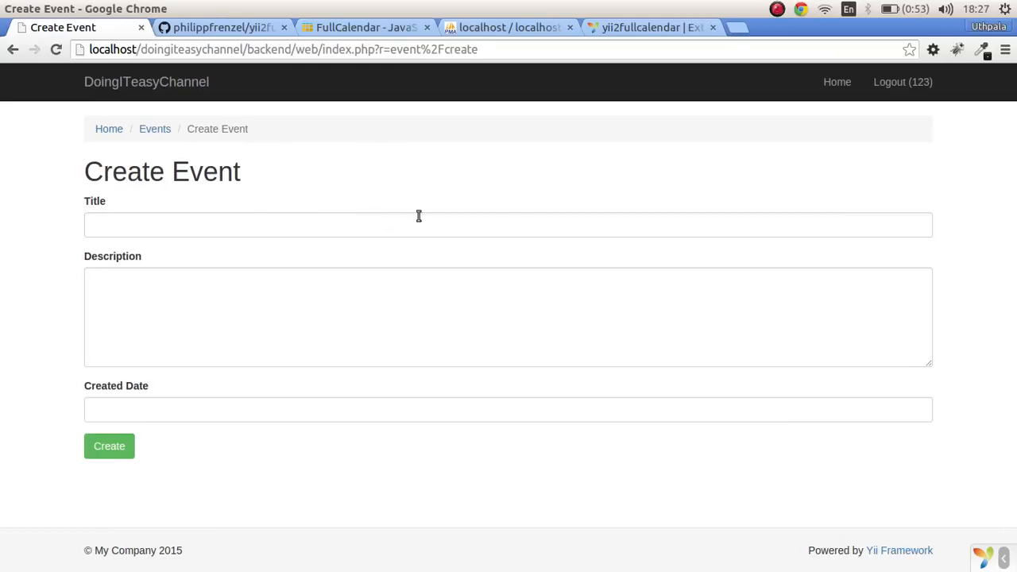
text(a)
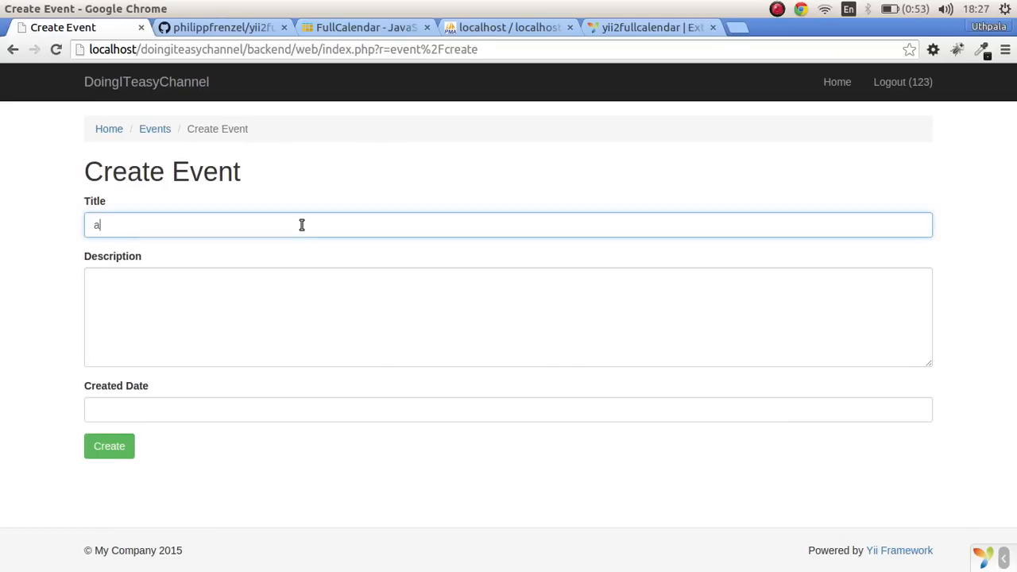
text(nother task)
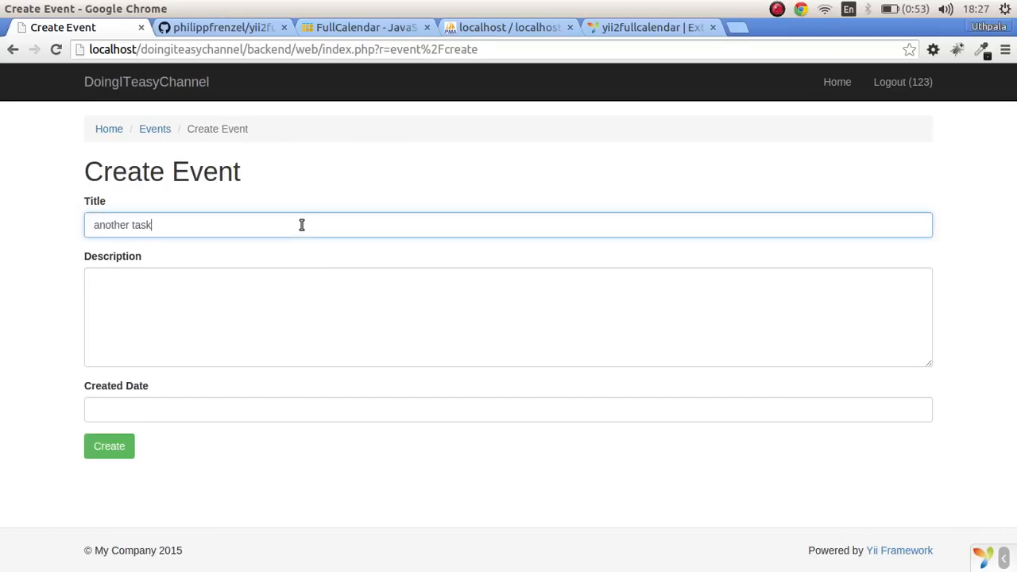
text(some des)
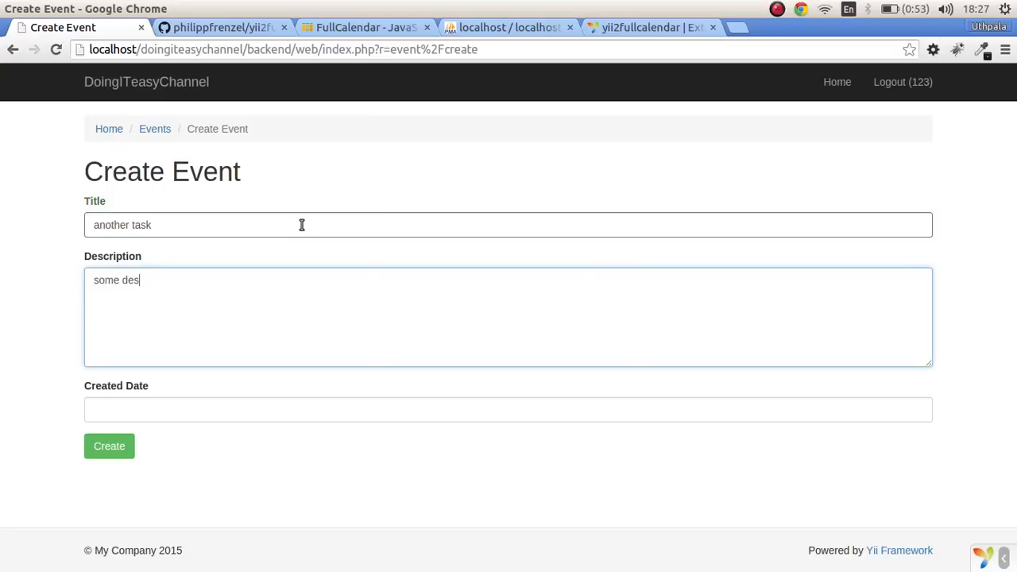
text(riptino)
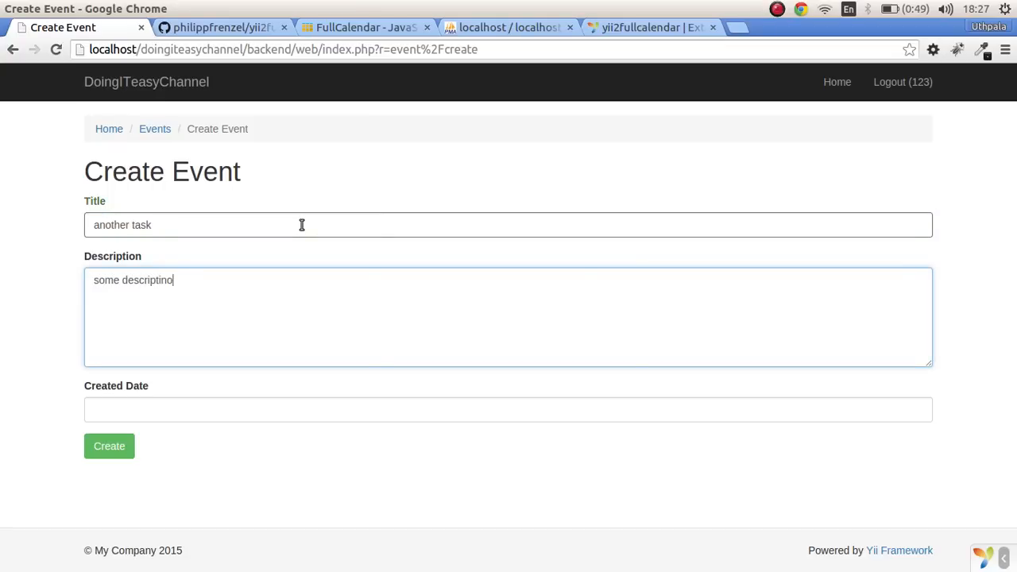
Step: Submit the new event and return to the Events calendar showing it at 6:27p on June 12
click(108, 445)
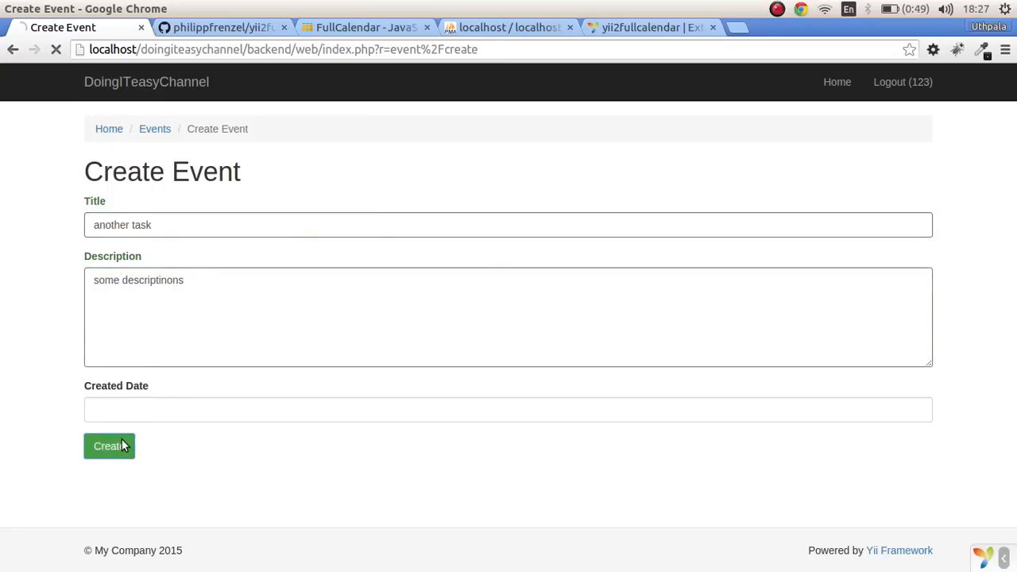
click(108, 445)
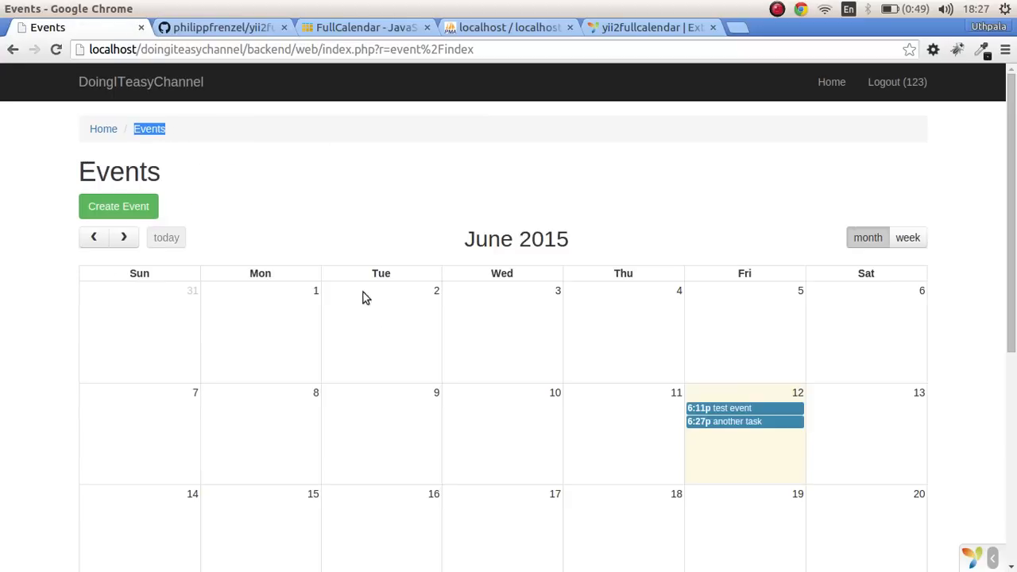